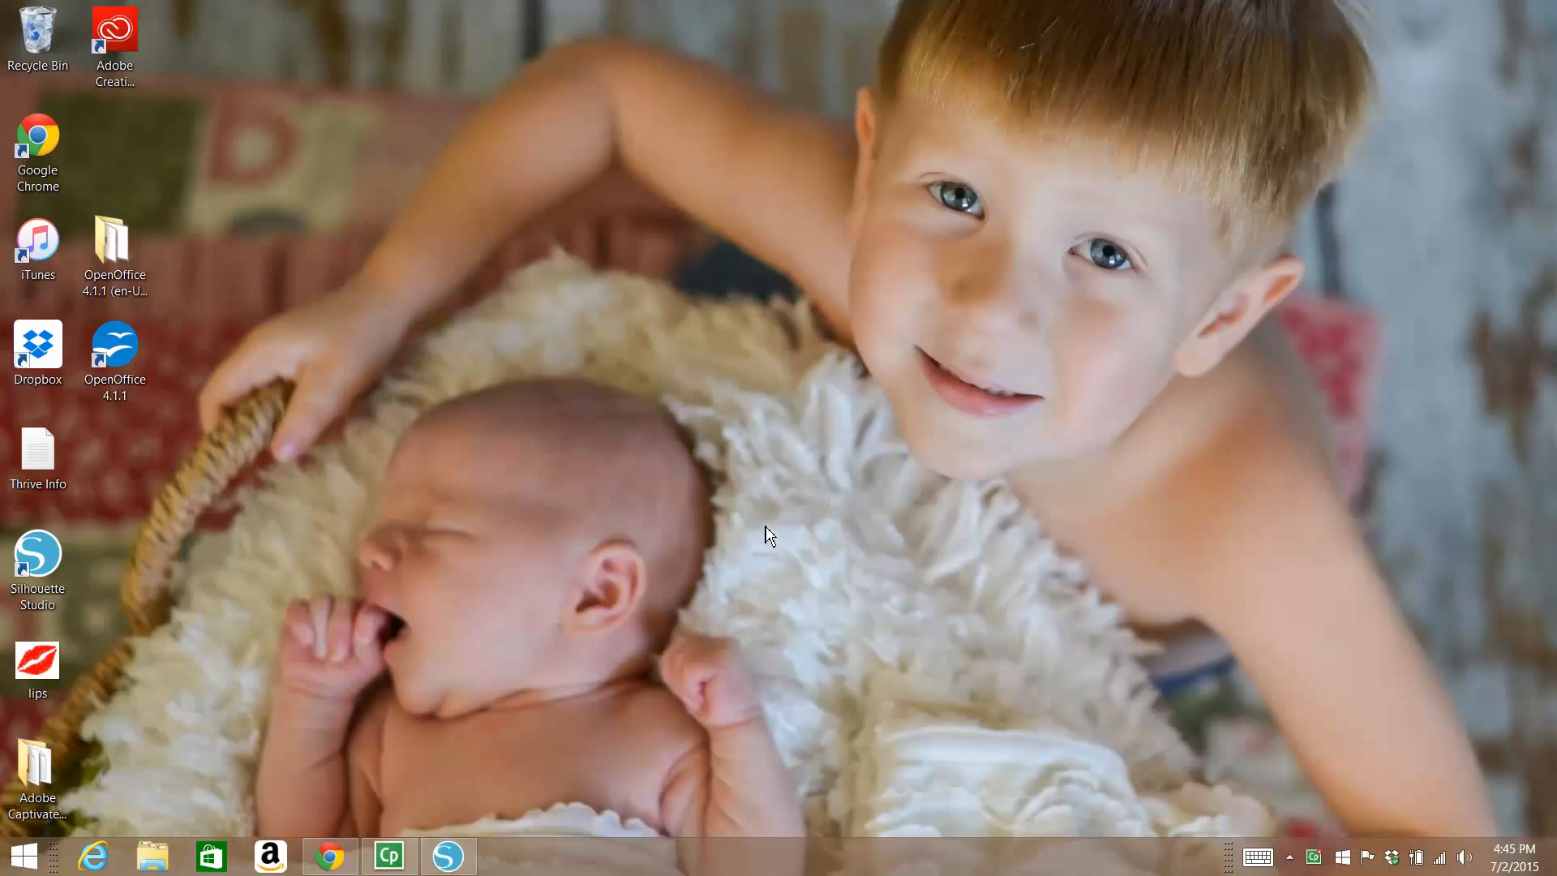
mouse_move(757, 578)
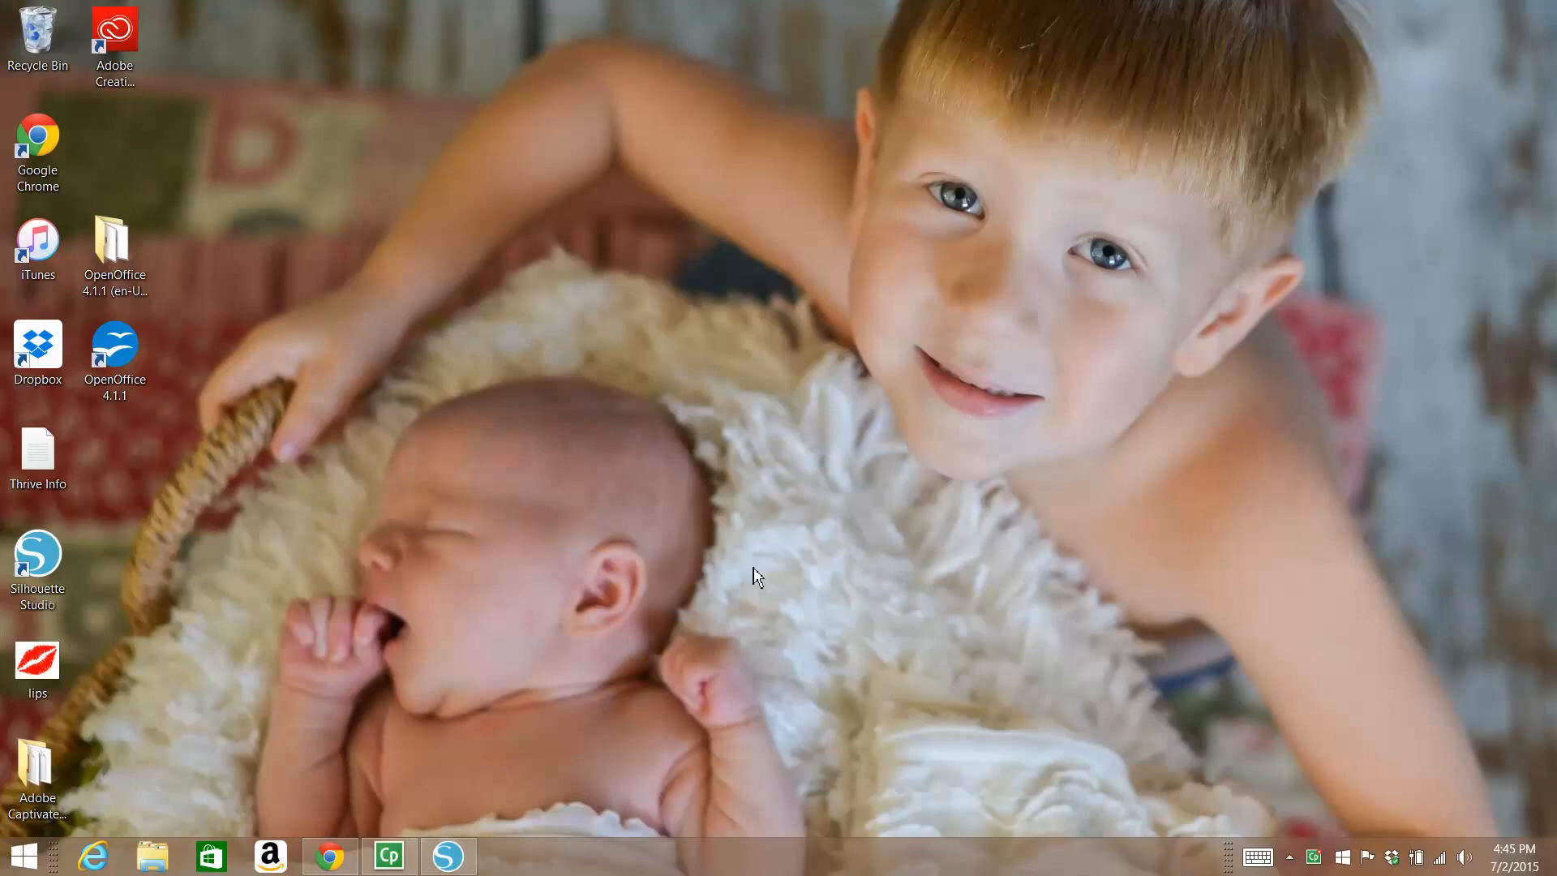
mouse_move(469, 637)
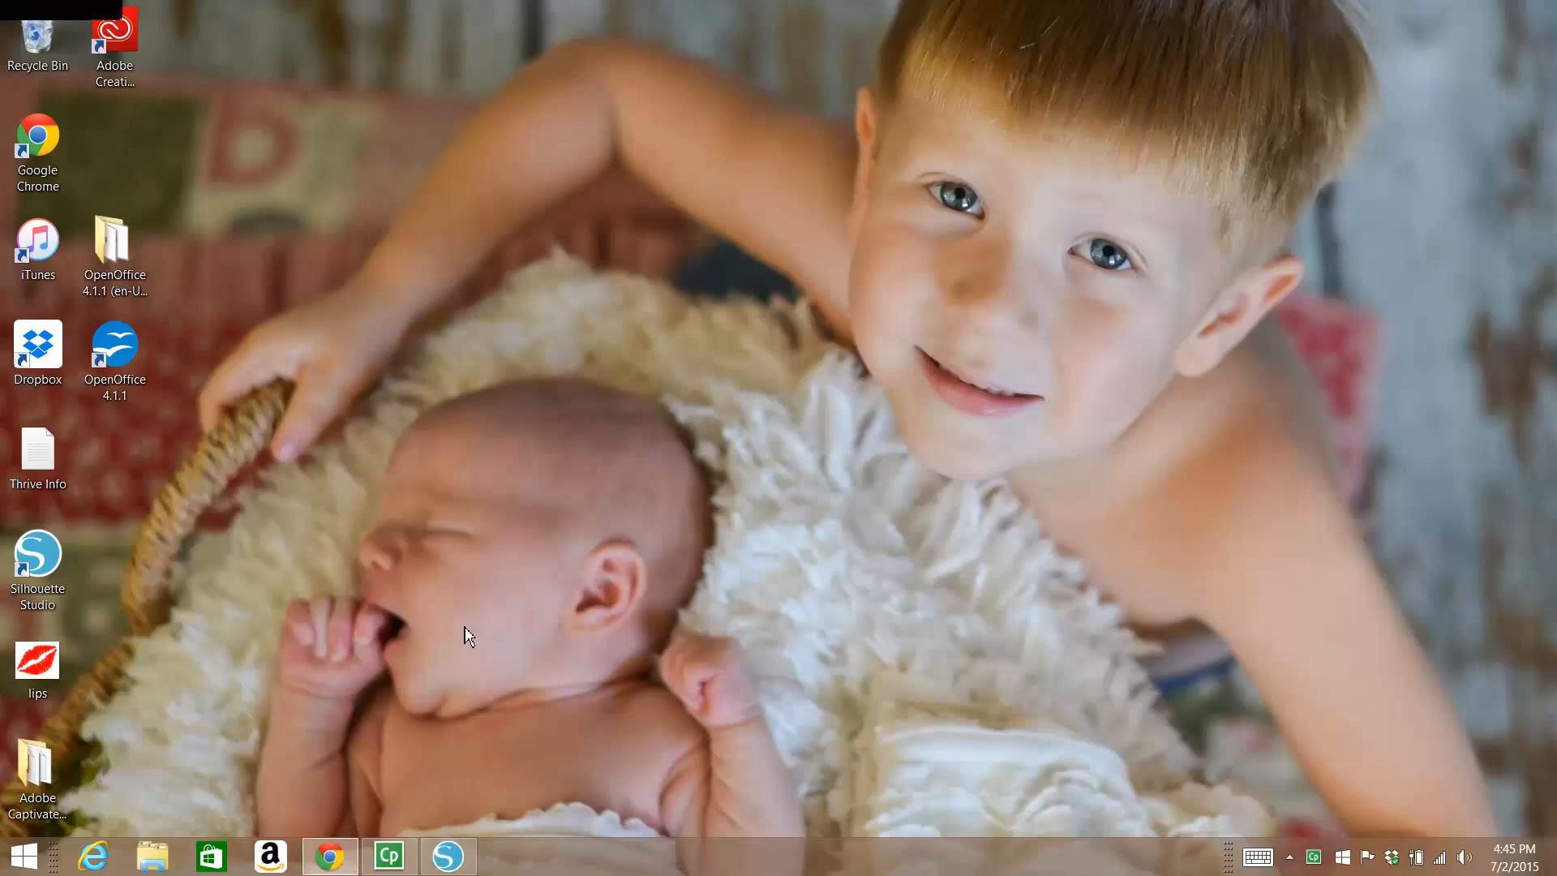
Launch Silhouette Studio Designer Edition from the desktop shortcut
click(330, 856)
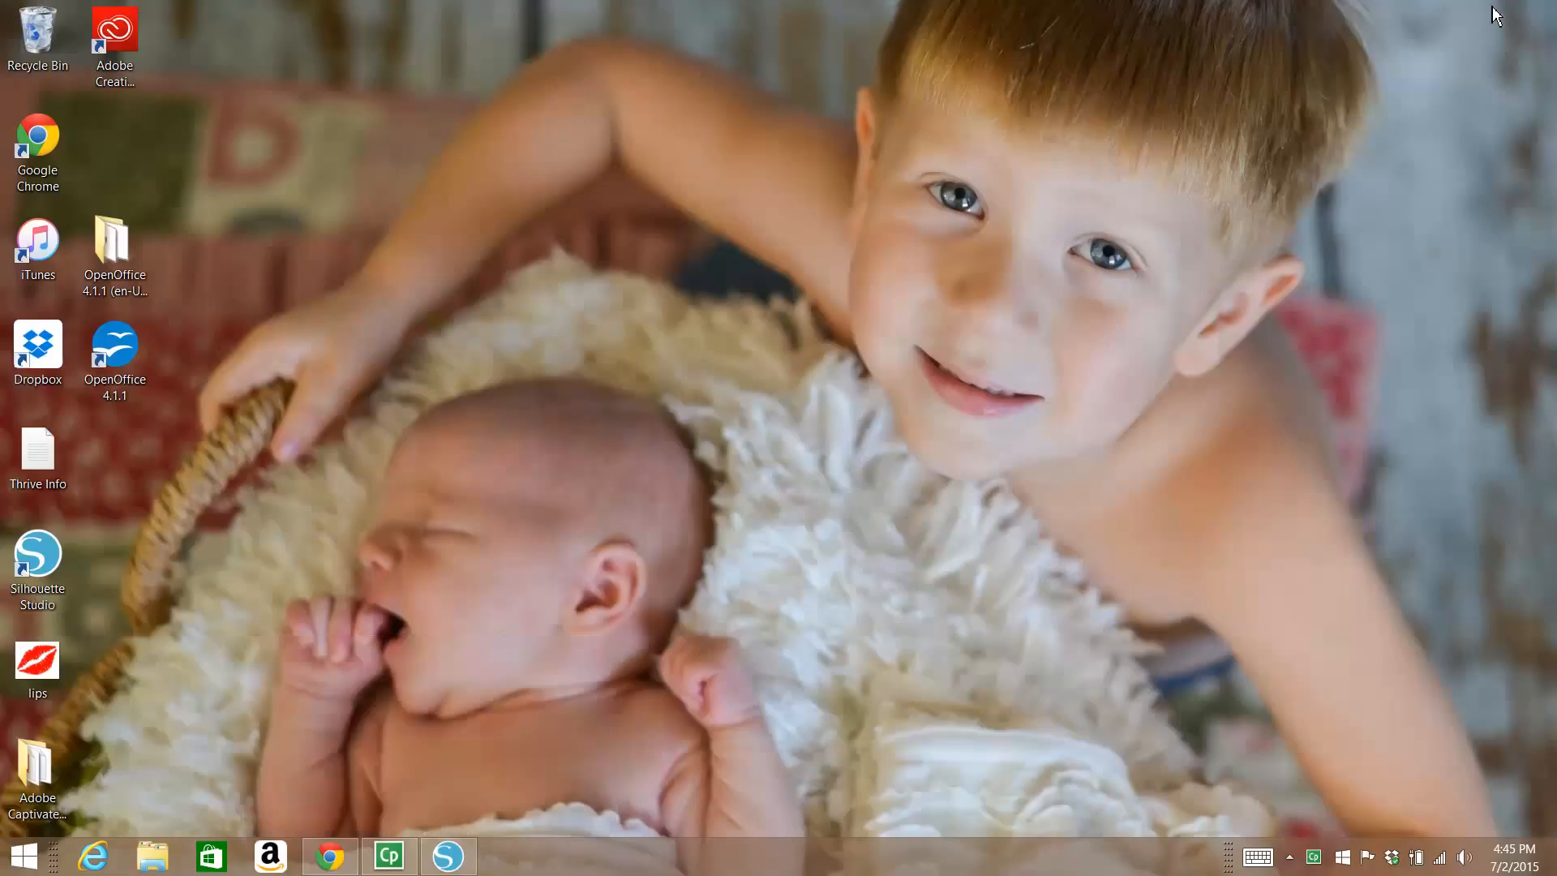
mouse_move(612, 804)
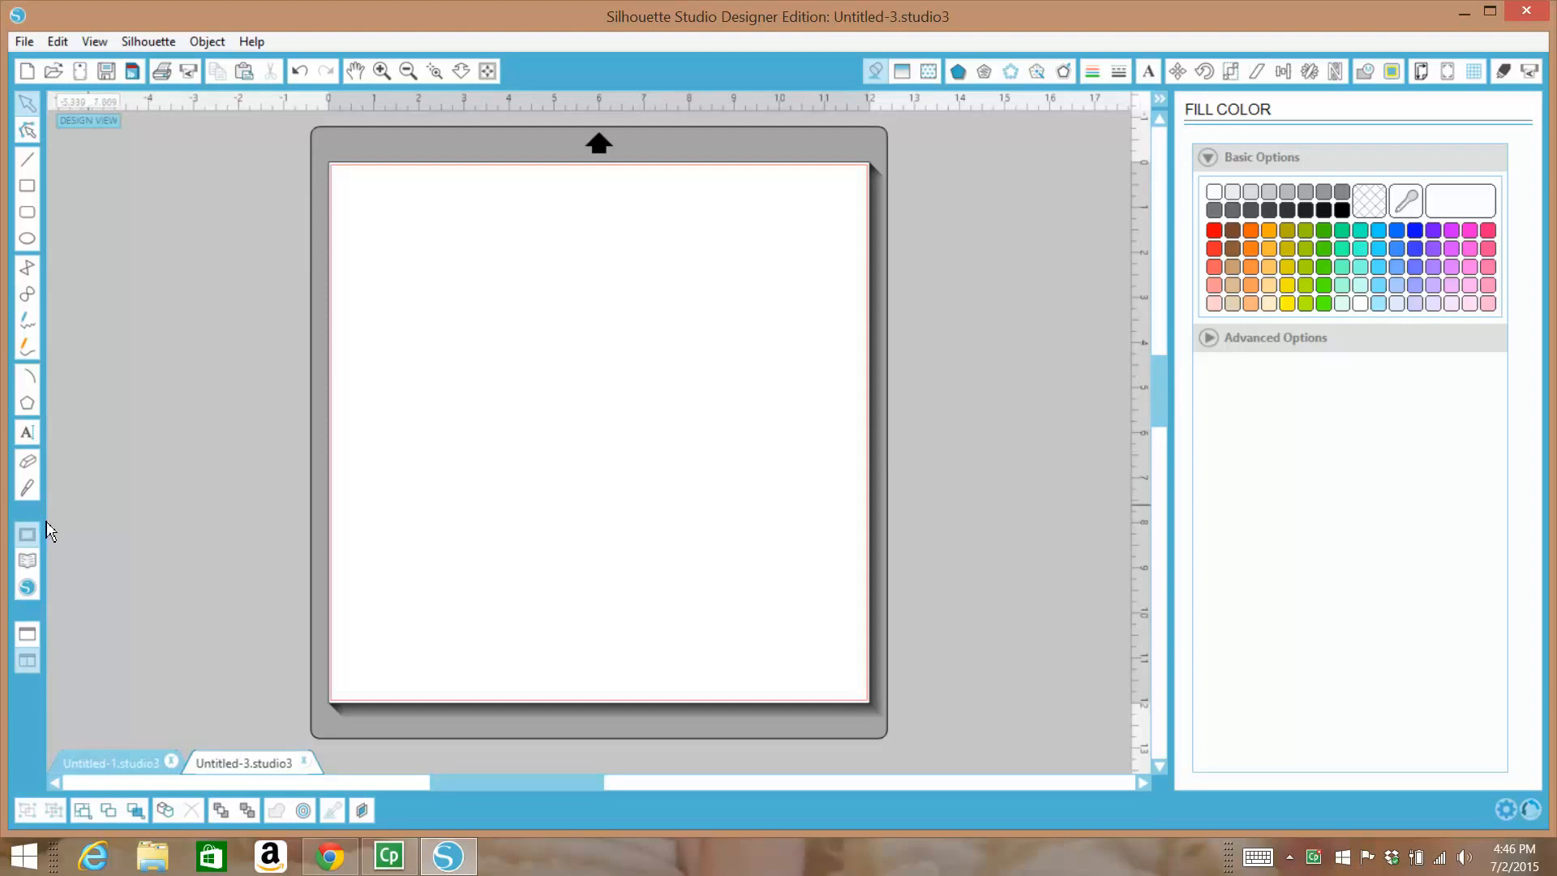
mouse_move(28, 561)
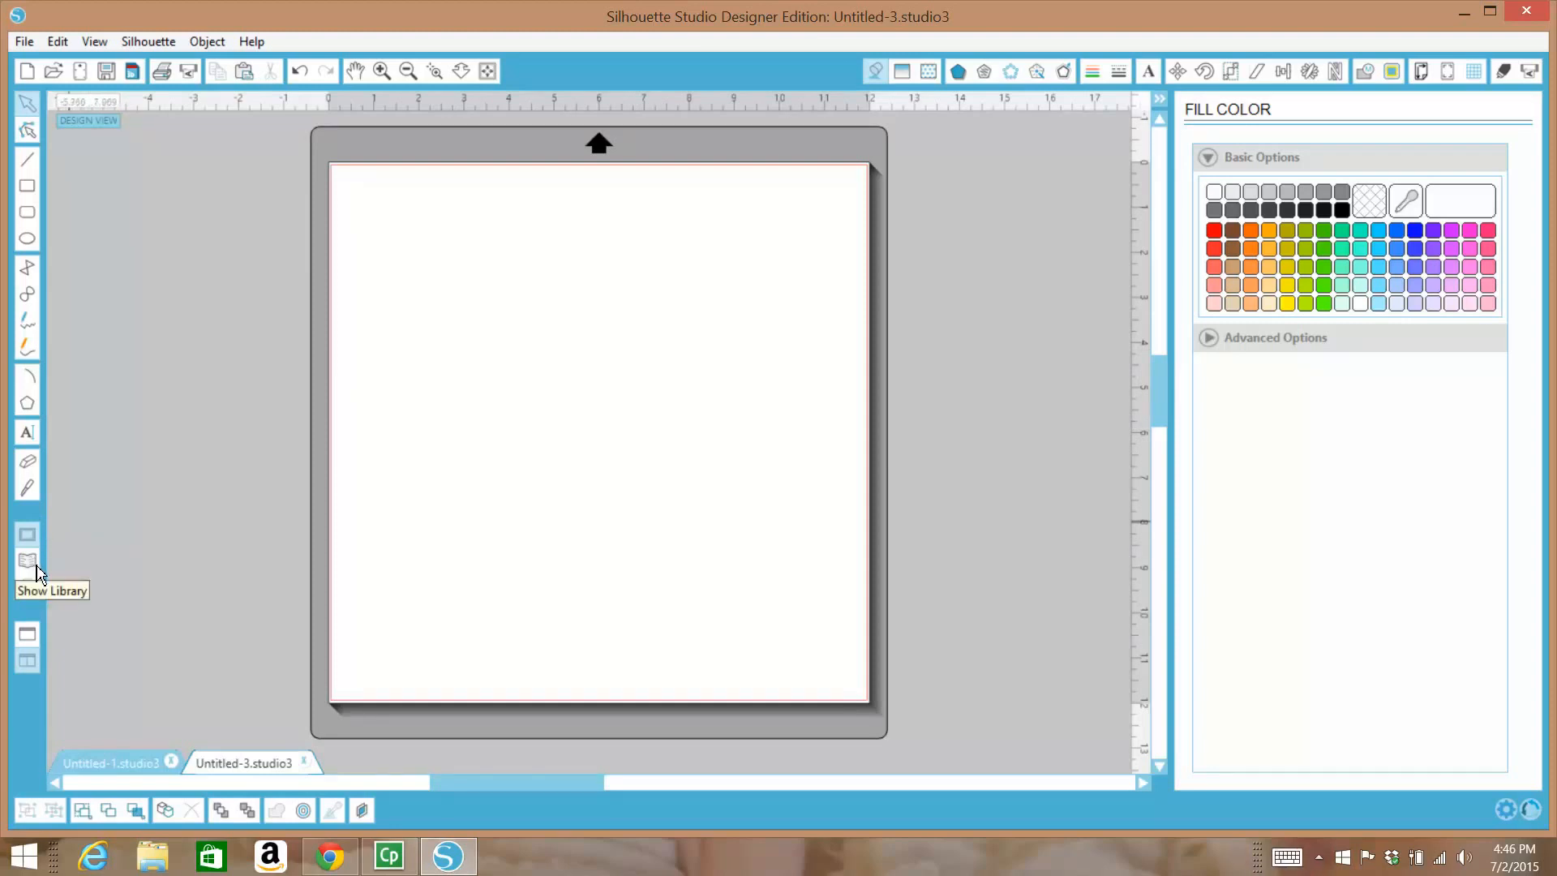
Place the American flag design from the library's Recent Downloads onto the page
click(27, 561)
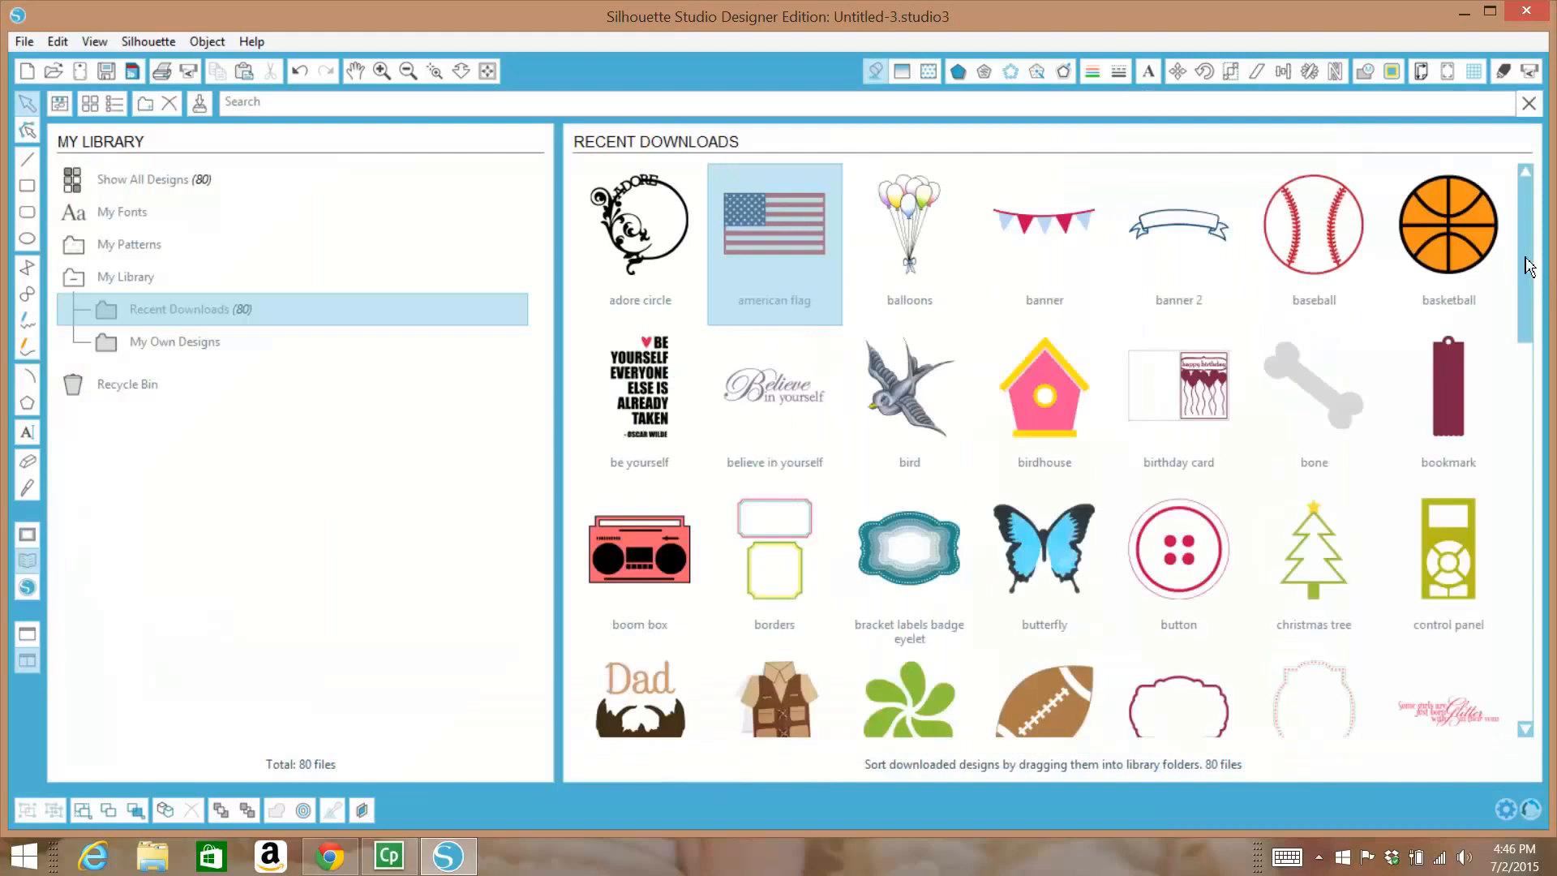
mouse_move(820, 229)
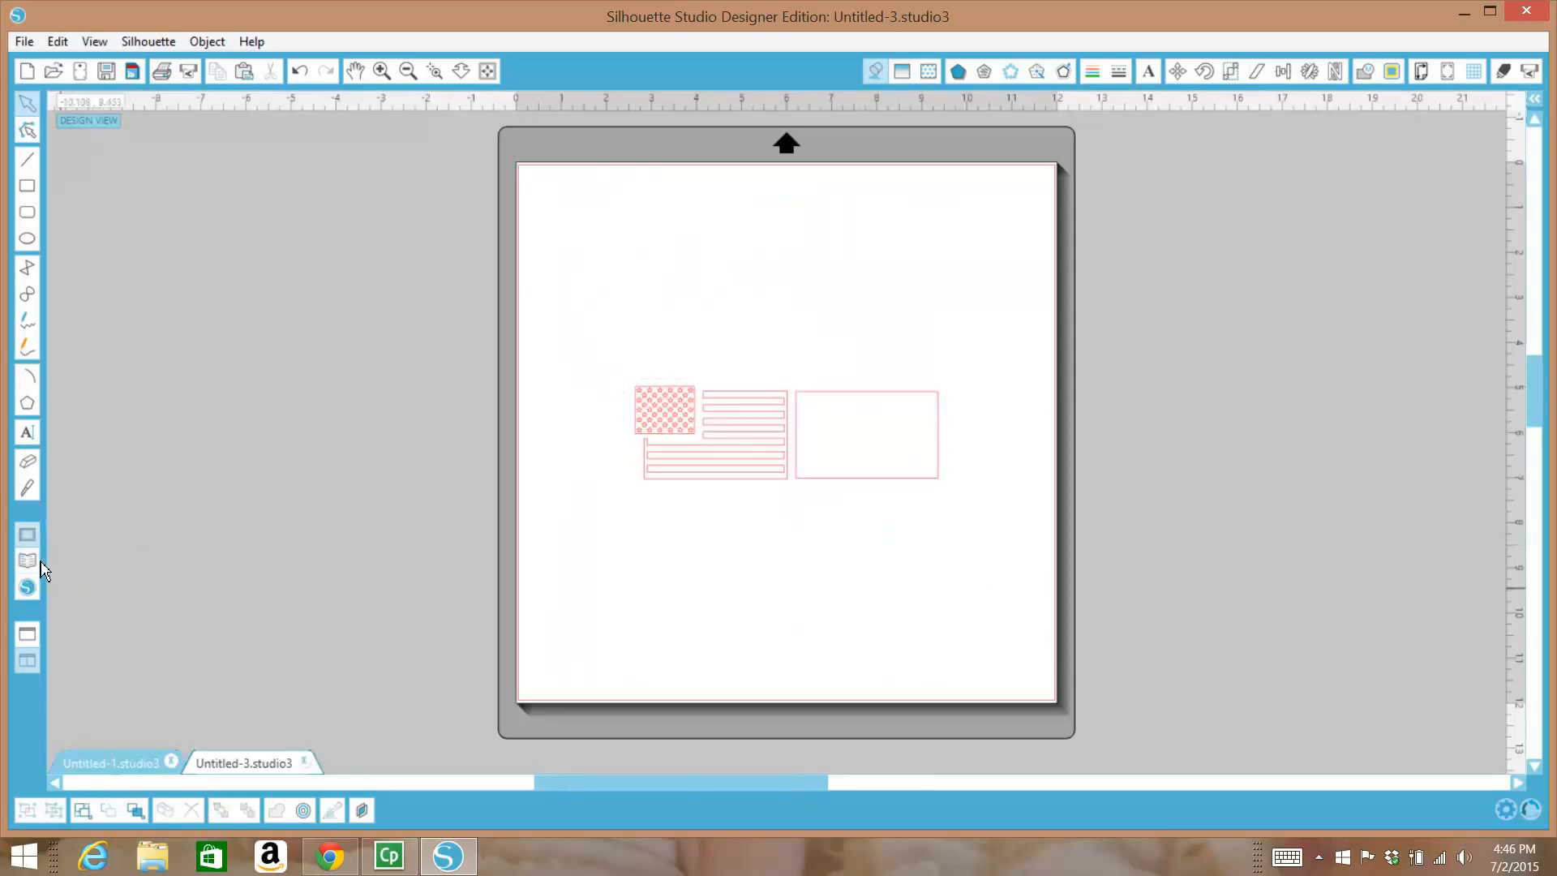
click(26, 561)
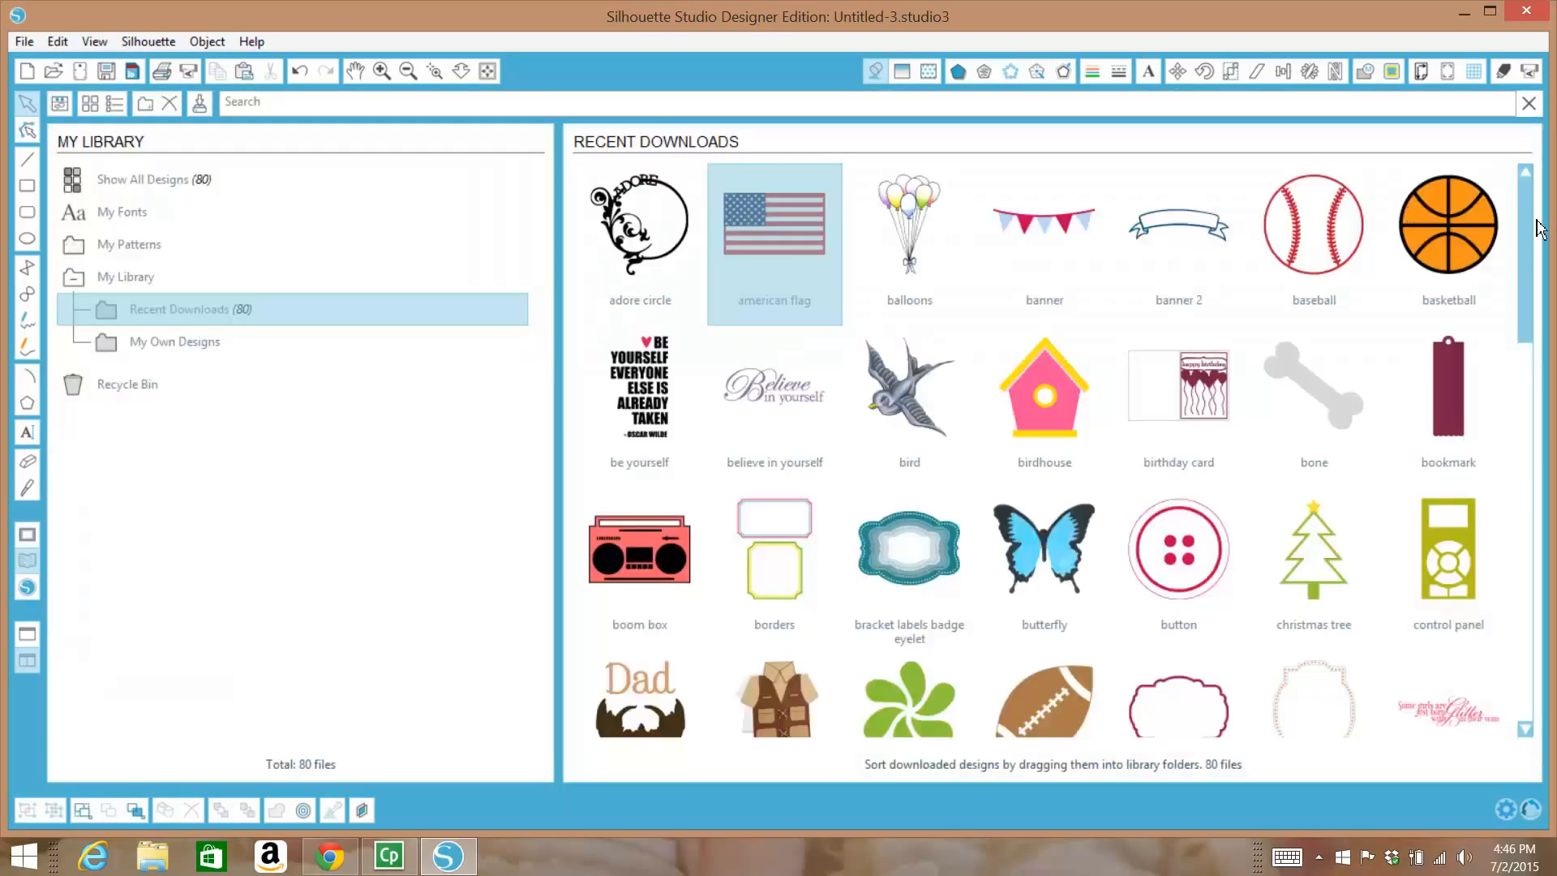
scroll(down, 3)
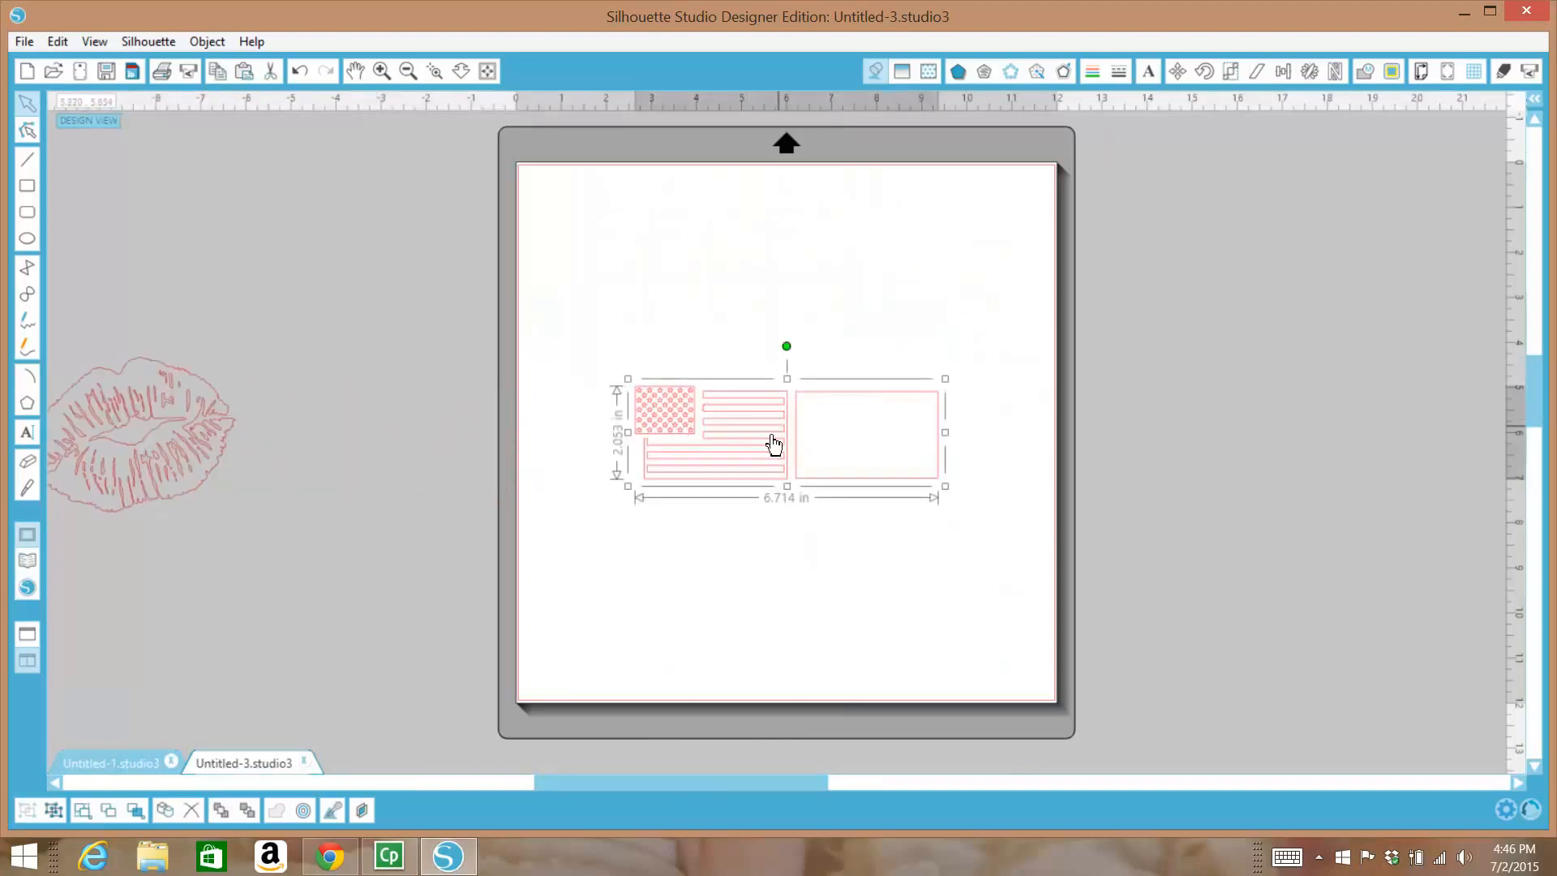
Move the flag to the mat's left edge and scale it to about 23 inches wide
drag(774, 443, 647, 549)
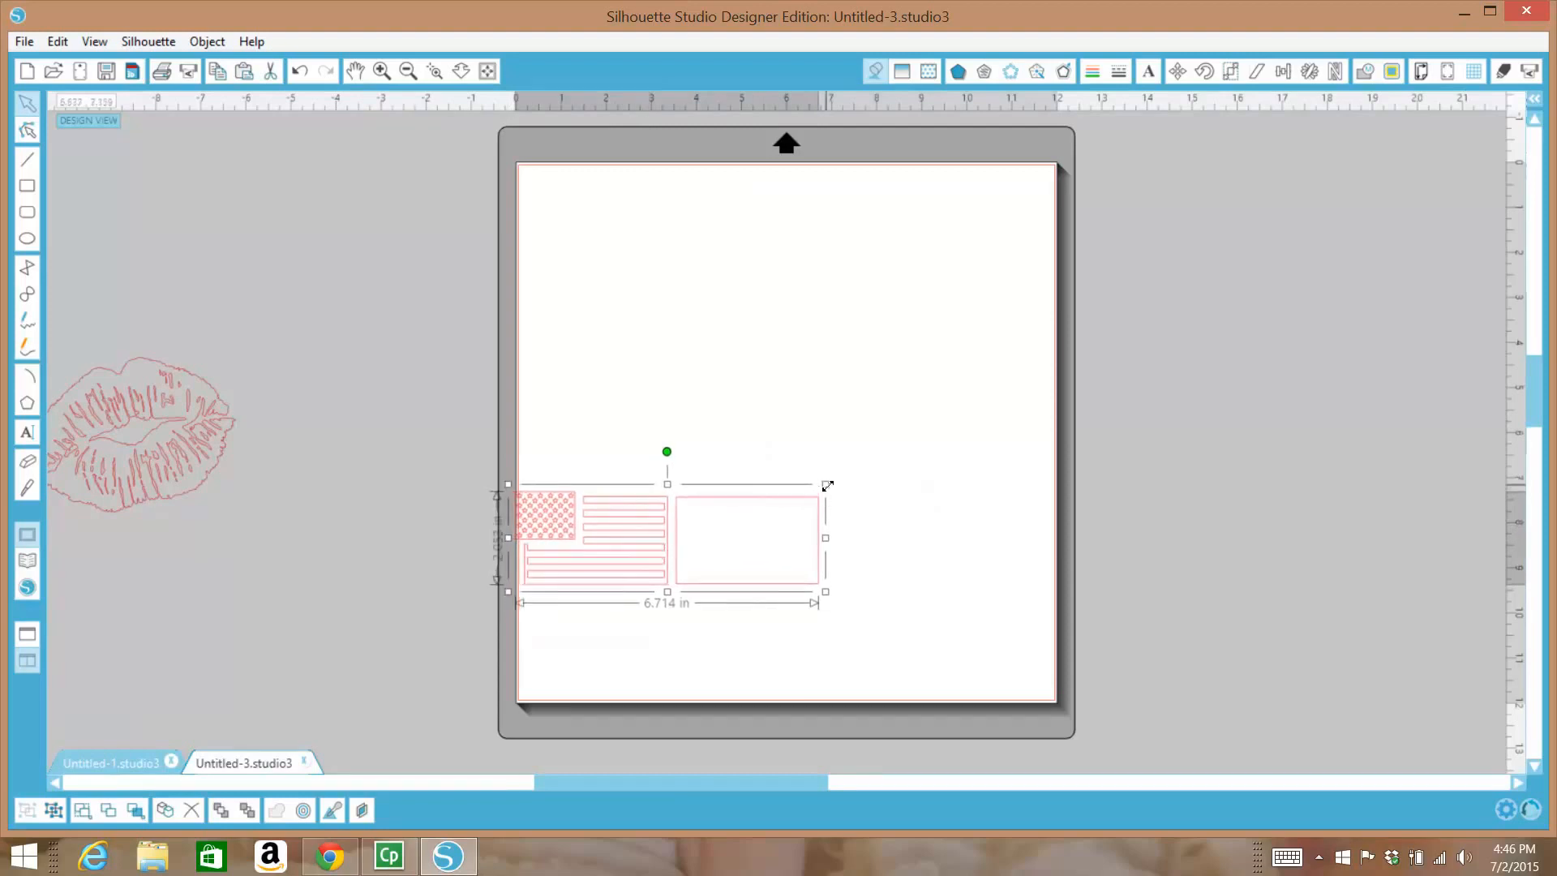
drag(827, 486, 1248, 599)
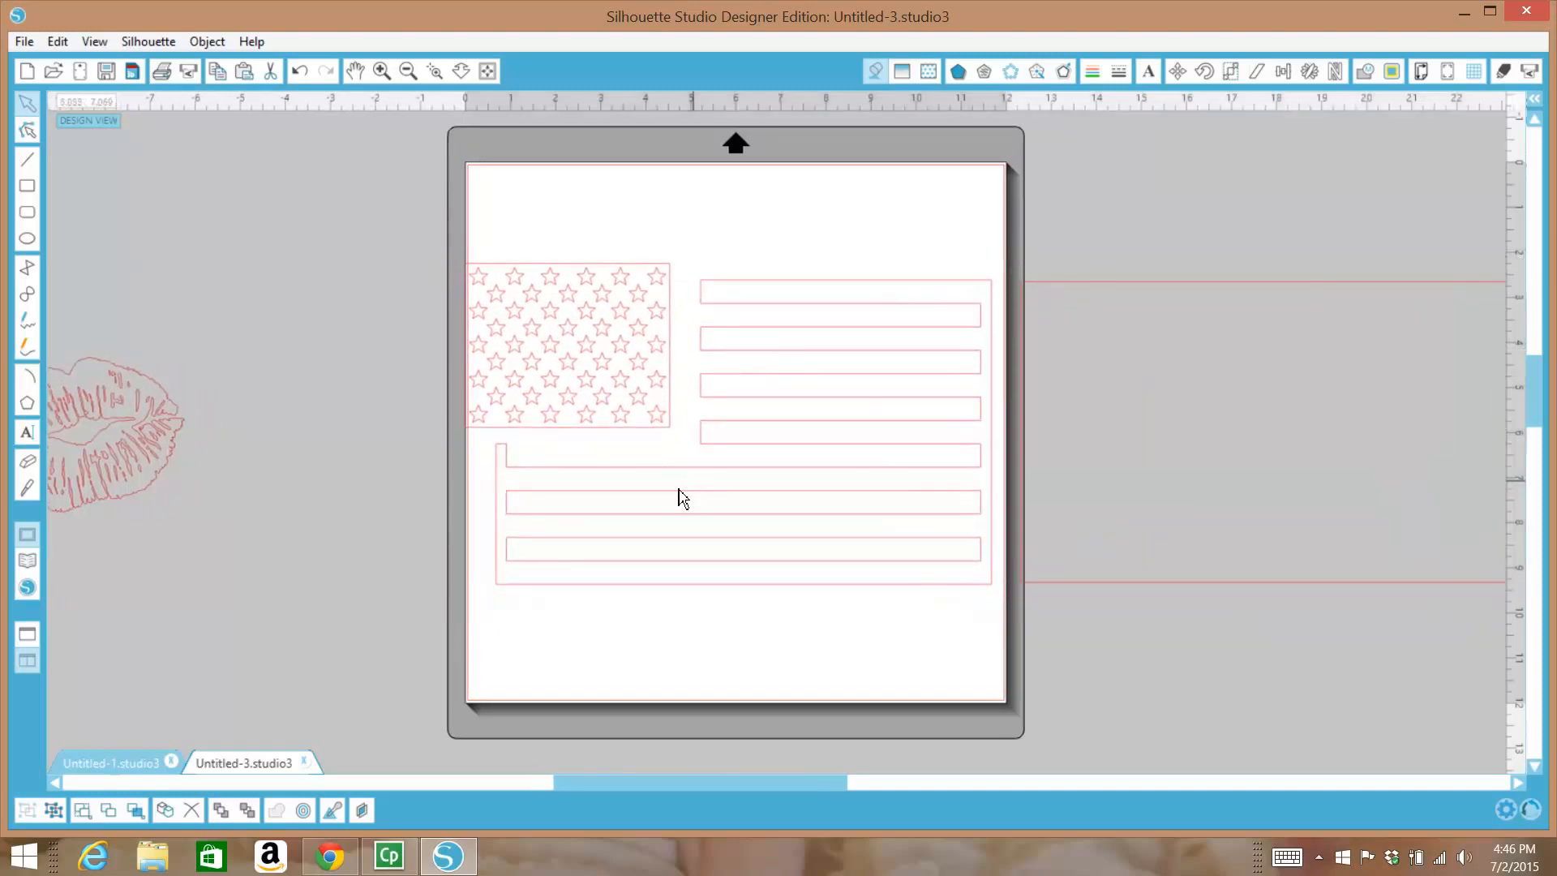
click(671, 485)
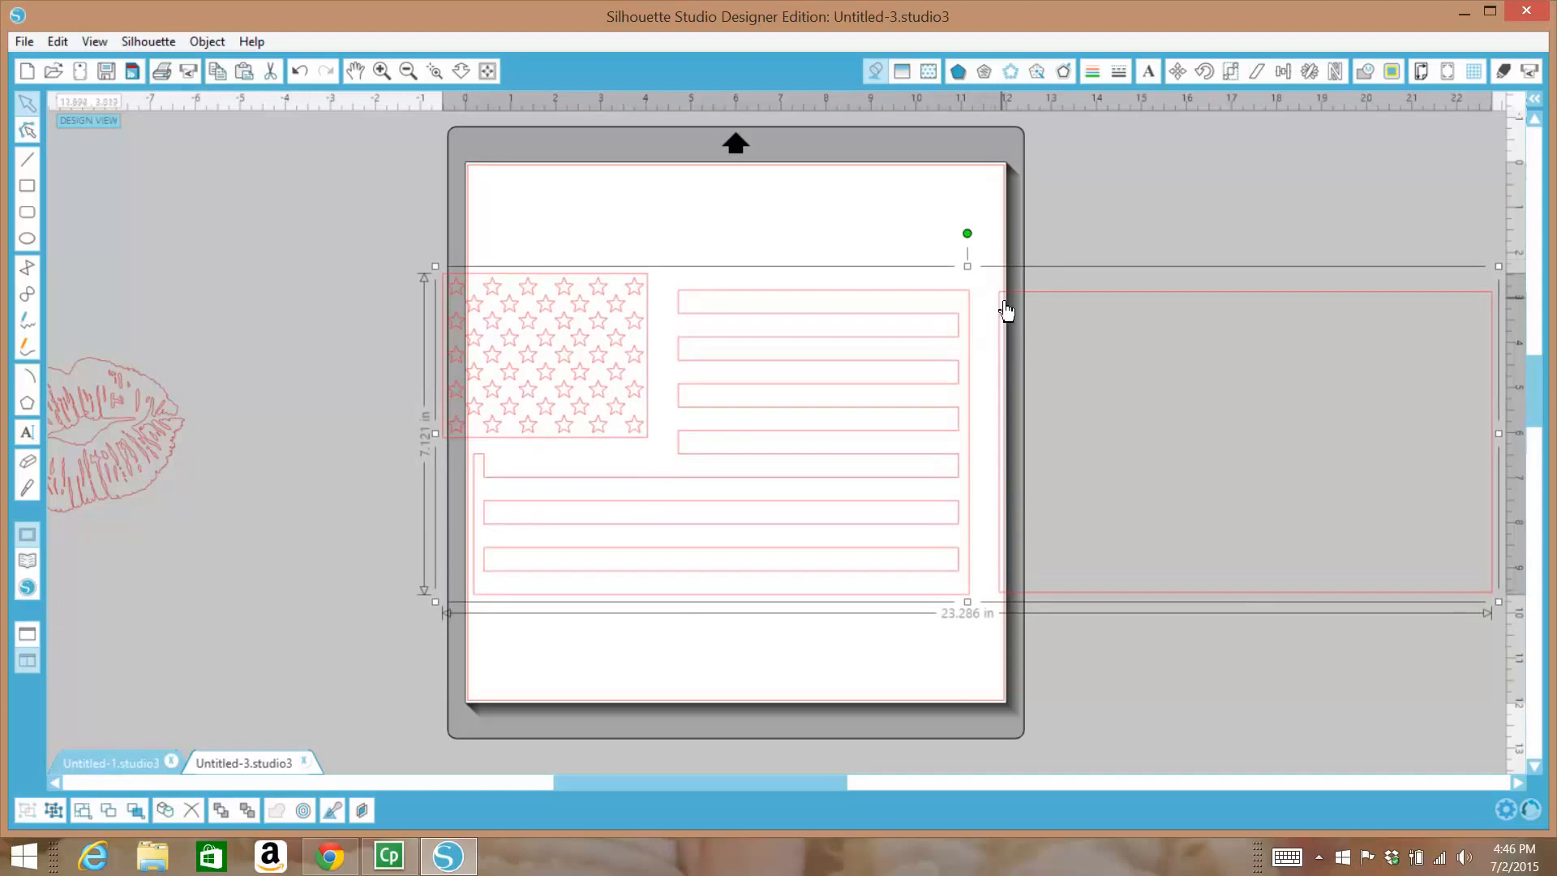
Ungroup the flag, drop the extra rectangle, and fit the stars into the top-left corner
right_click(1007, 309)
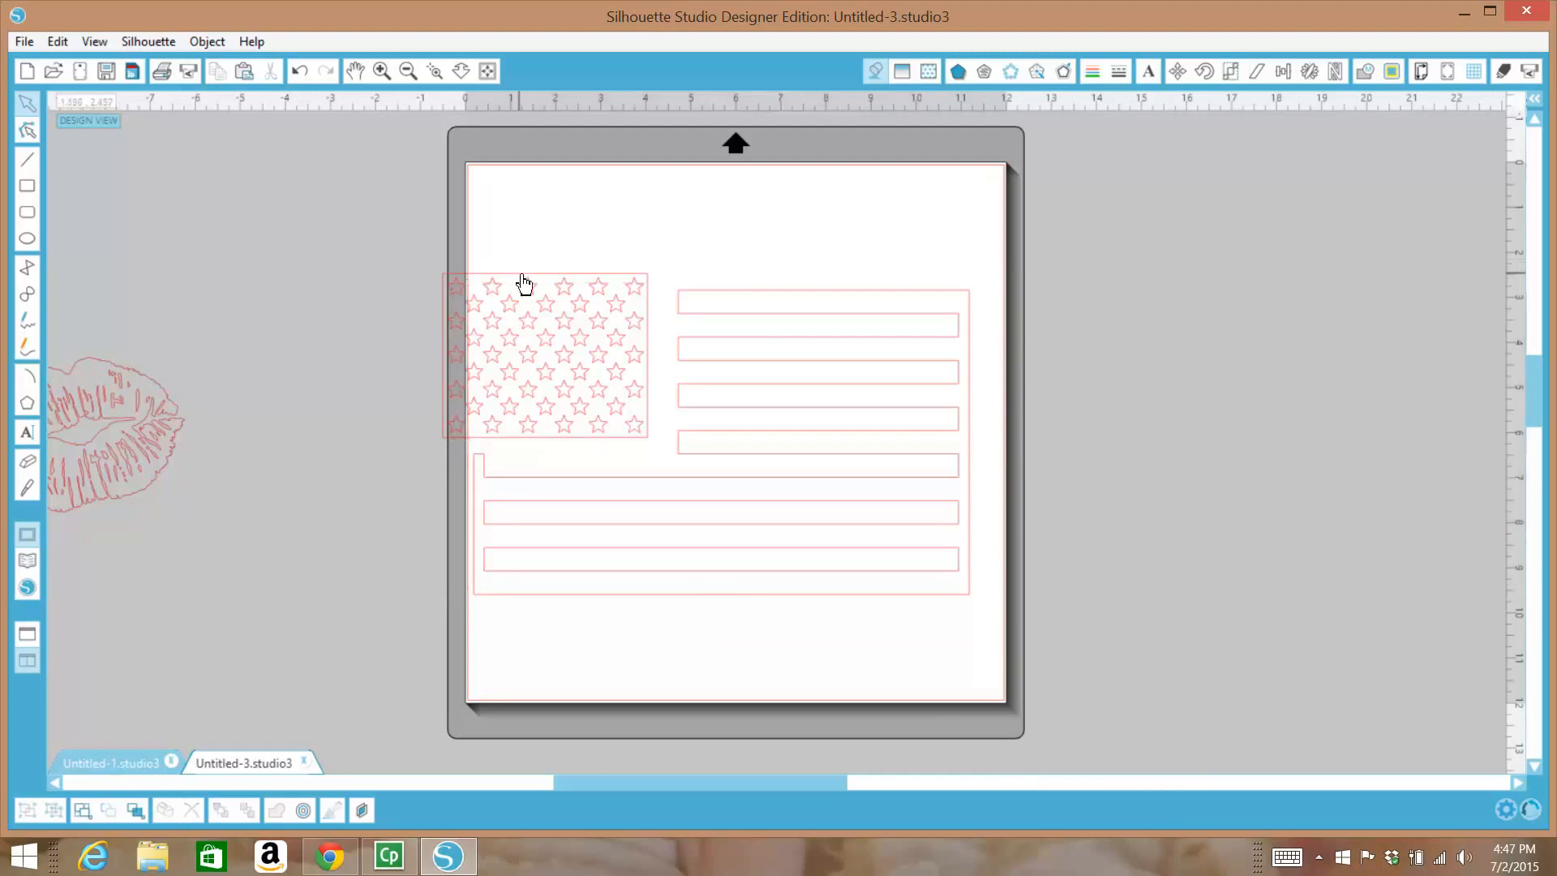
click(521, 357)
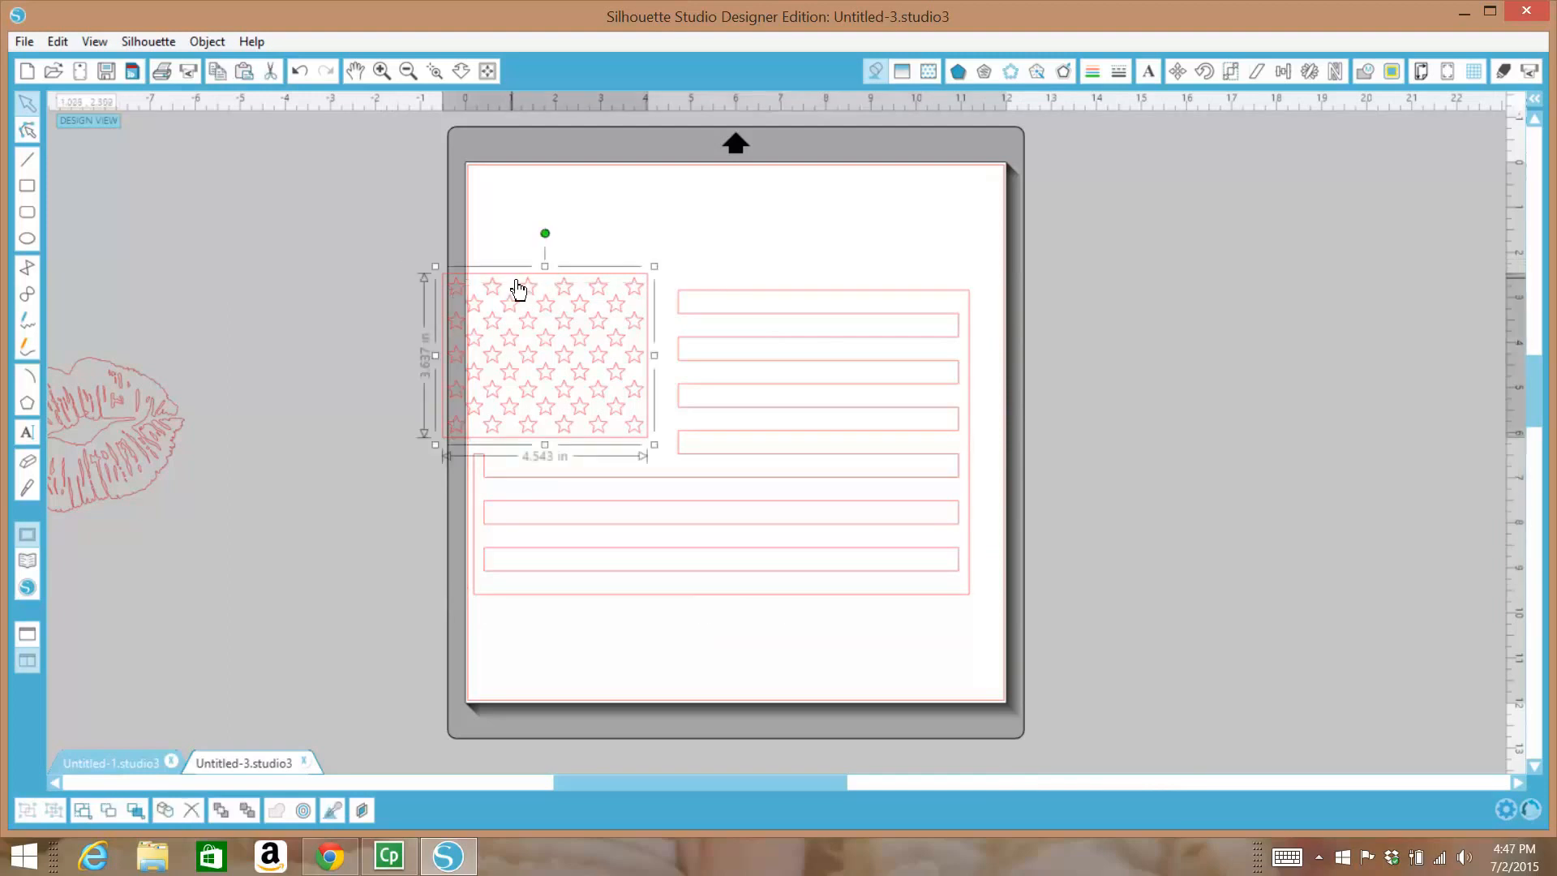
drag(516, 288, 551, 297)
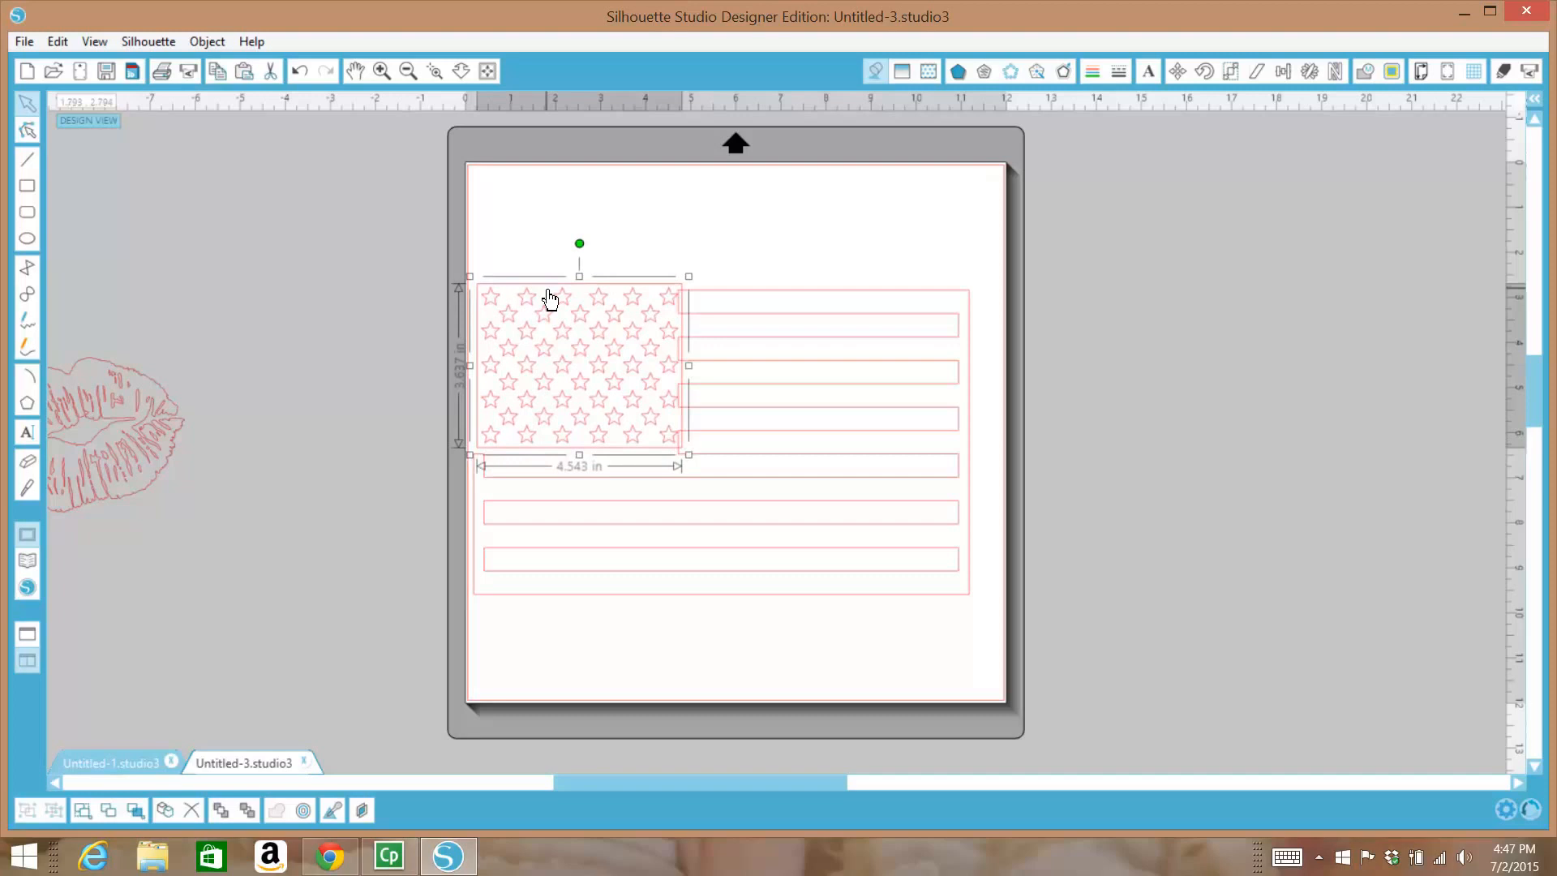
drag(551, 298, 551, 304)
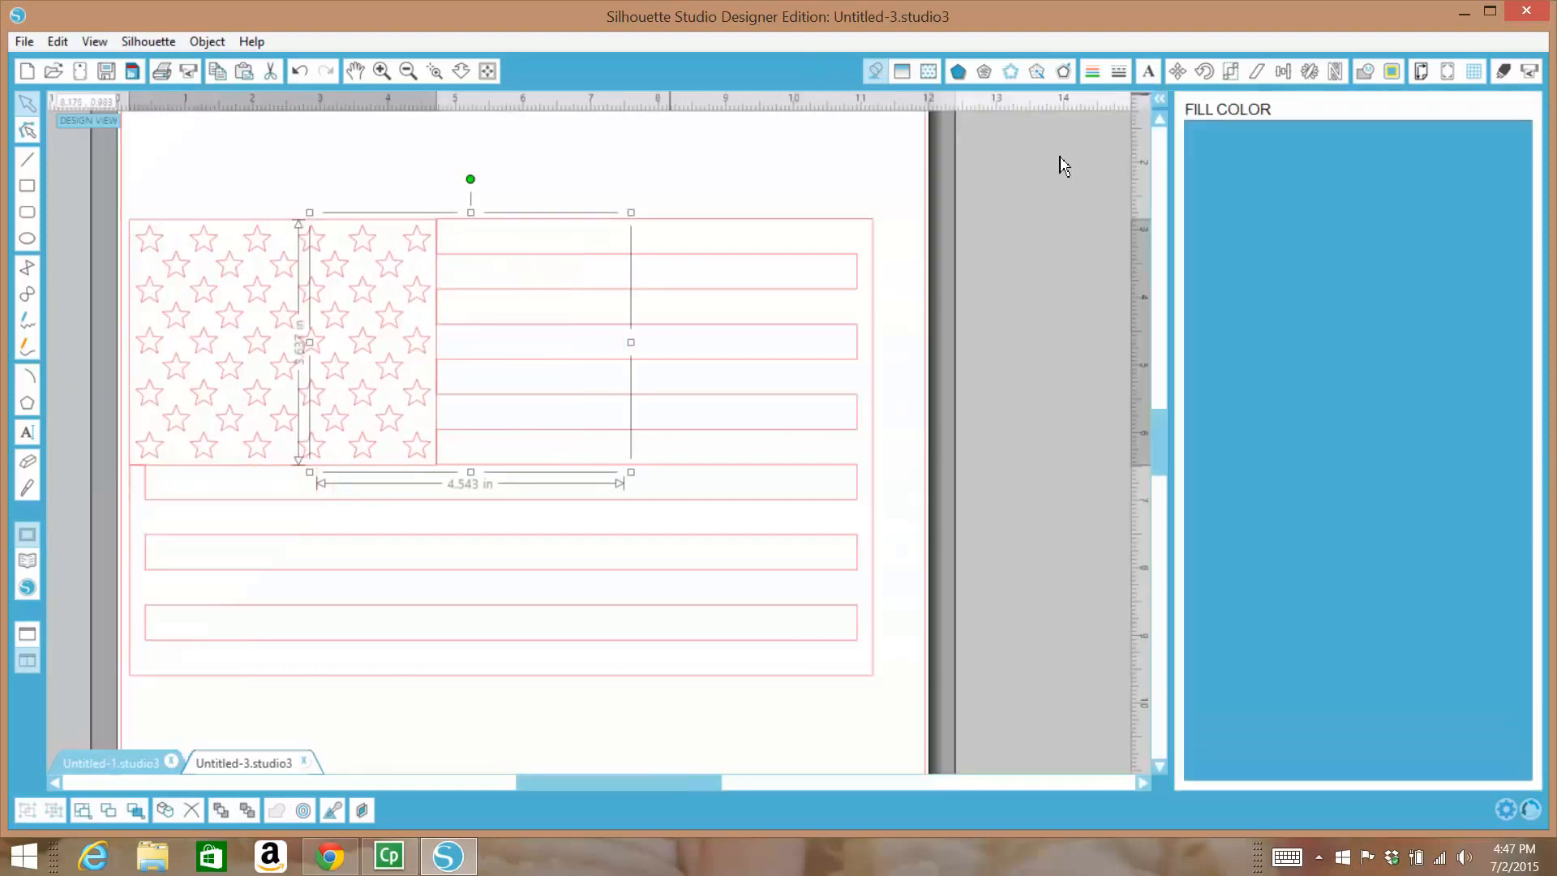
Fill the star block blue and the striped piece red
click(1415, 230)
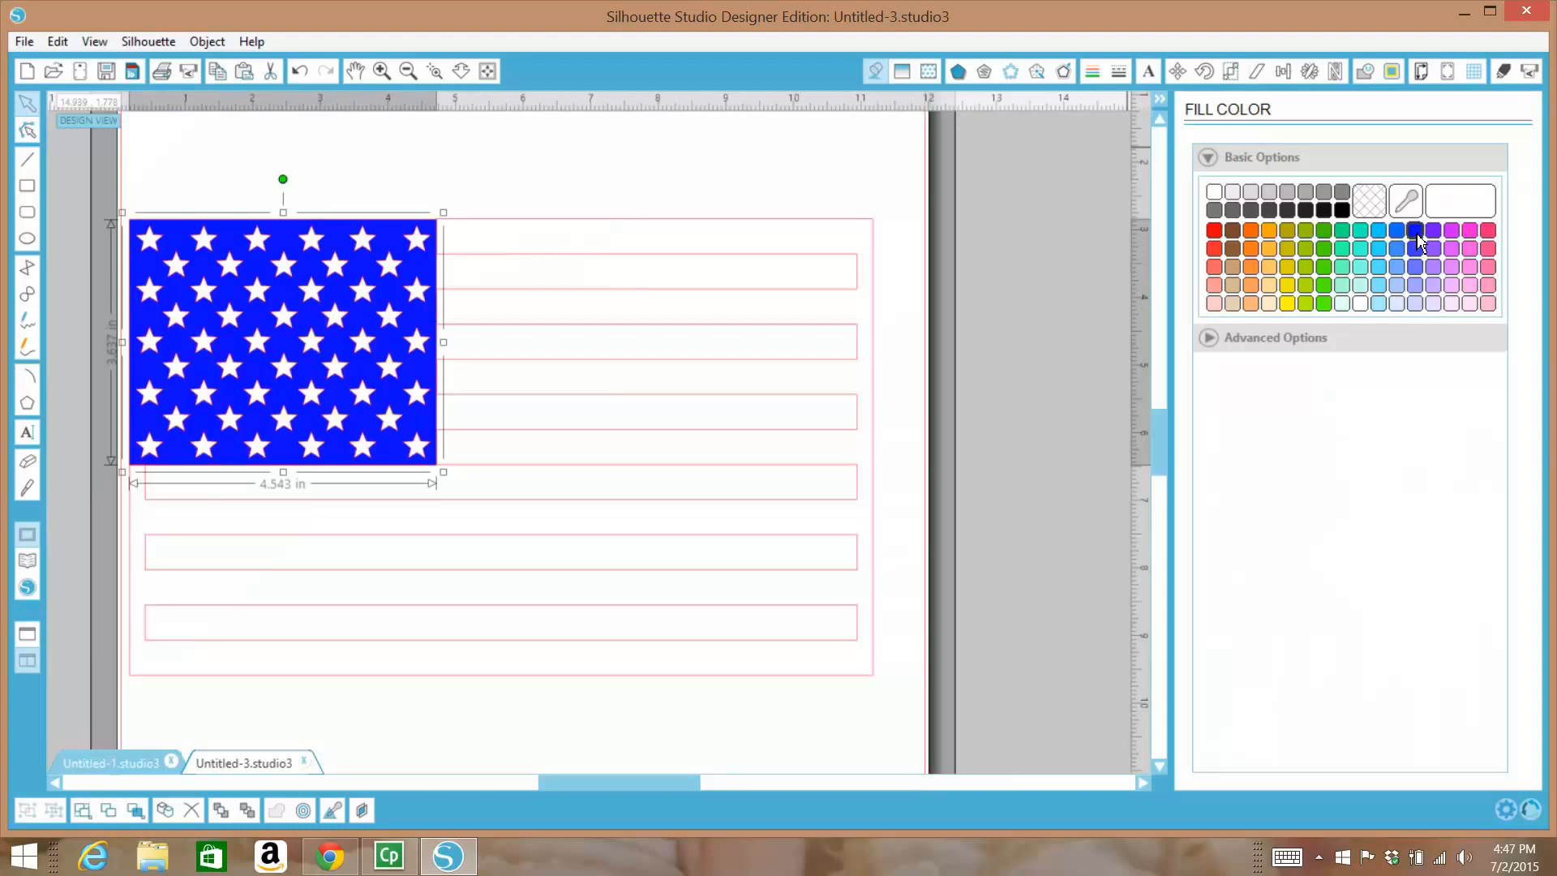
click(548, 246)
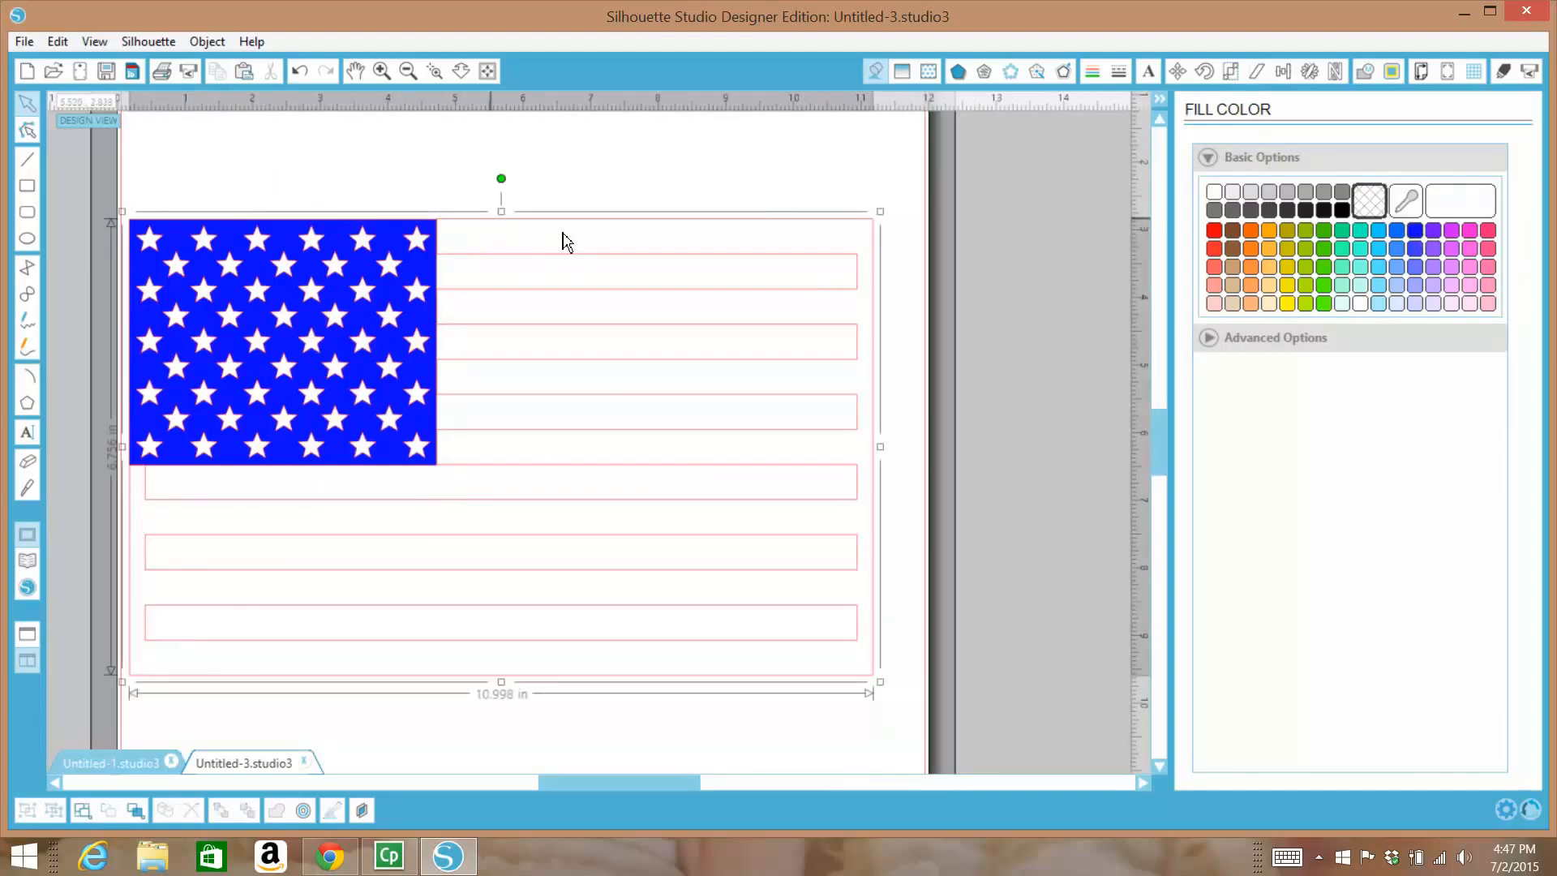
click(1214, 230)
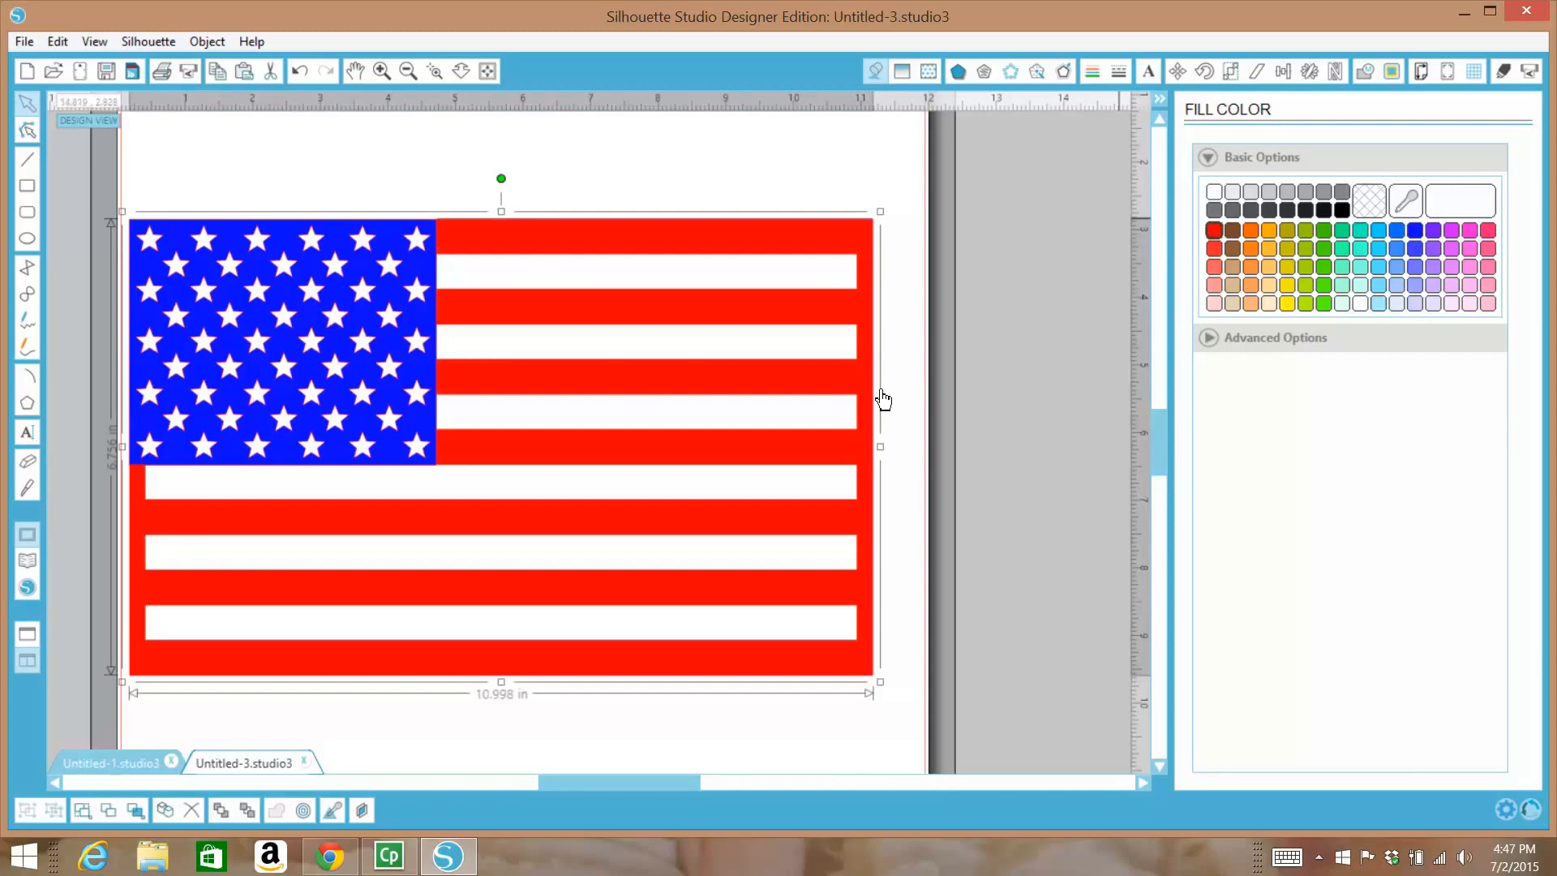
mouse_move(172, 189)
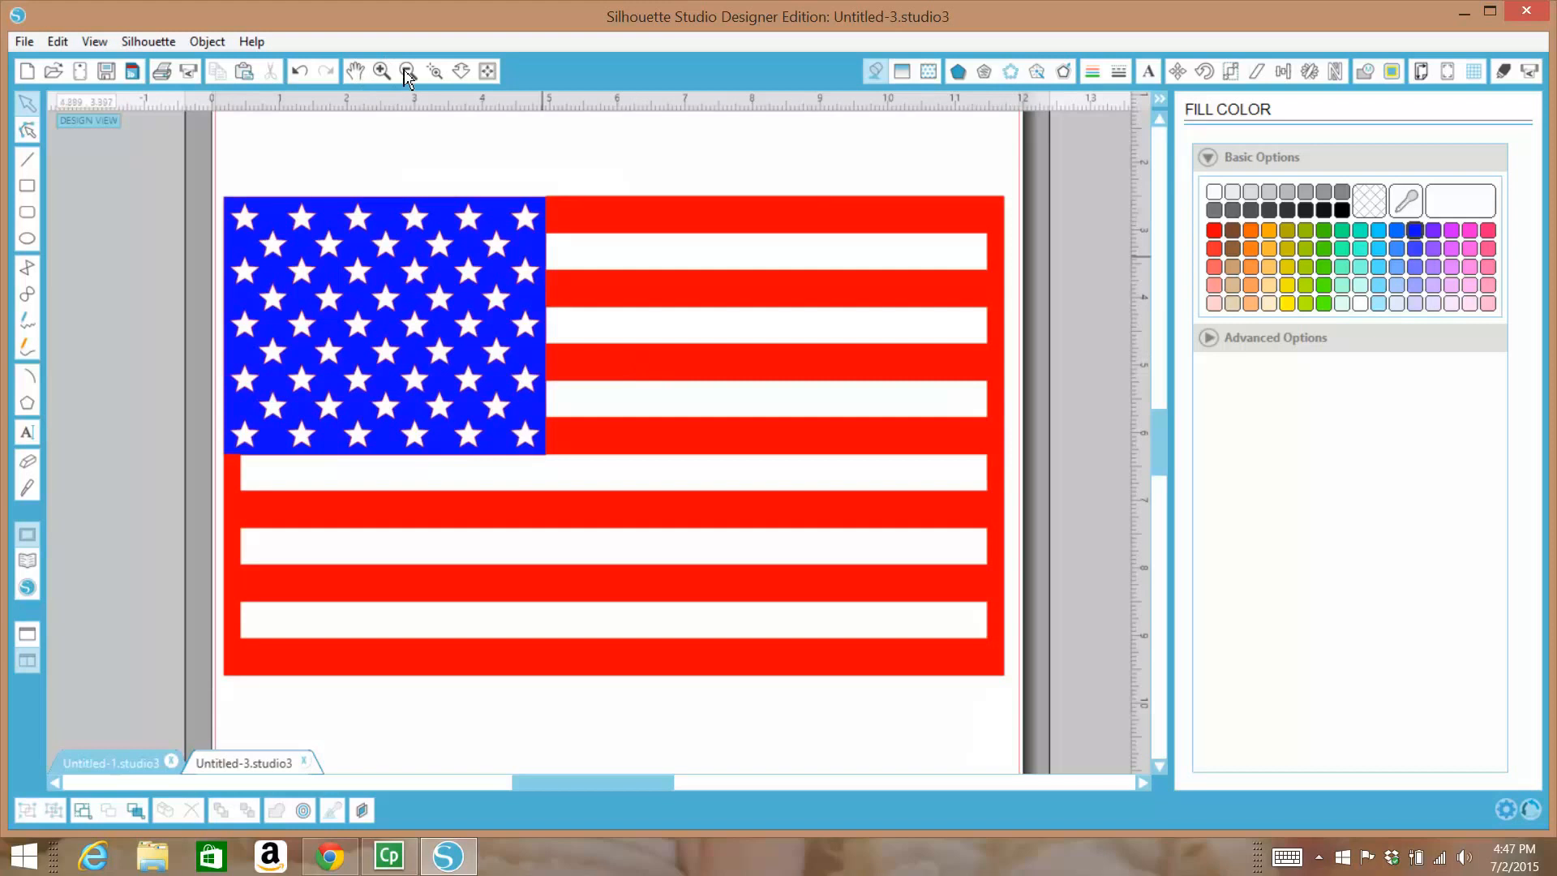
Zoom out, rotate and enlarge the lips, fill them white, and overlap the flag
click(407, 70)
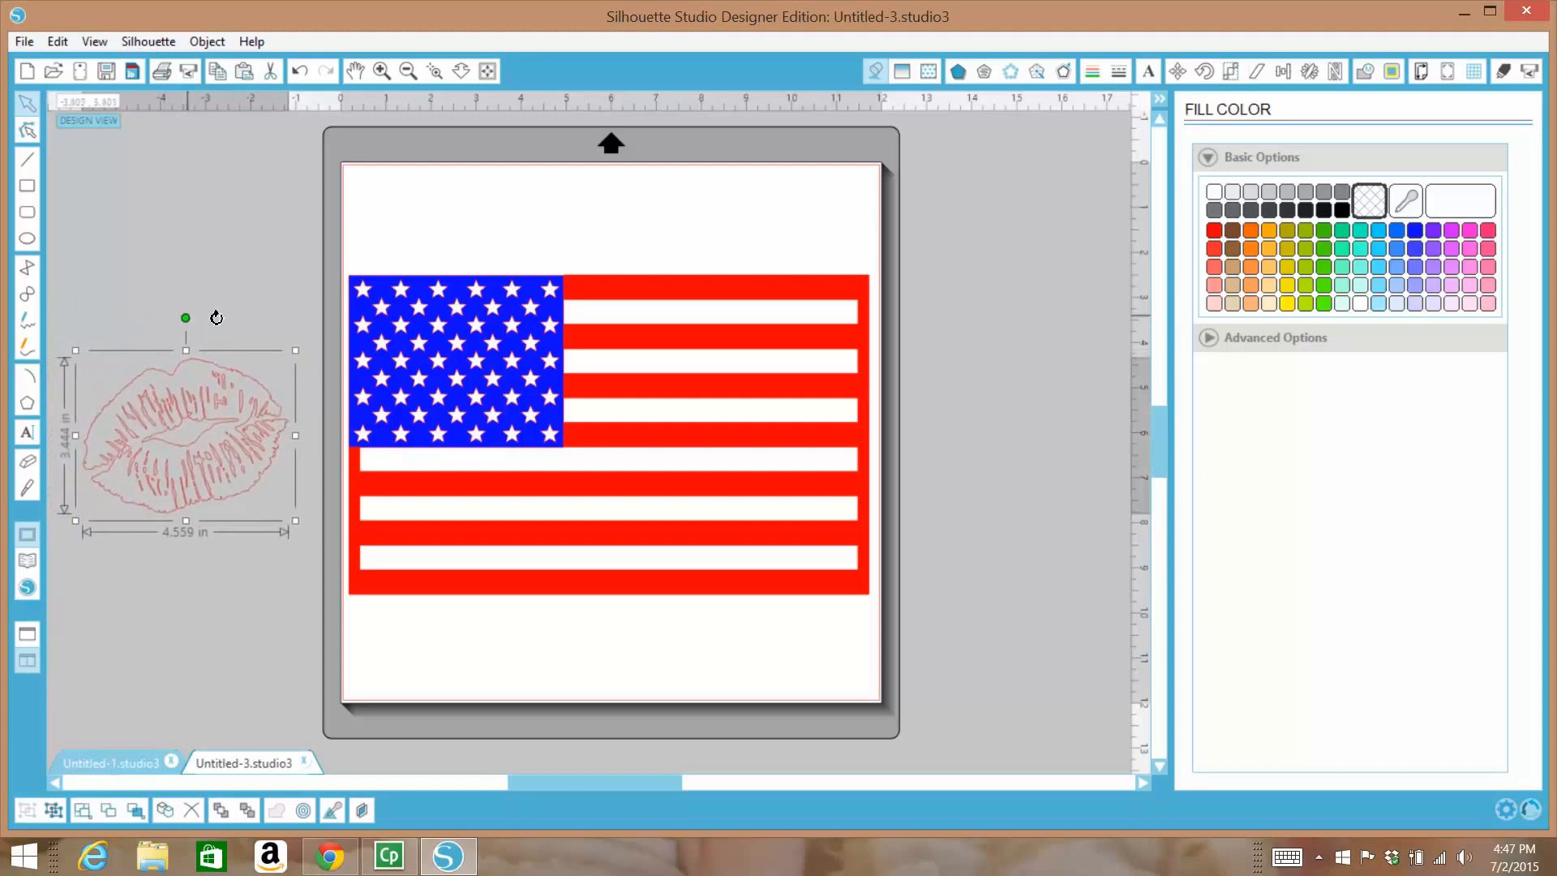
drag(185, 318, 217, 329)
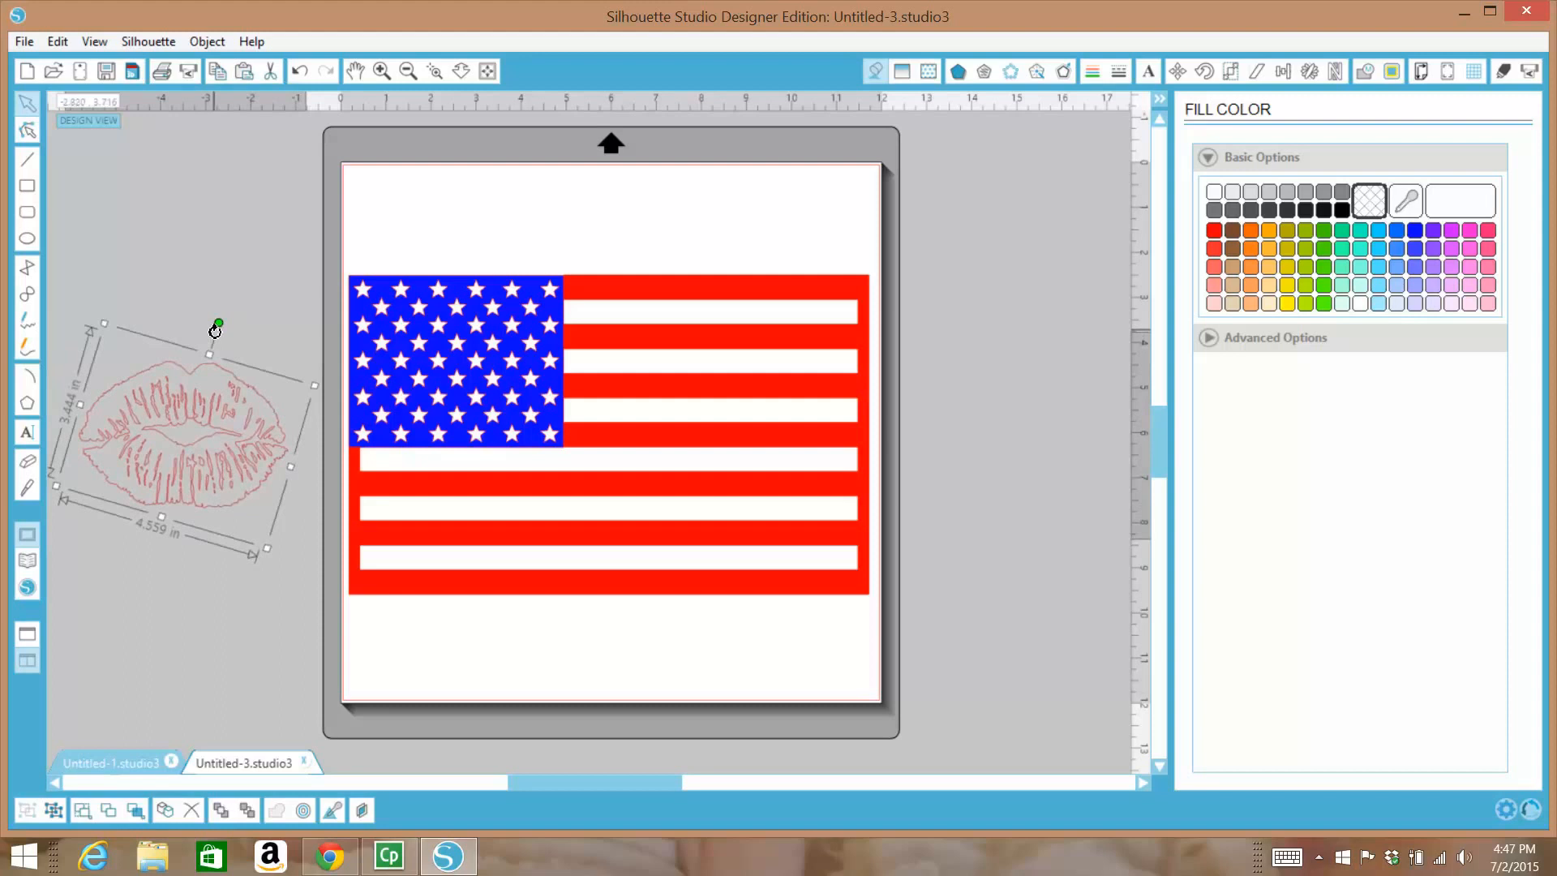
click(224, 442)
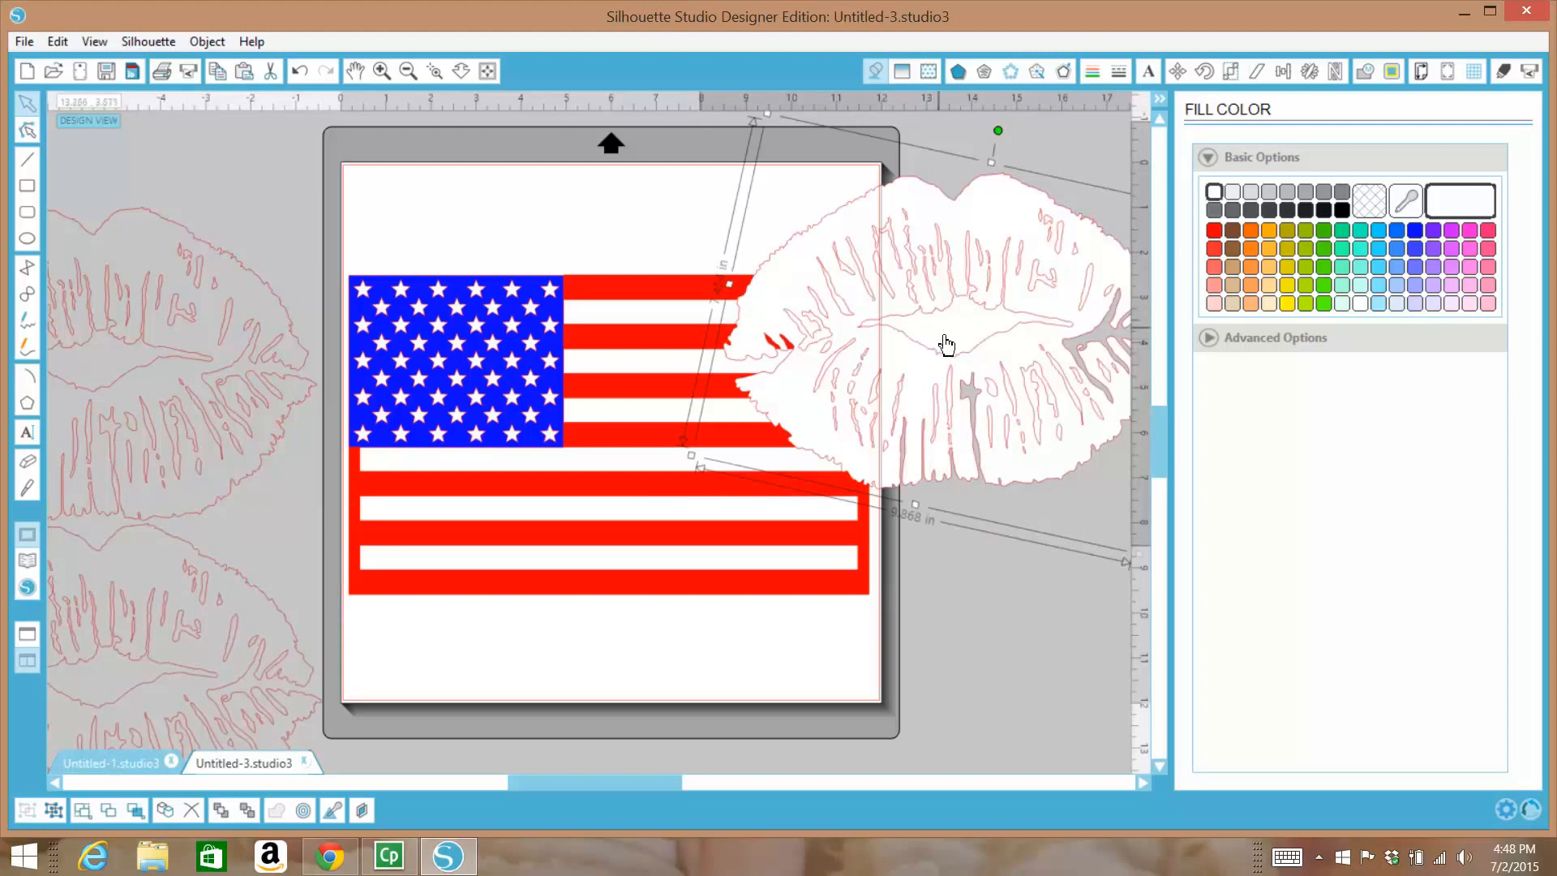
mouse_move(988, 399)
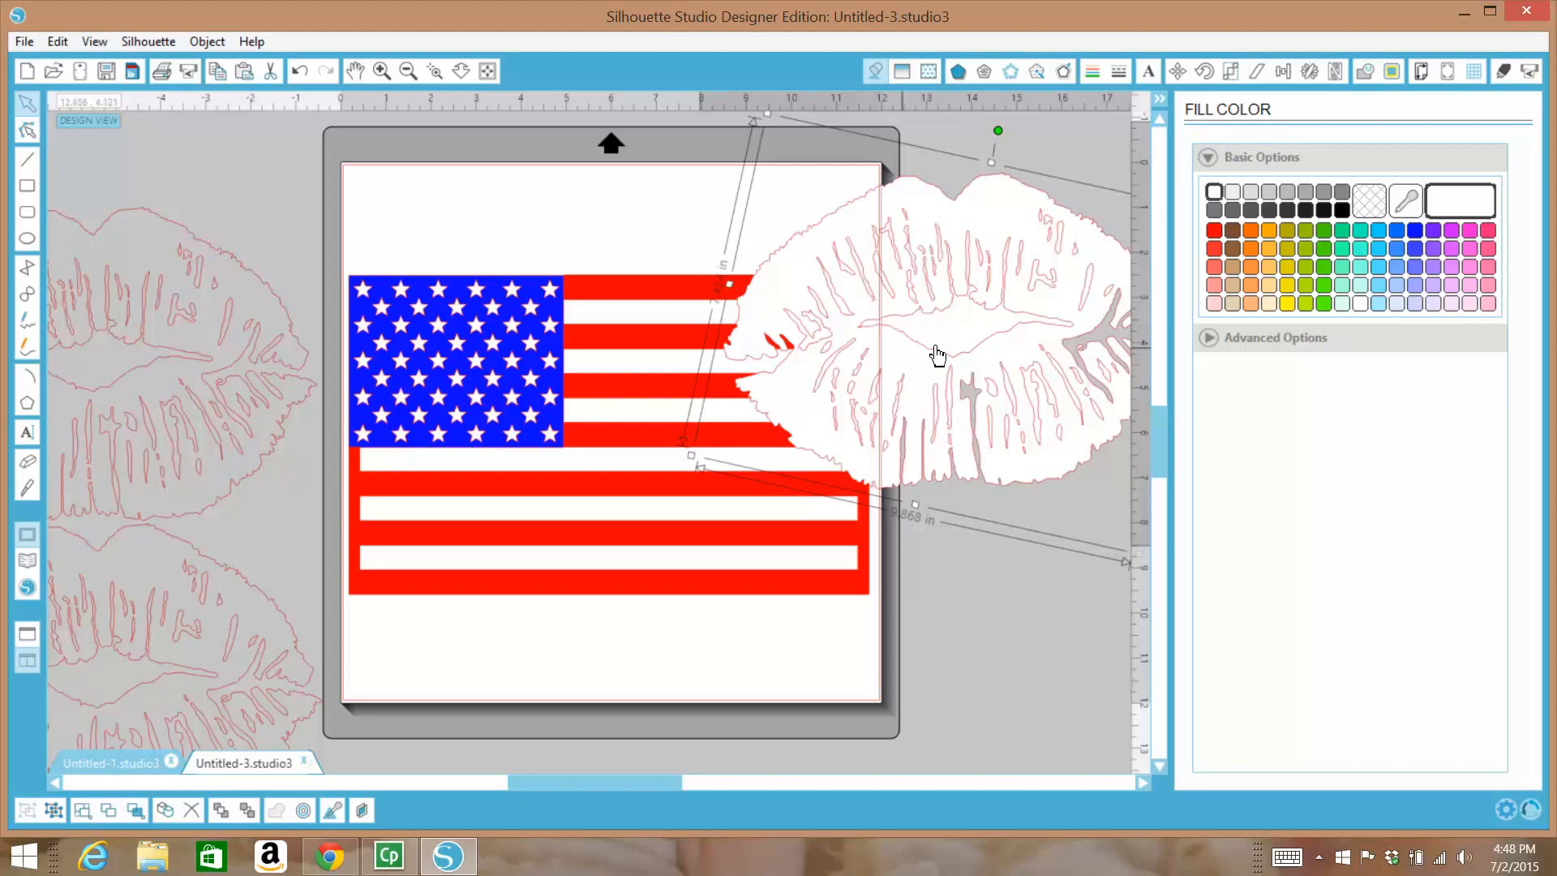
Make the white lips a compound path and drag them right of the flag
click(1366, 71)
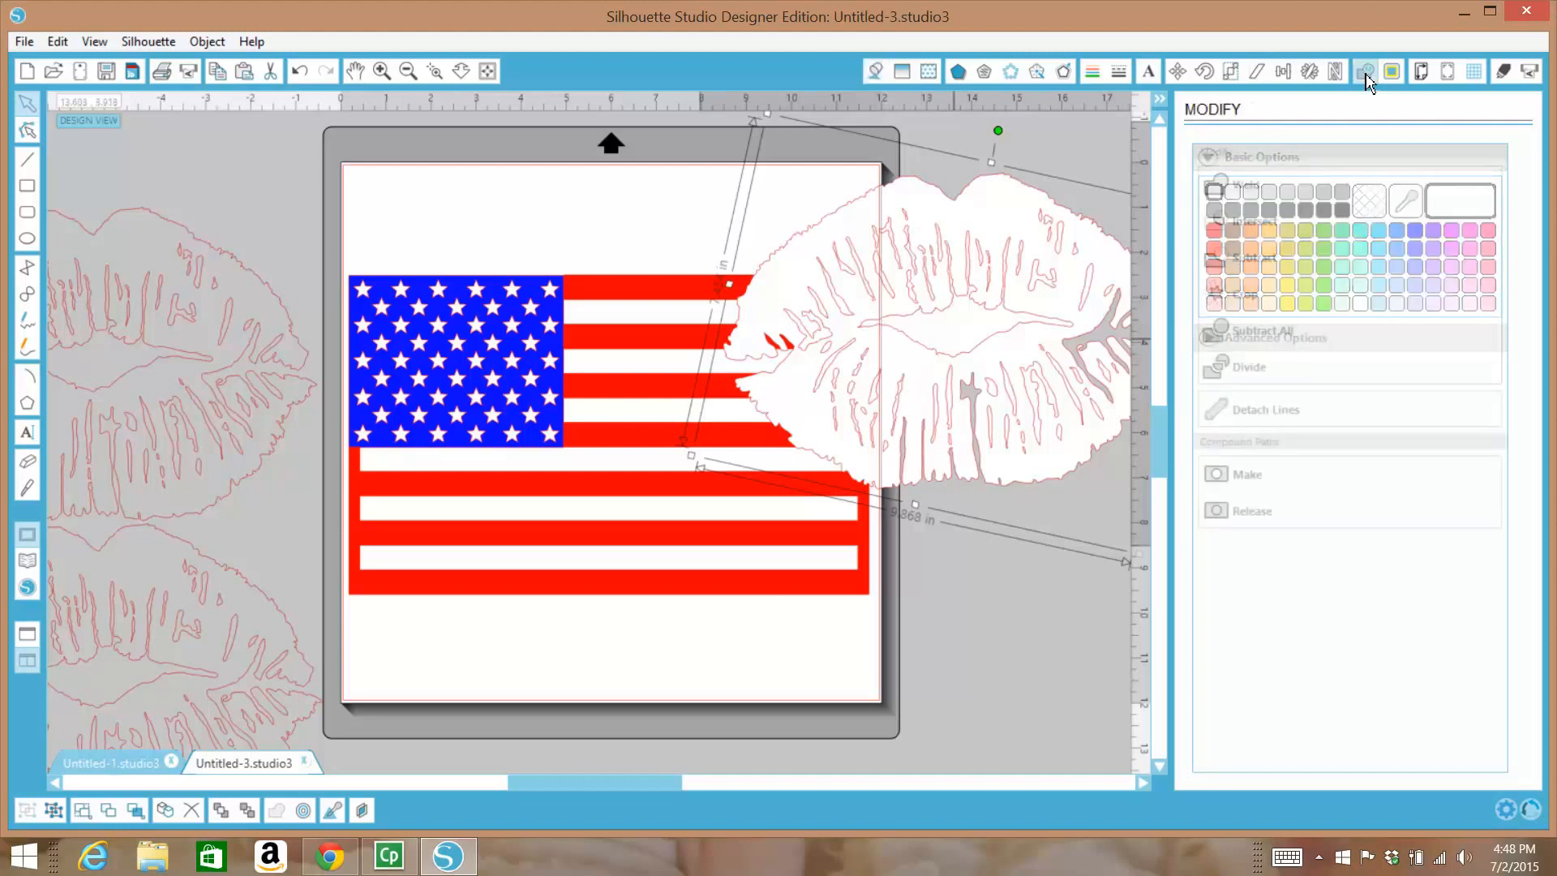
click(1365, 71)
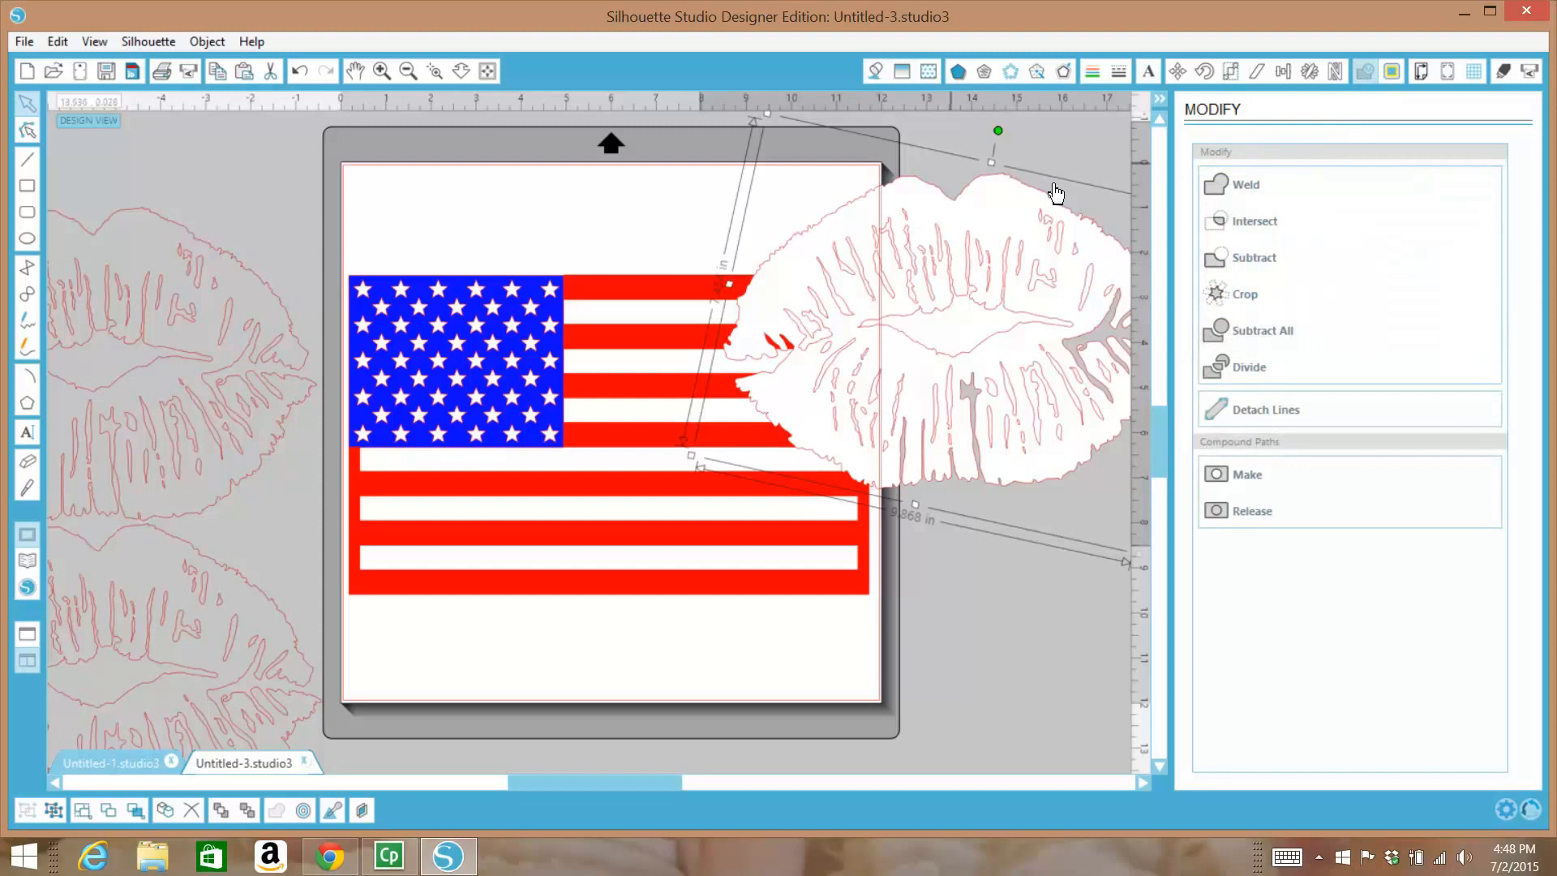
mouse_move(1372, 81)
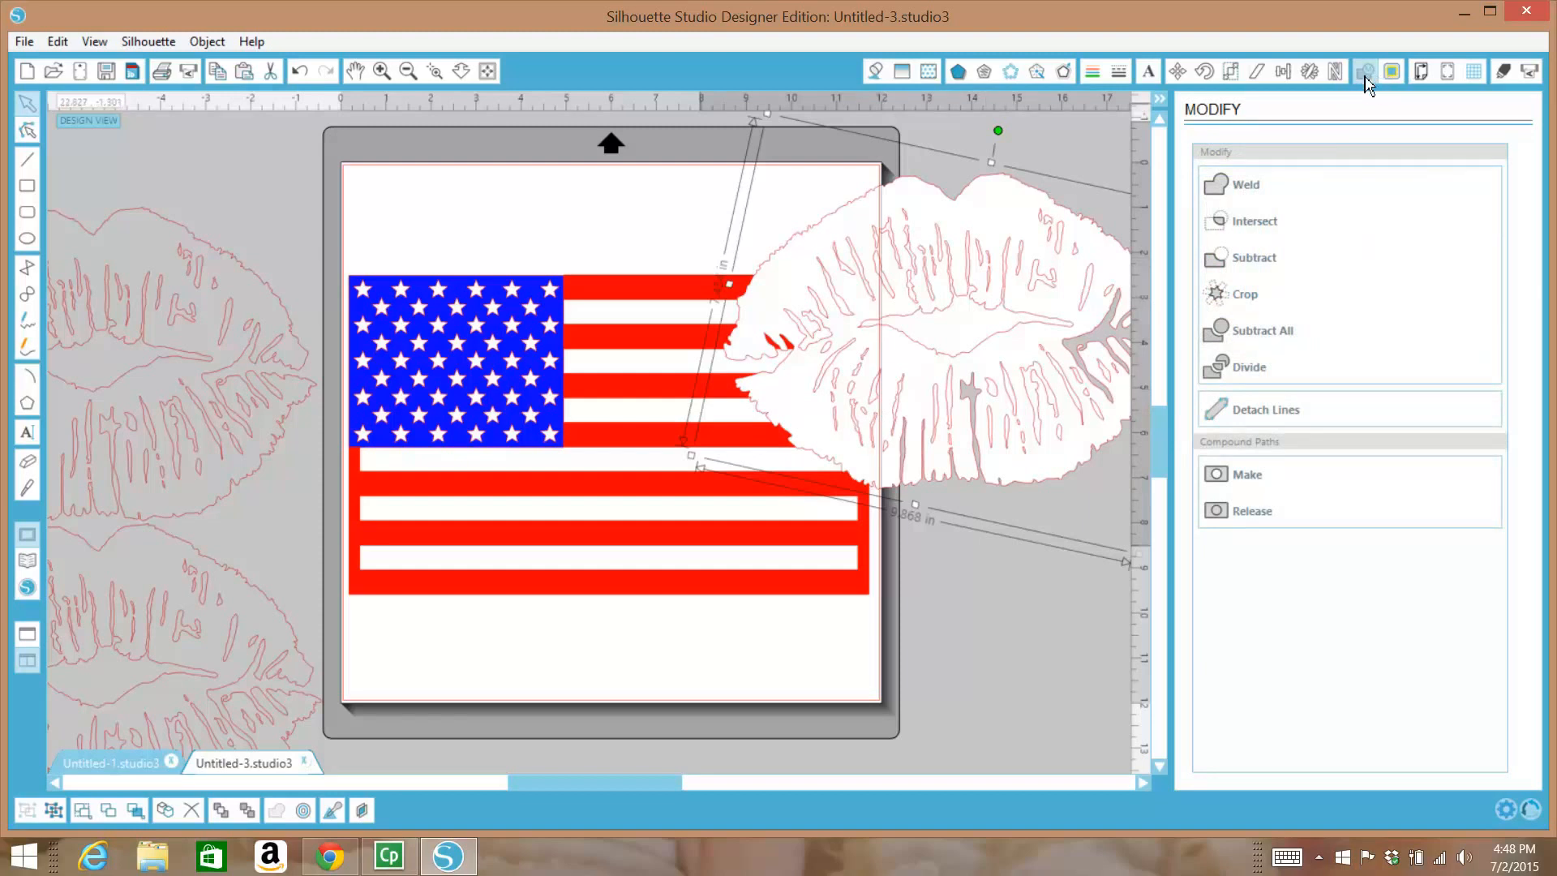
mouse_move(960, 242)
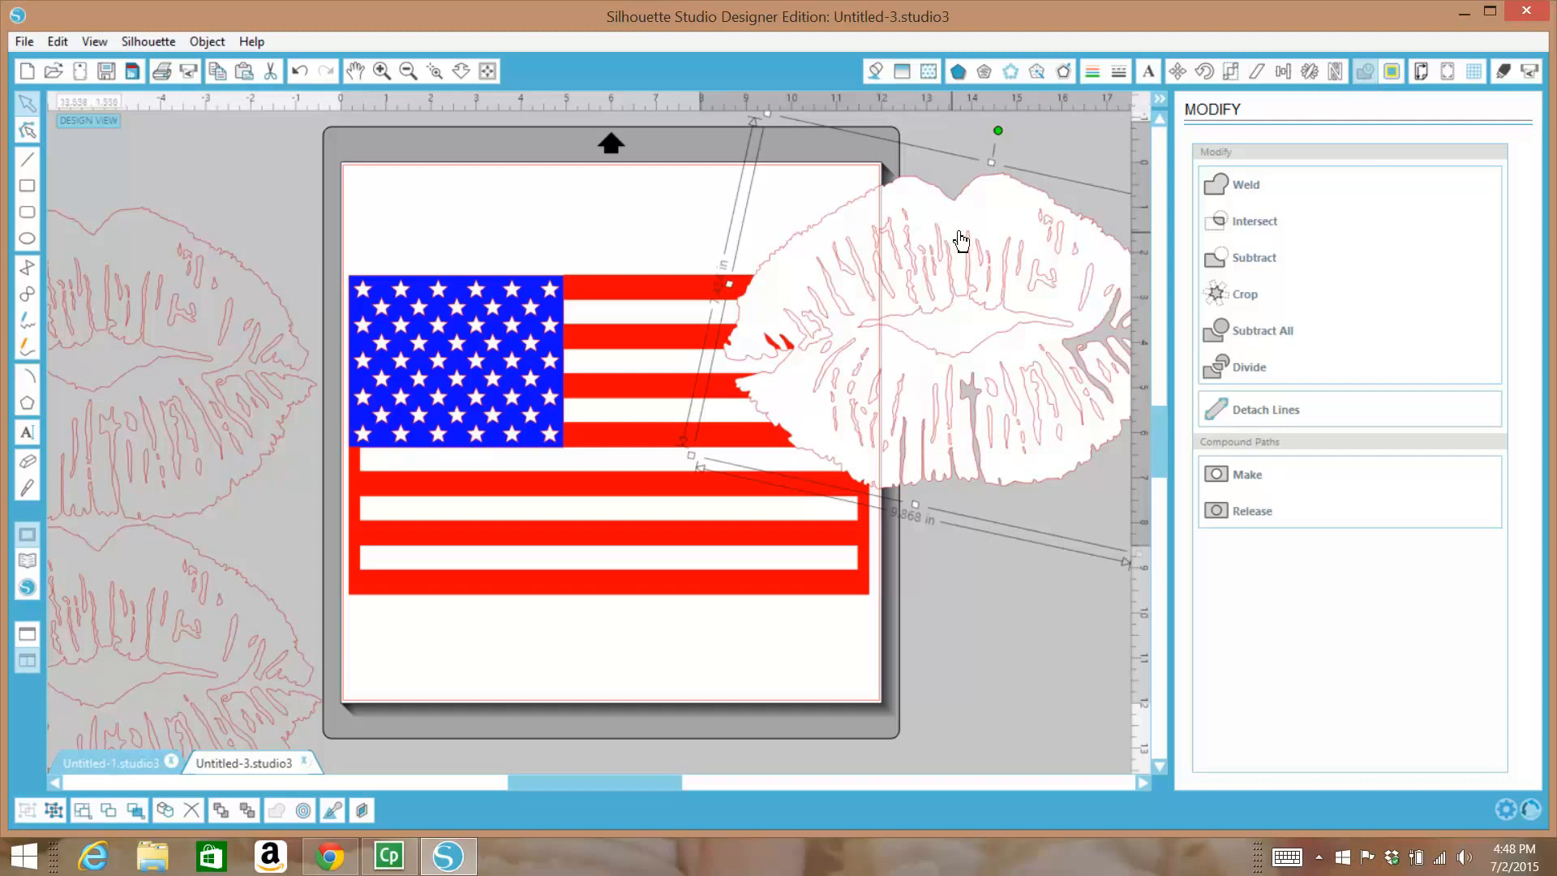
right_click(958, 239)
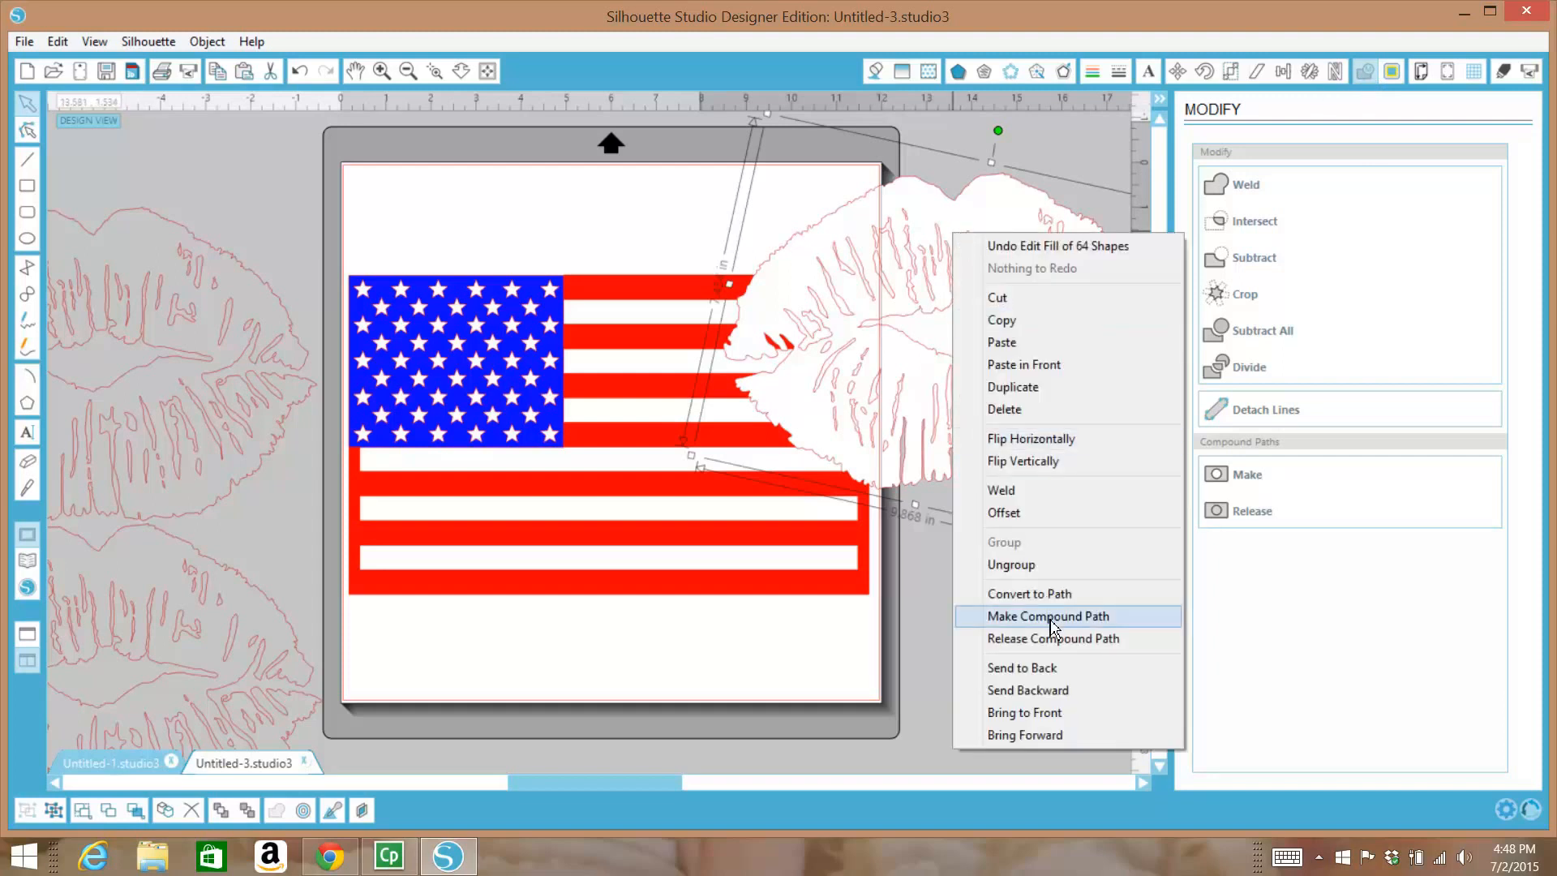
click(1047, 615)
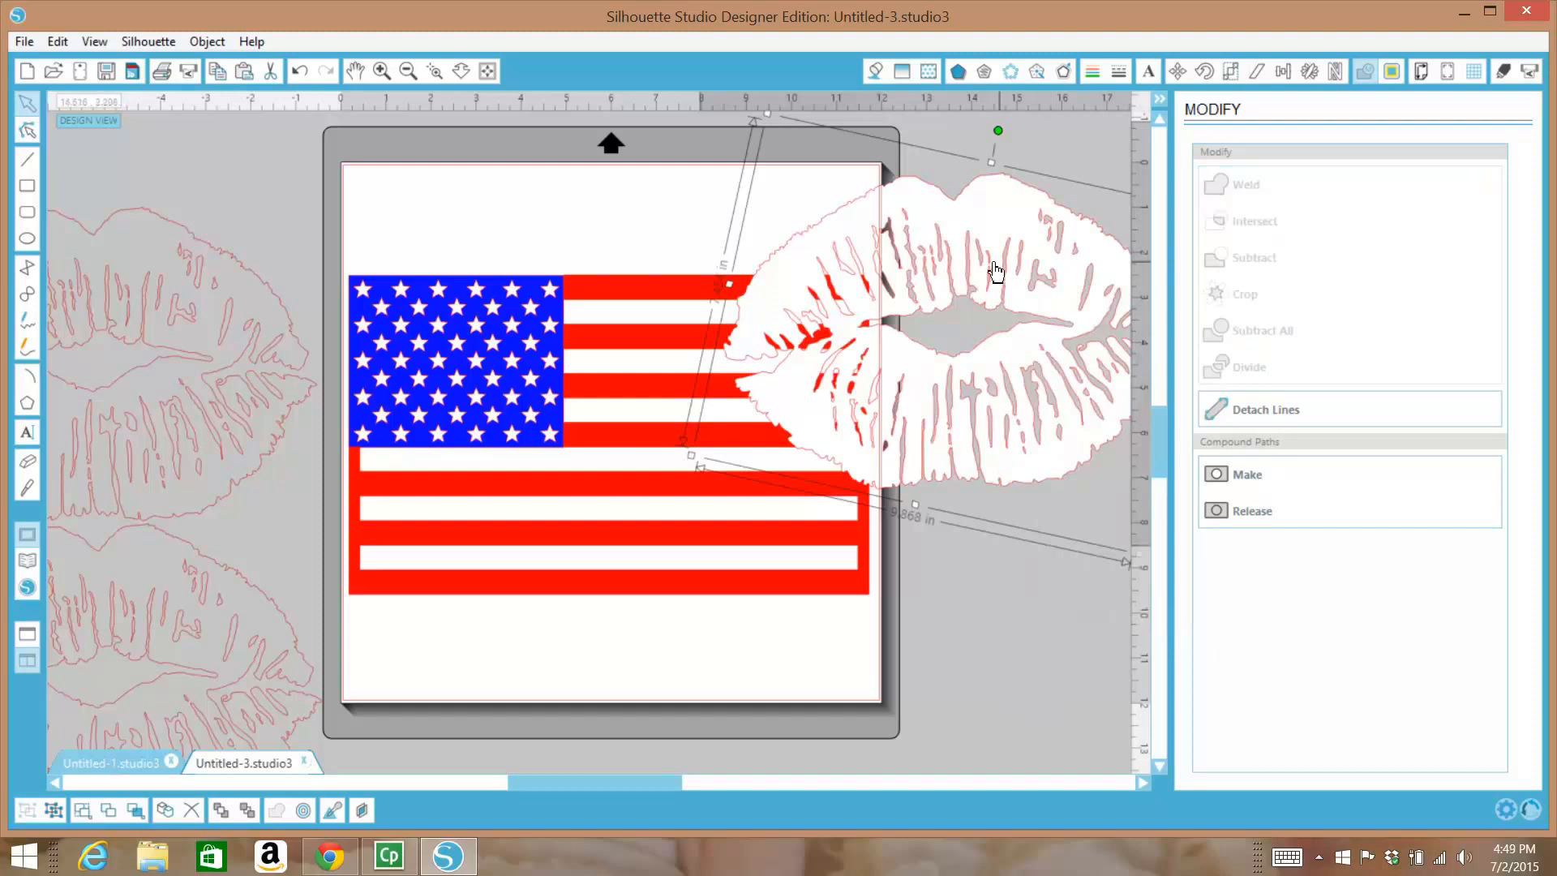
drag(992, 268, 585, 367)
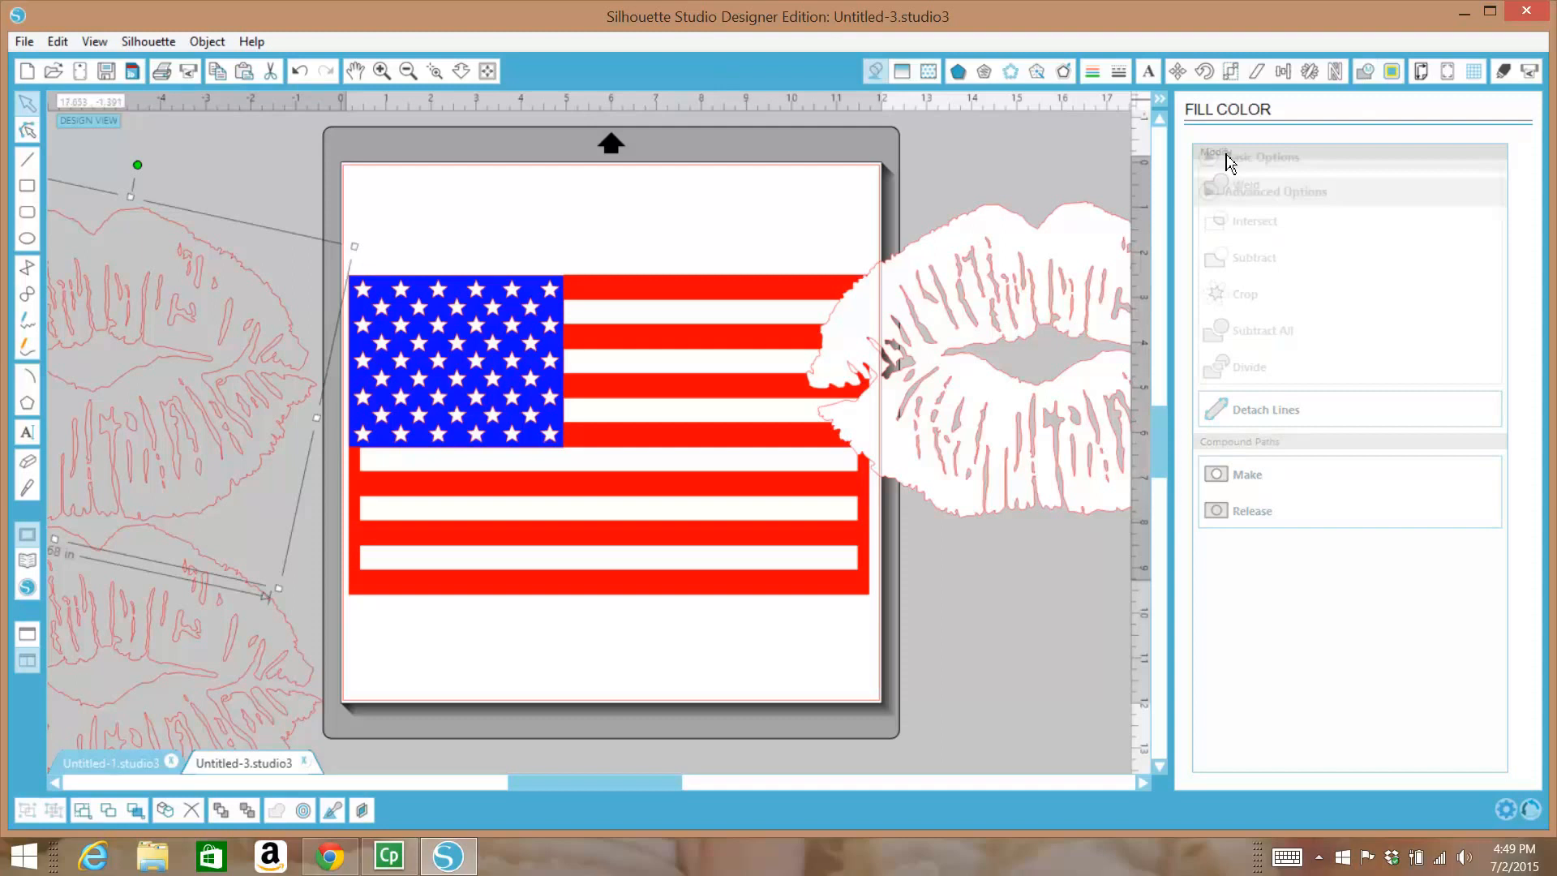
Give the remaining lips copies a white fill
click(1257, 157)
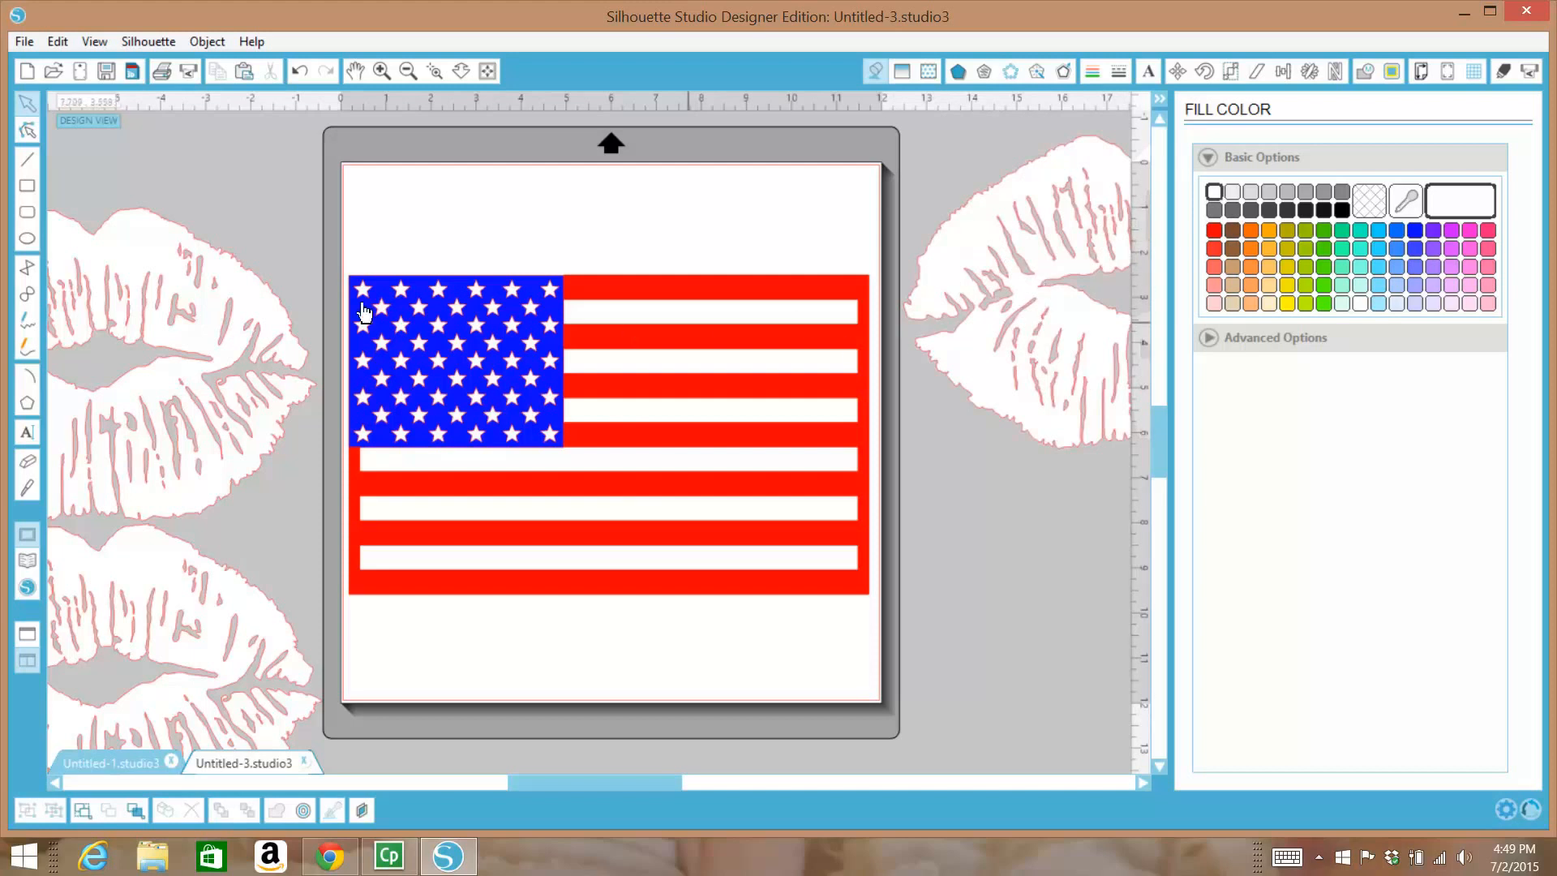
mouse_move(212, 316)
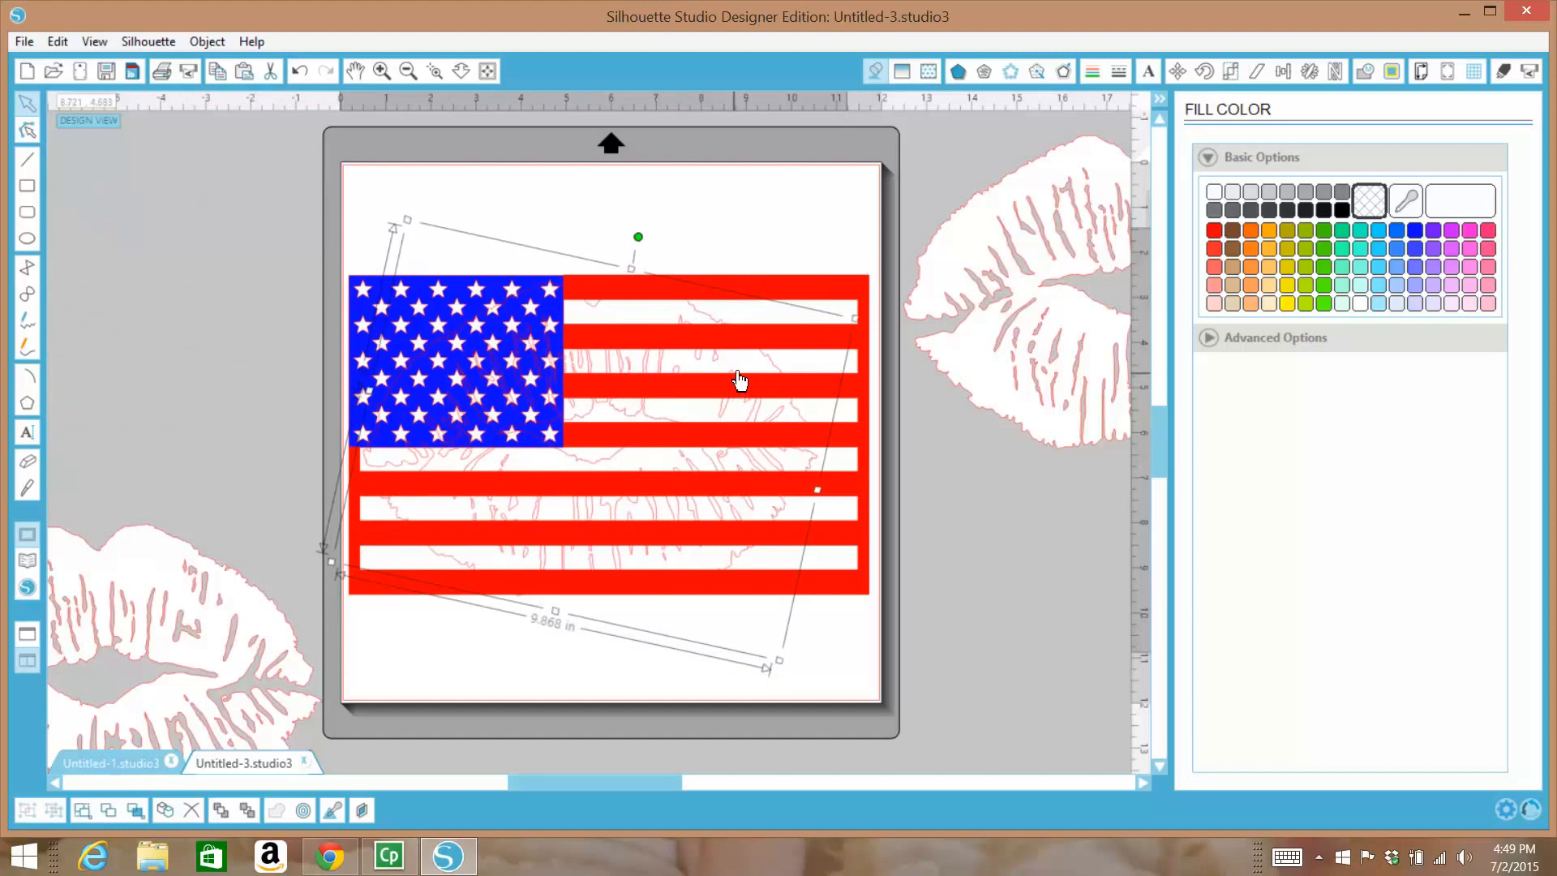
Lay a No Fill lips copy tilted over the flag and zoom in twice
click(380, 71)
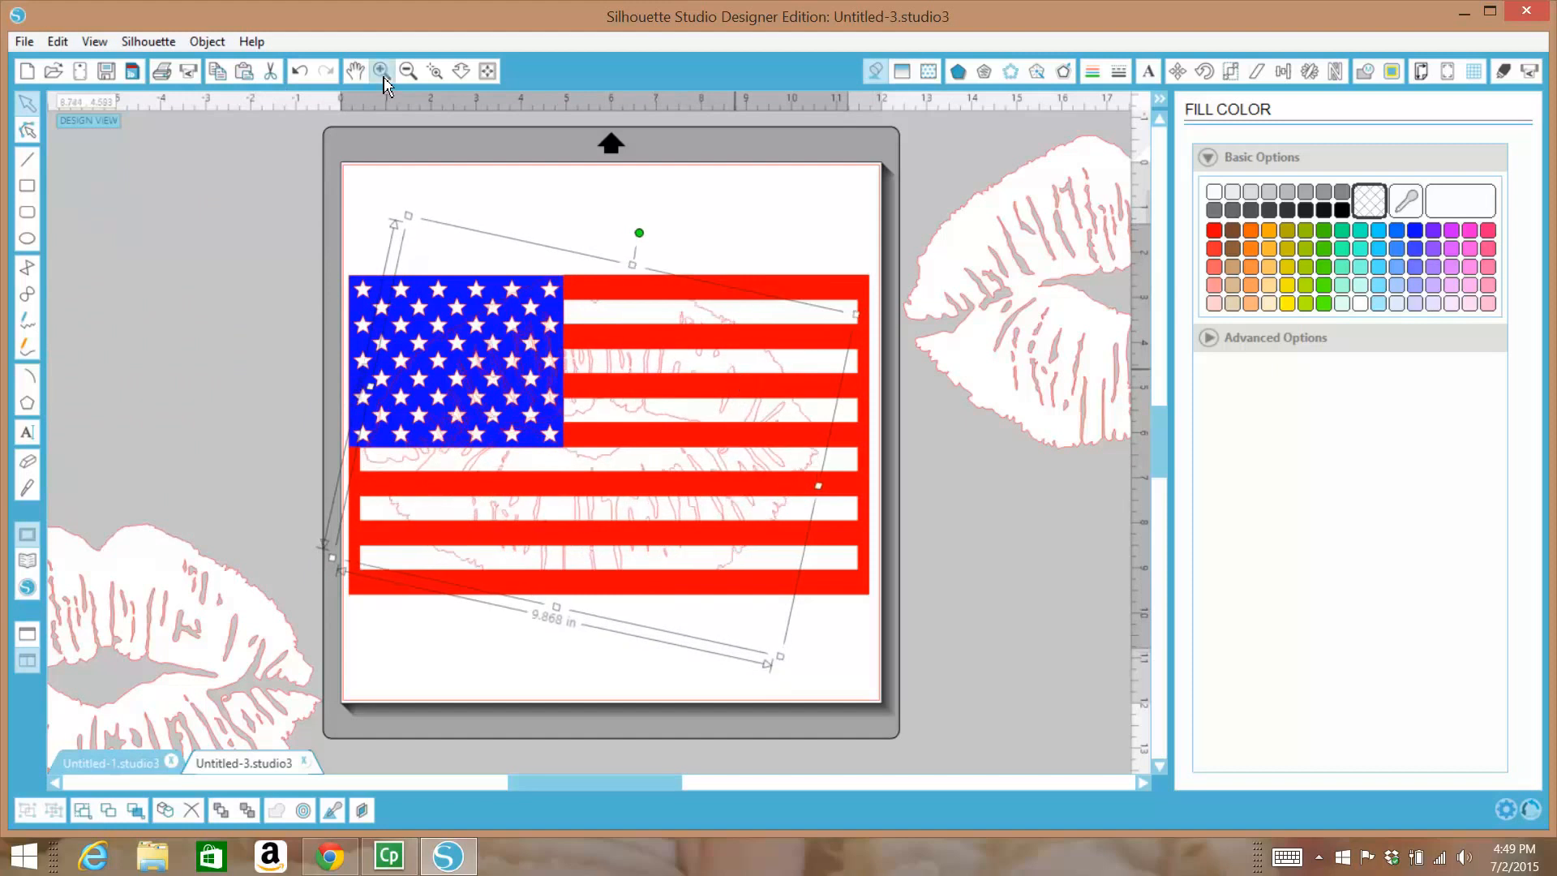
click(380, 70)
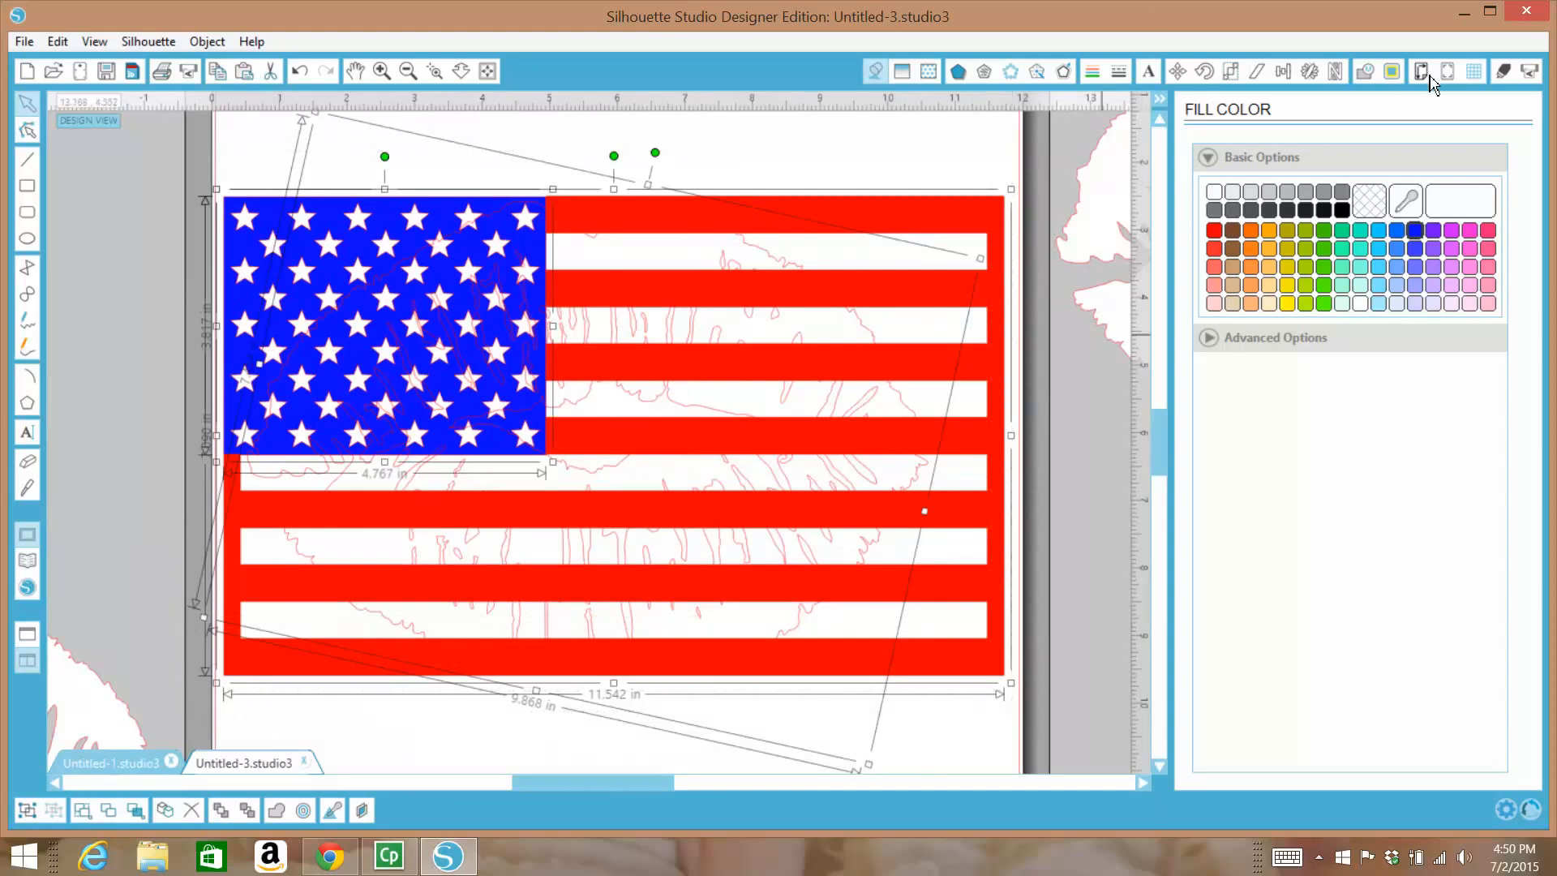
Crop the flag with the lips outline in the Modify window, then deselect
click(1366, 71)
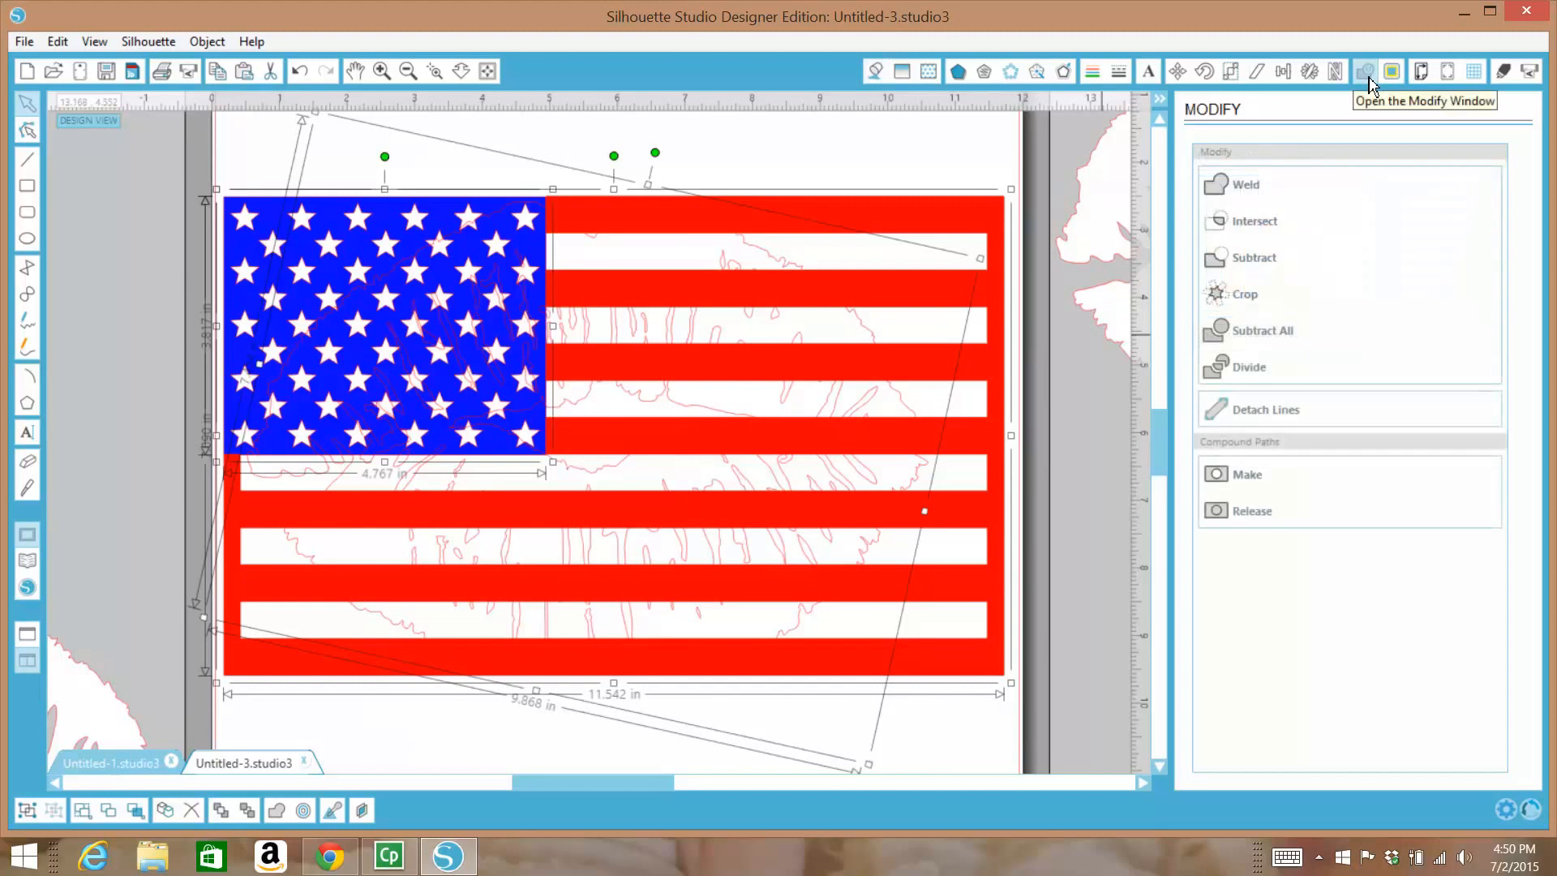
mouse_move(1231, 300)
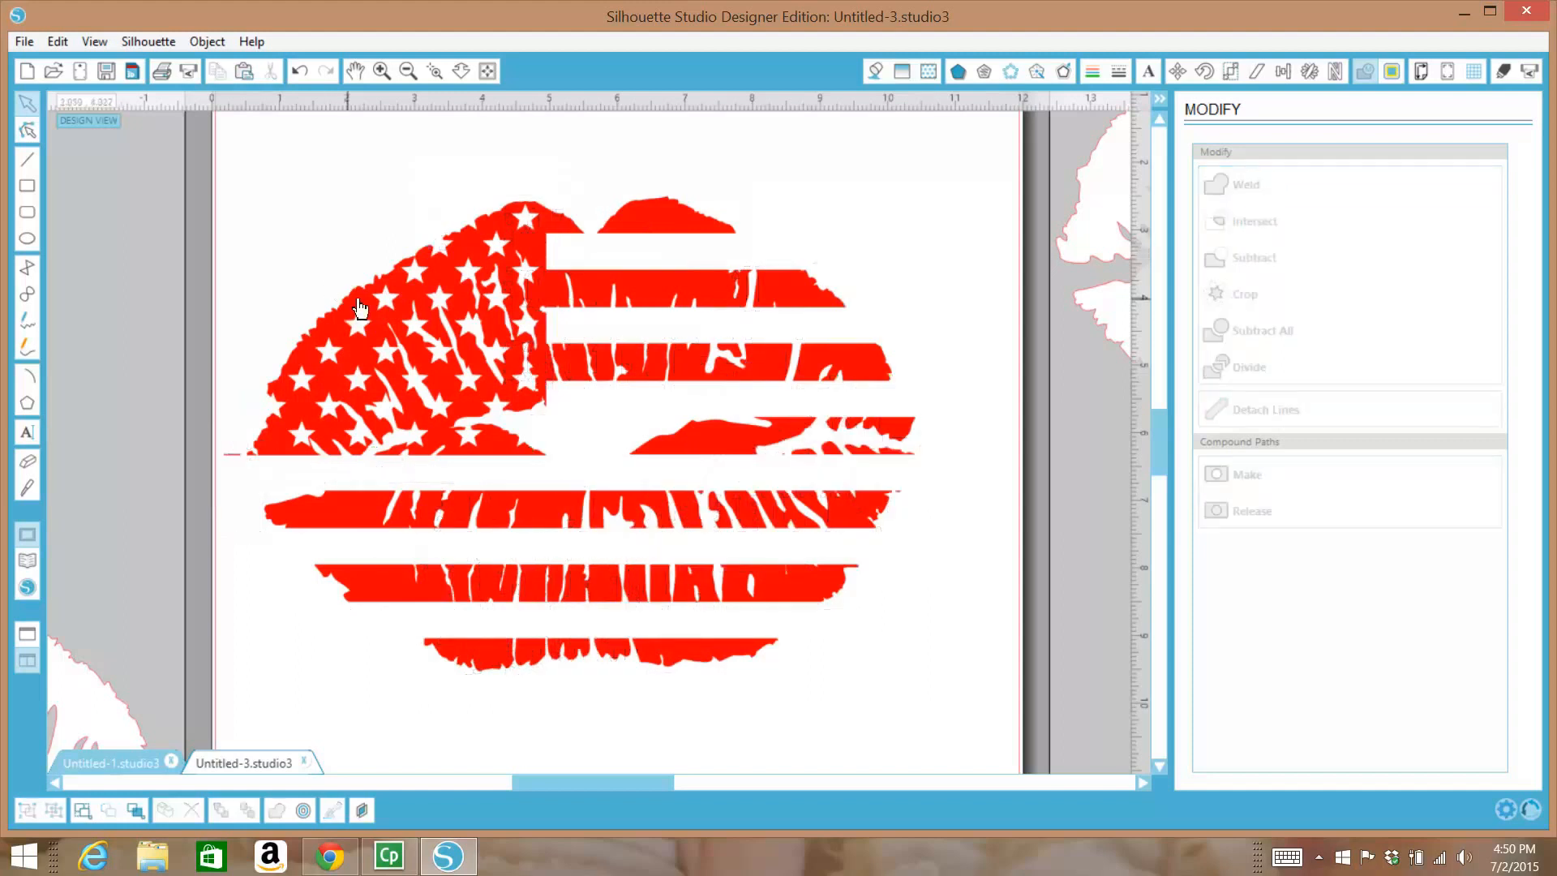
click(397, 318)
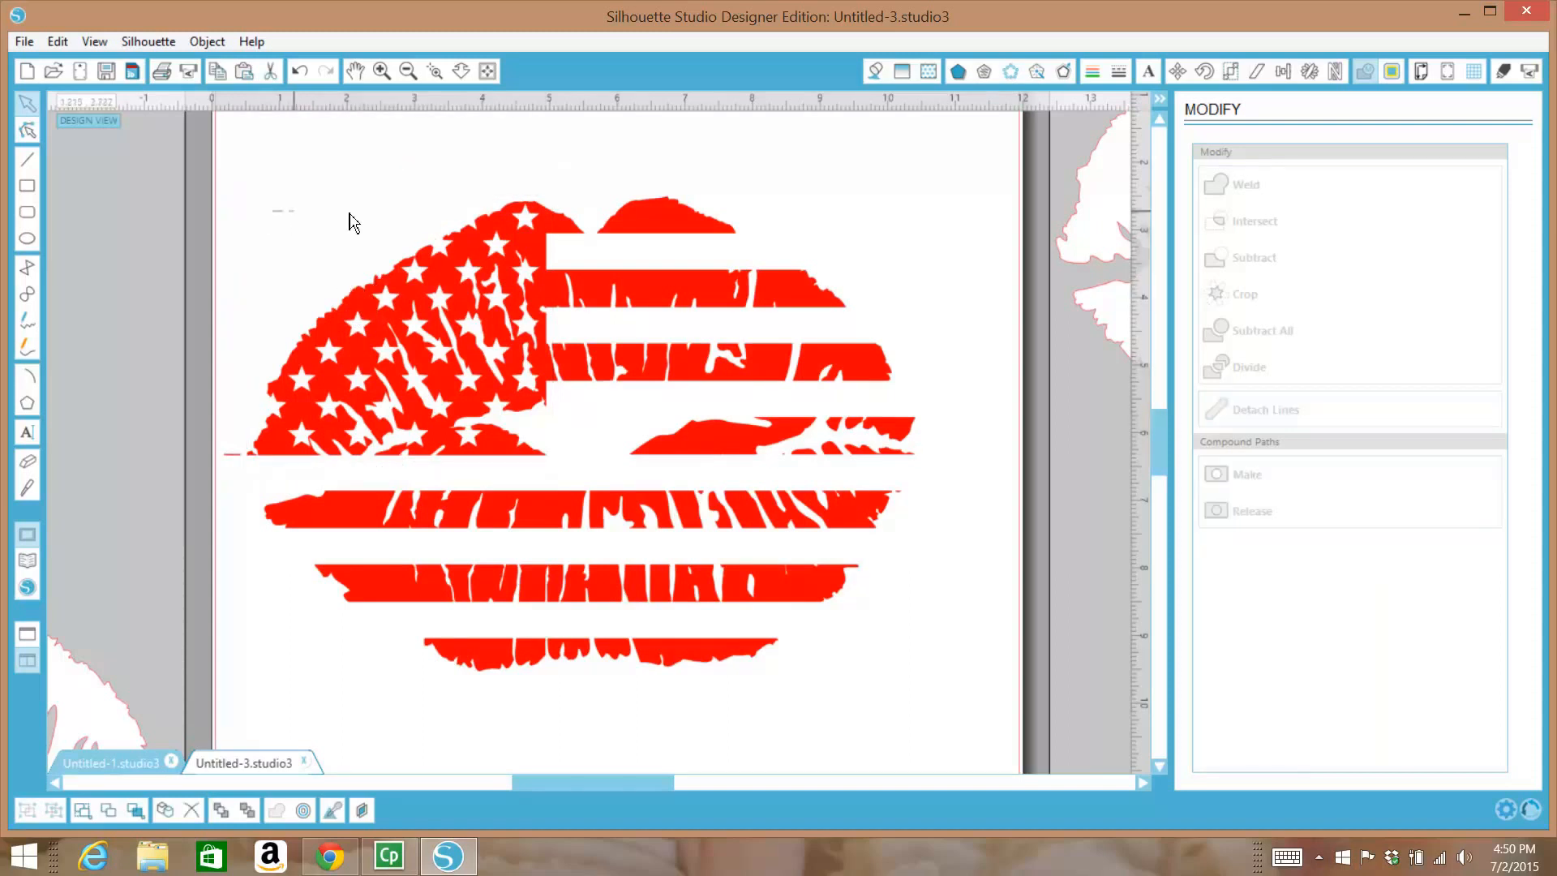
Release the starred corner piece from the cropped flag and give it a blue fill
click(397, 298)
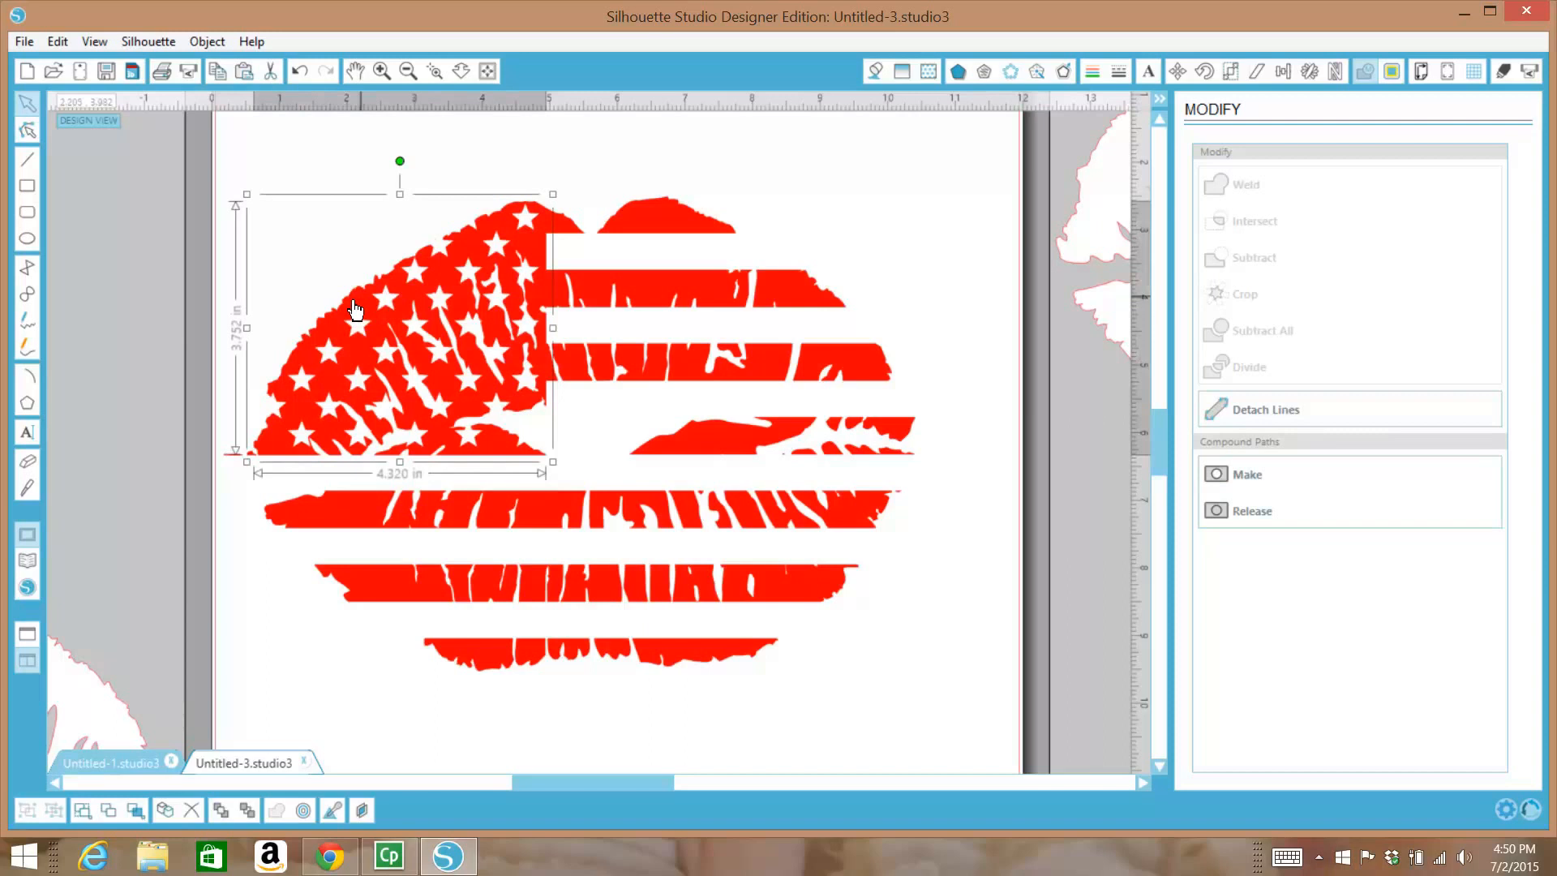
mouse_move(534, 447)
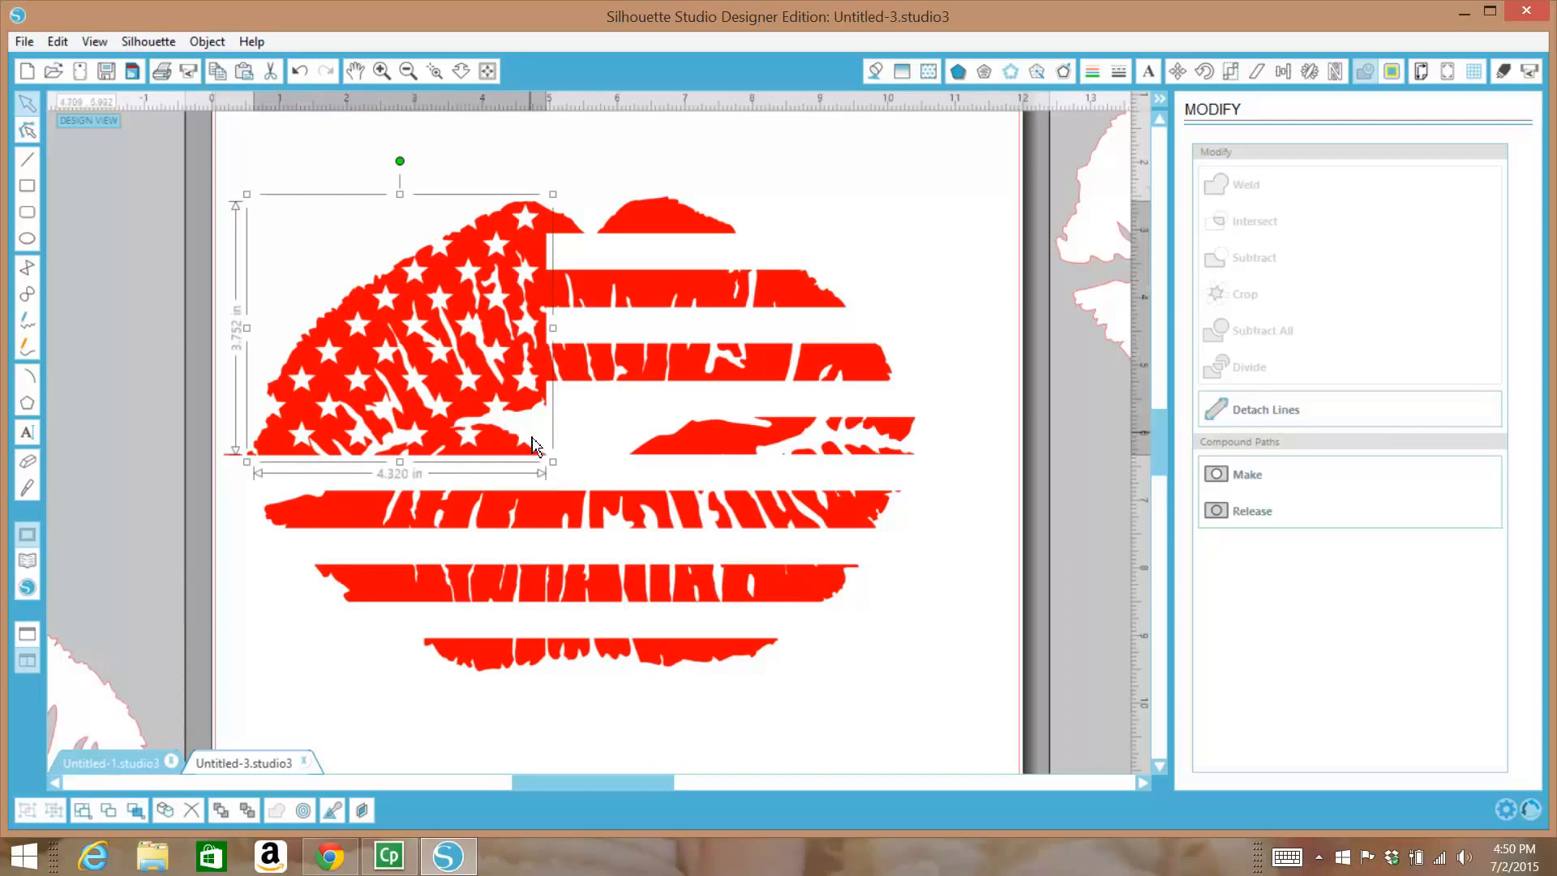
mouse_move(313, 306)
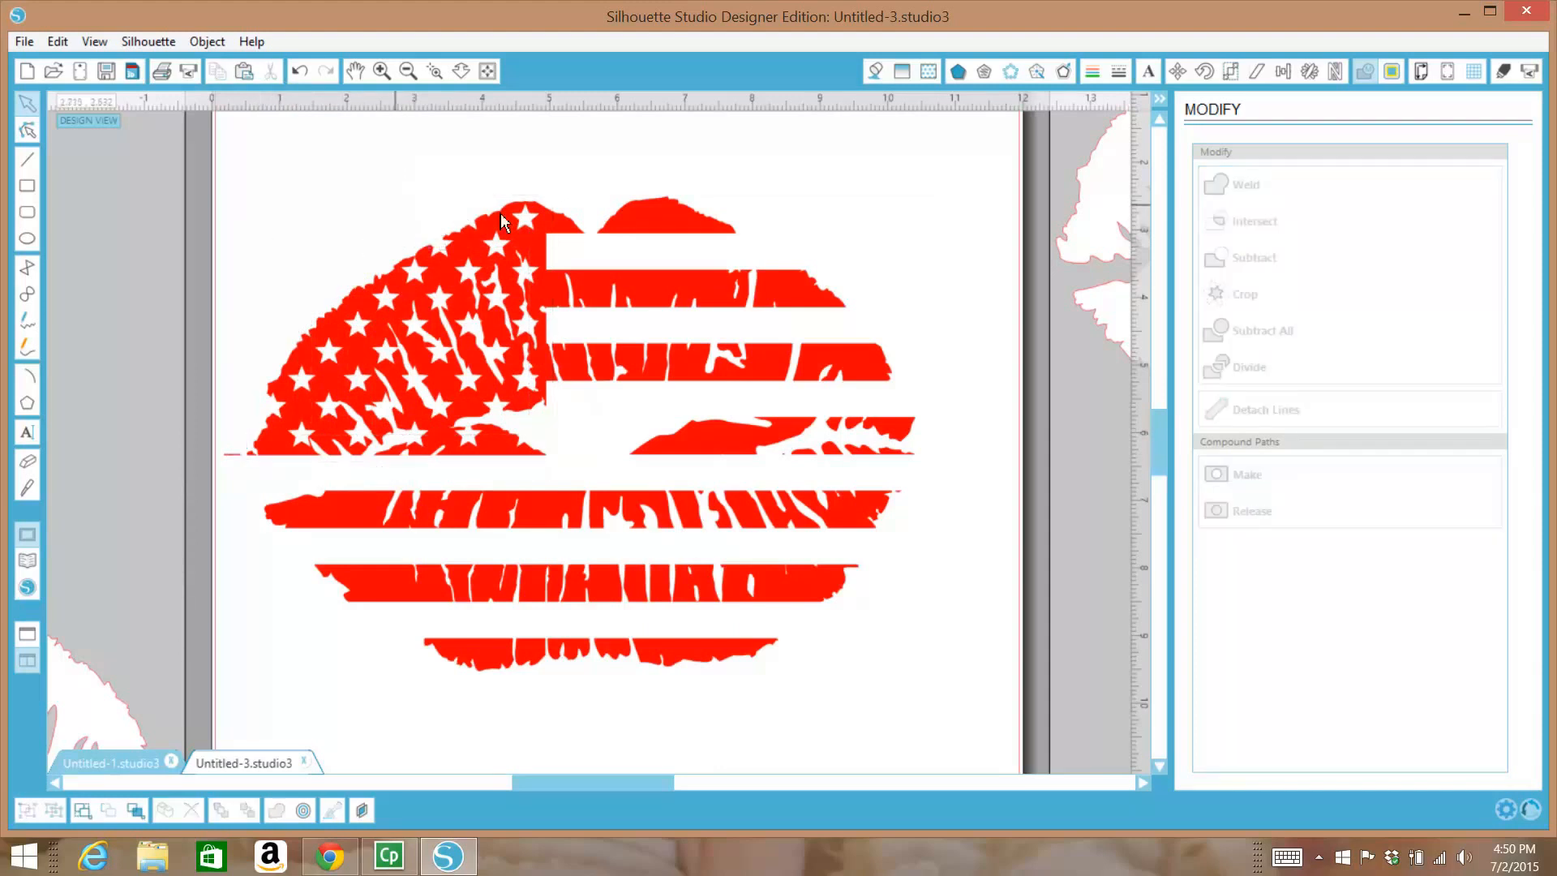
click(501, 224)
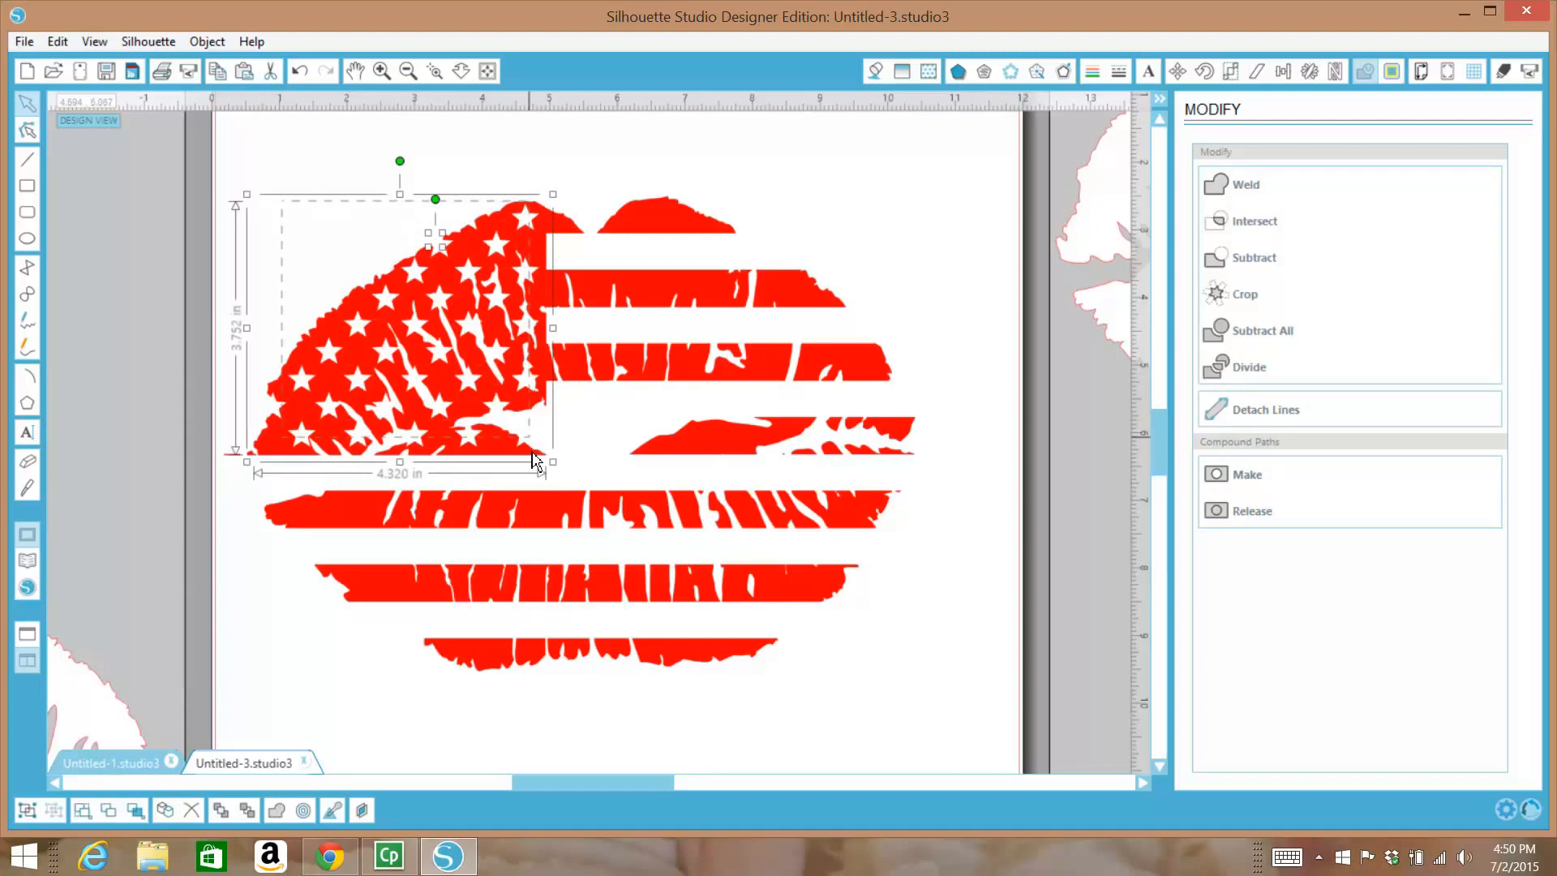
mouse_move(516, 402)
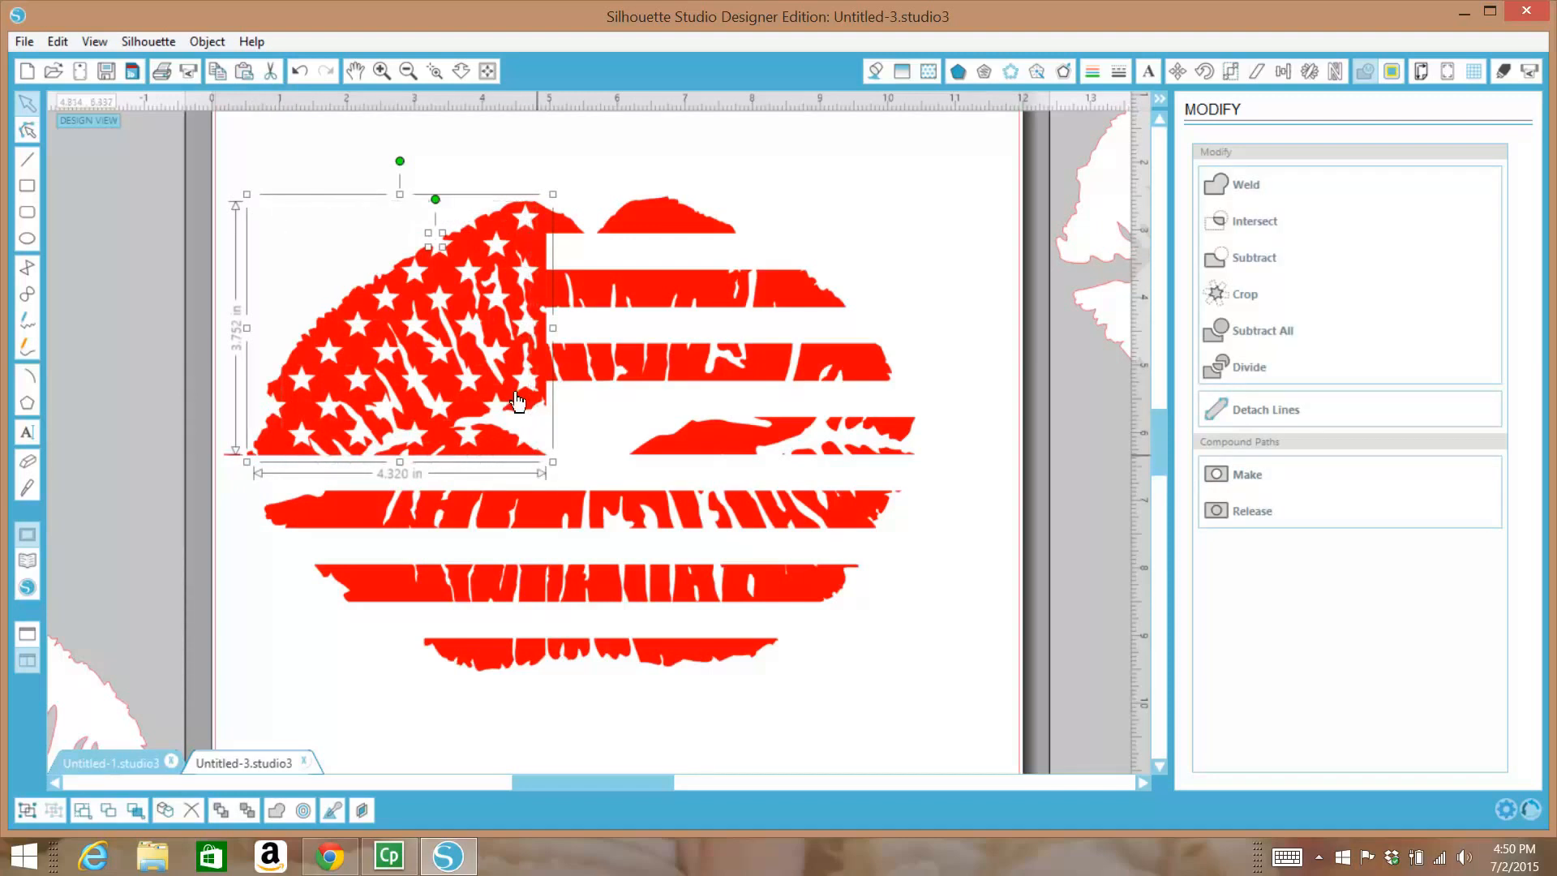
right_click(516, 402)
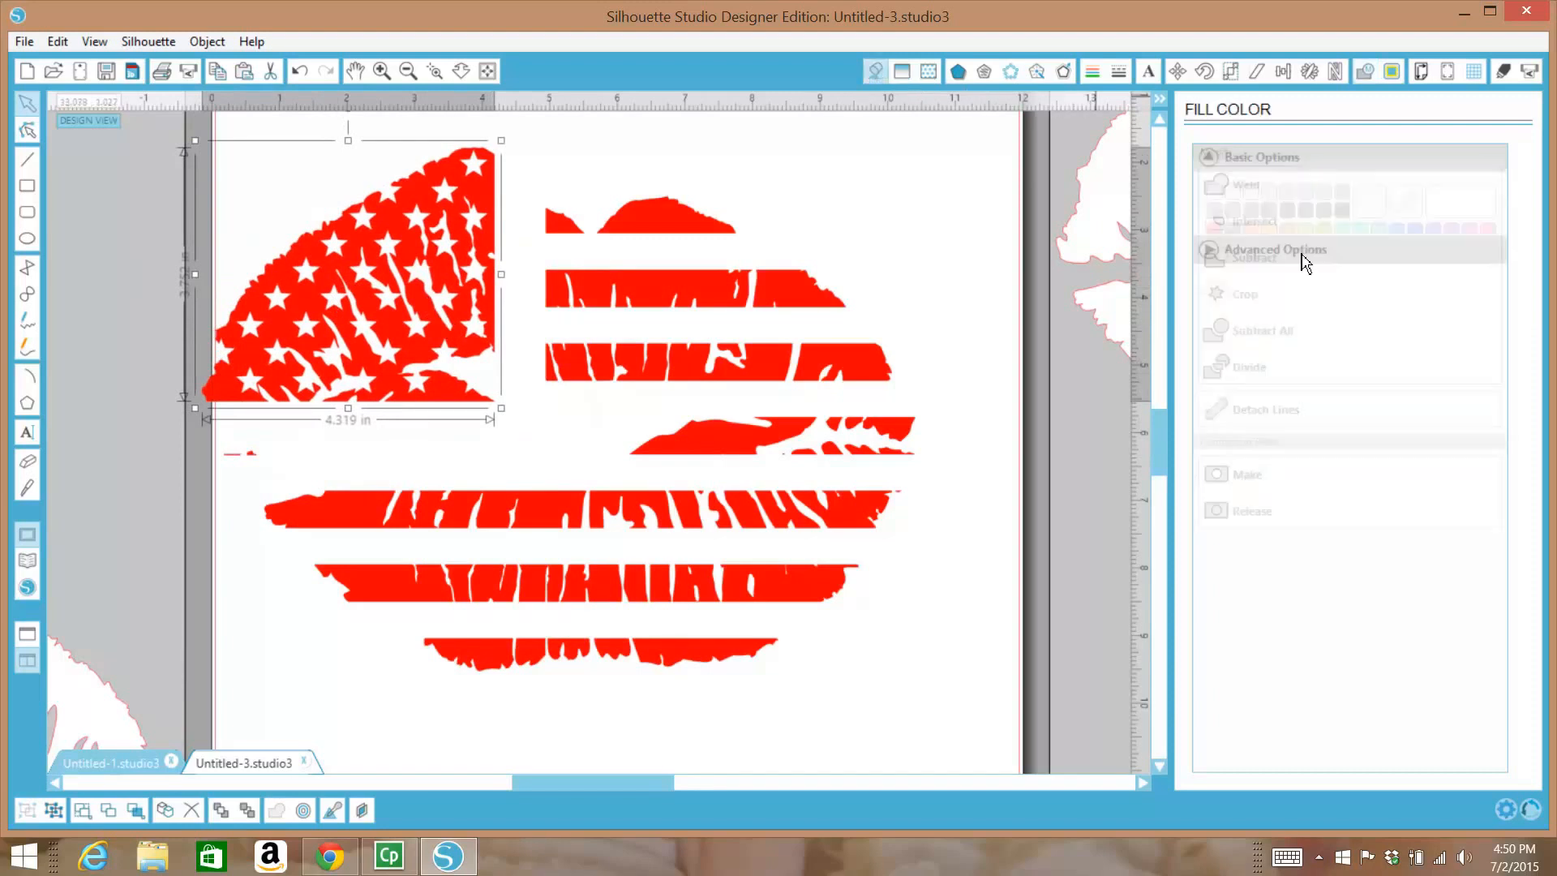
click(1261, 156)
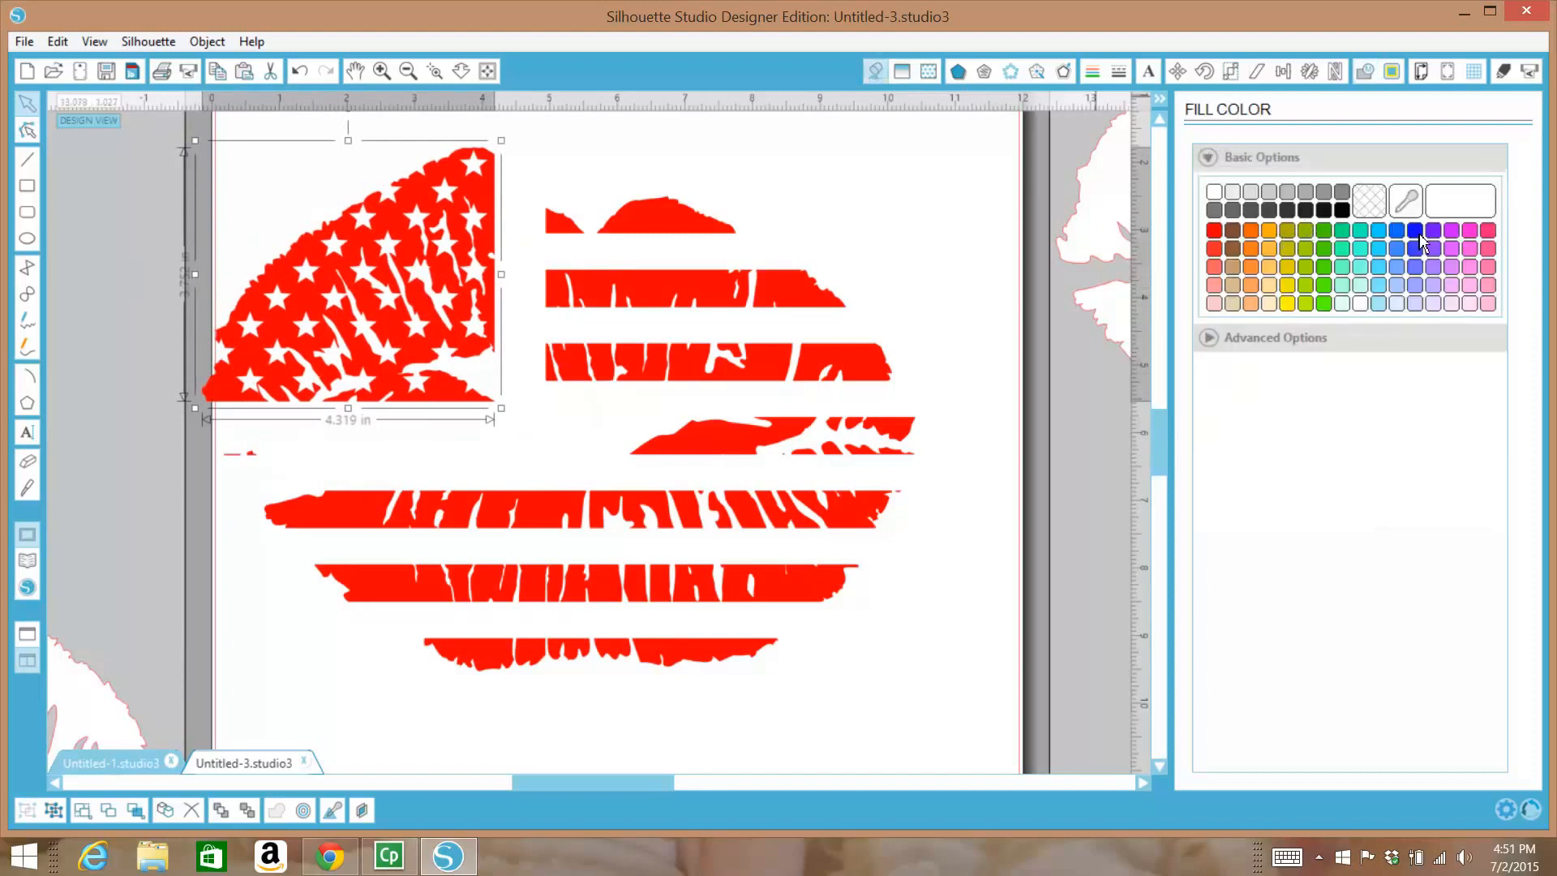
click(1415, 230)
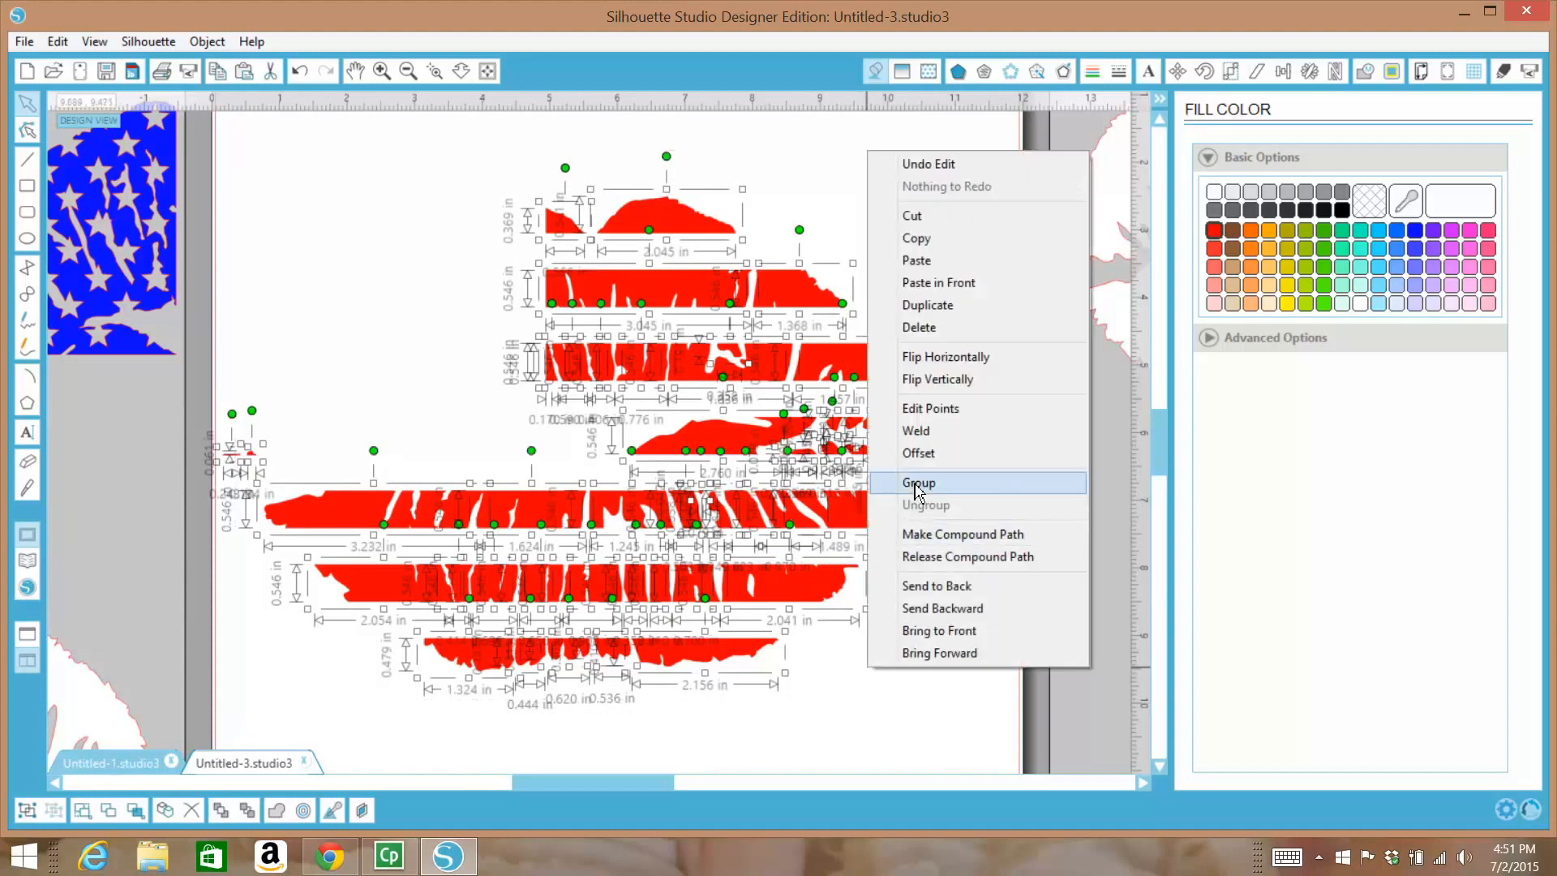
Combine the selected red stripe pieces into a single group
click(917, 482)
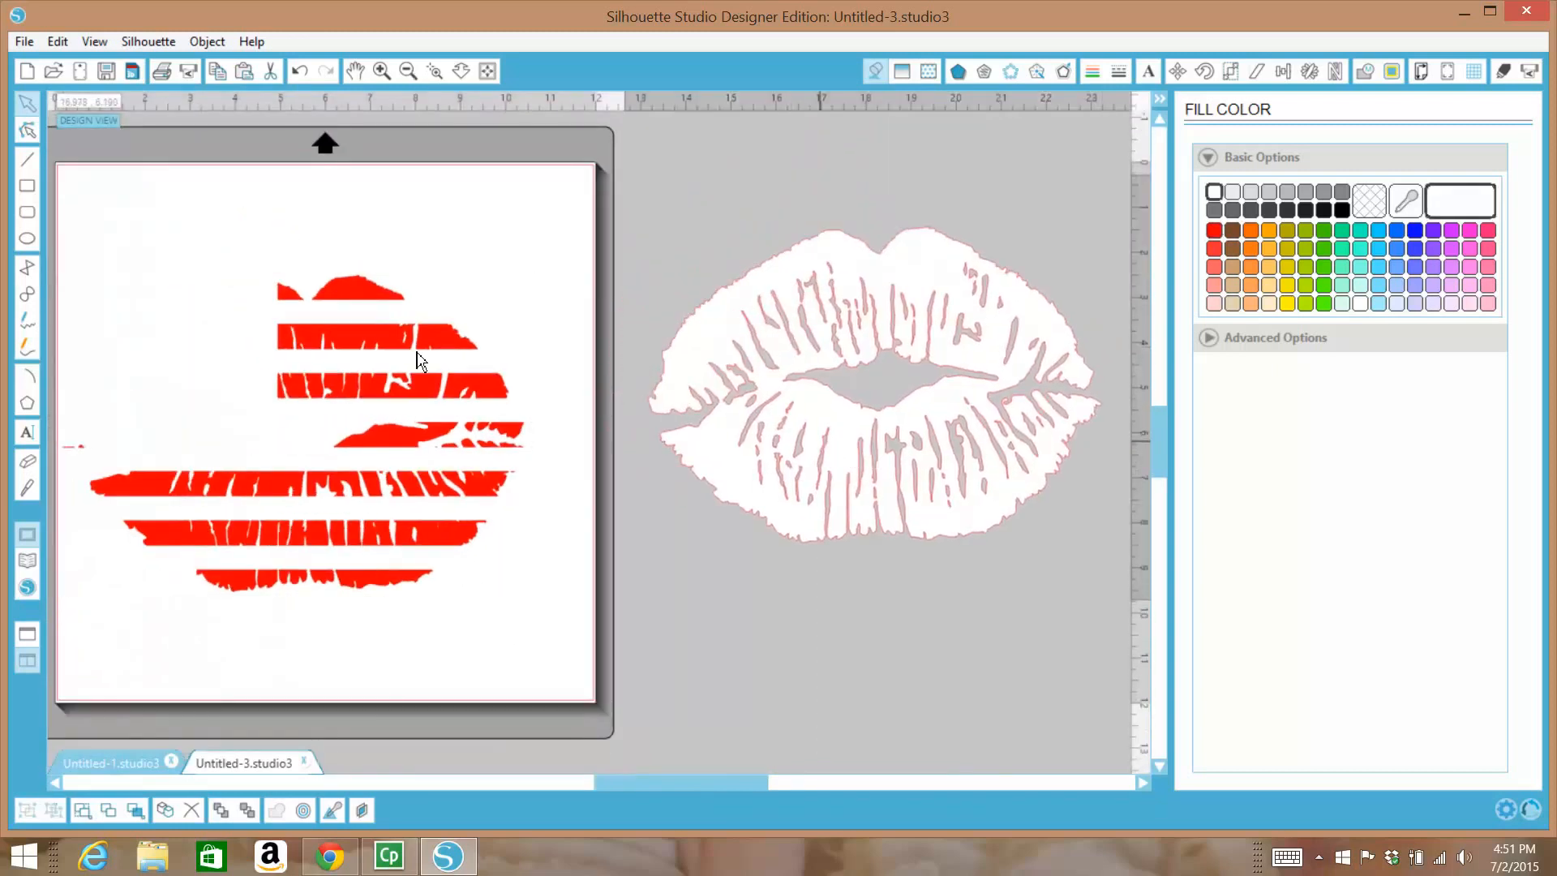
Move the grouped red stripes over the white-filled lips and ungroup them
click(417, 357)
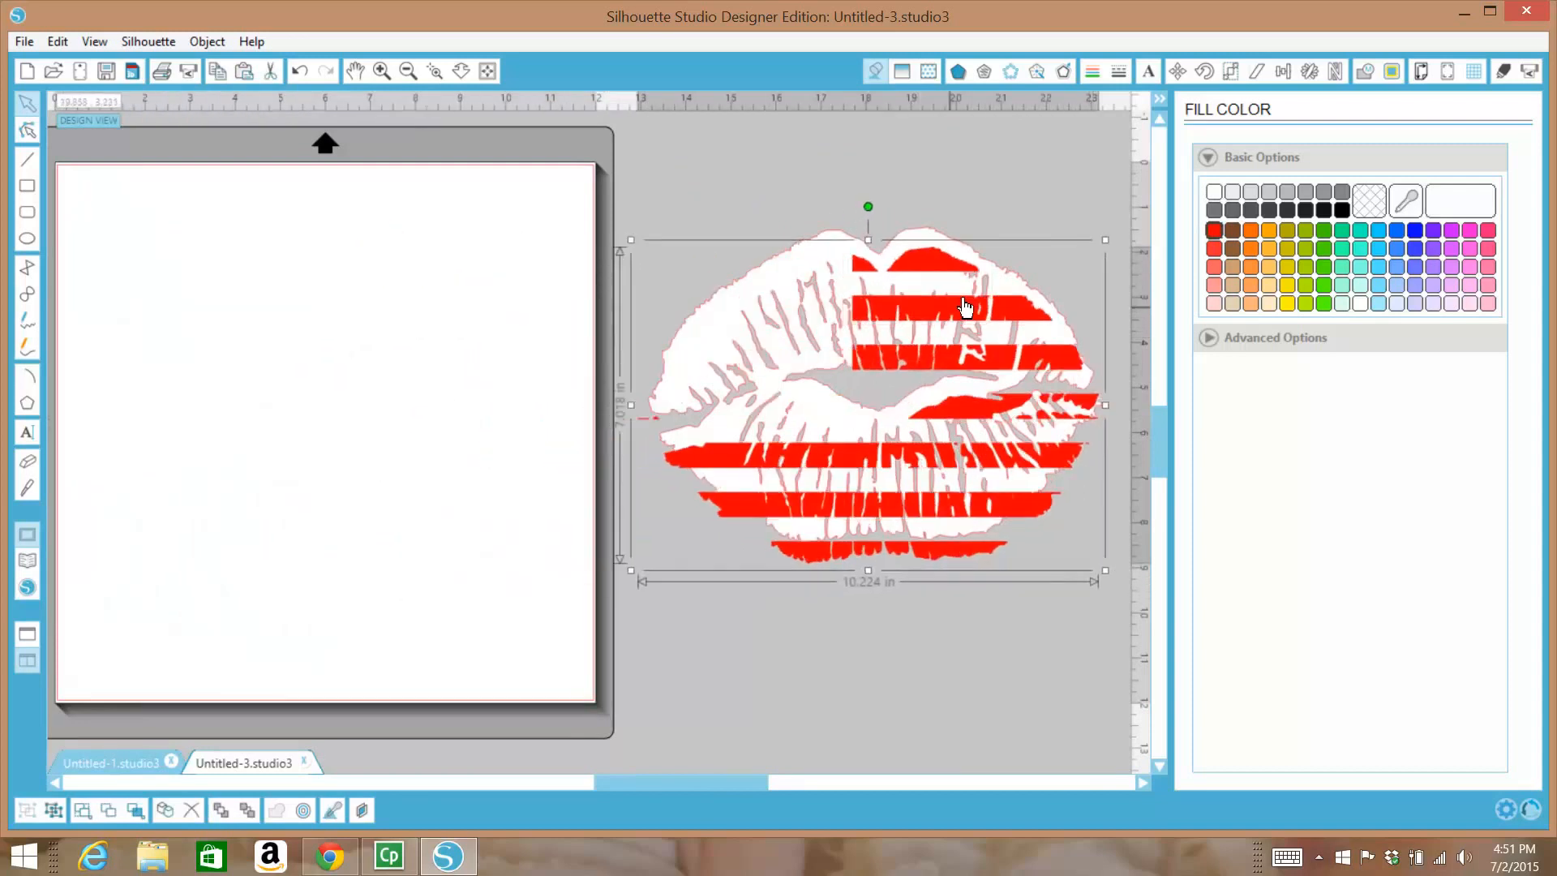
drag(963, 308, 942, 293)
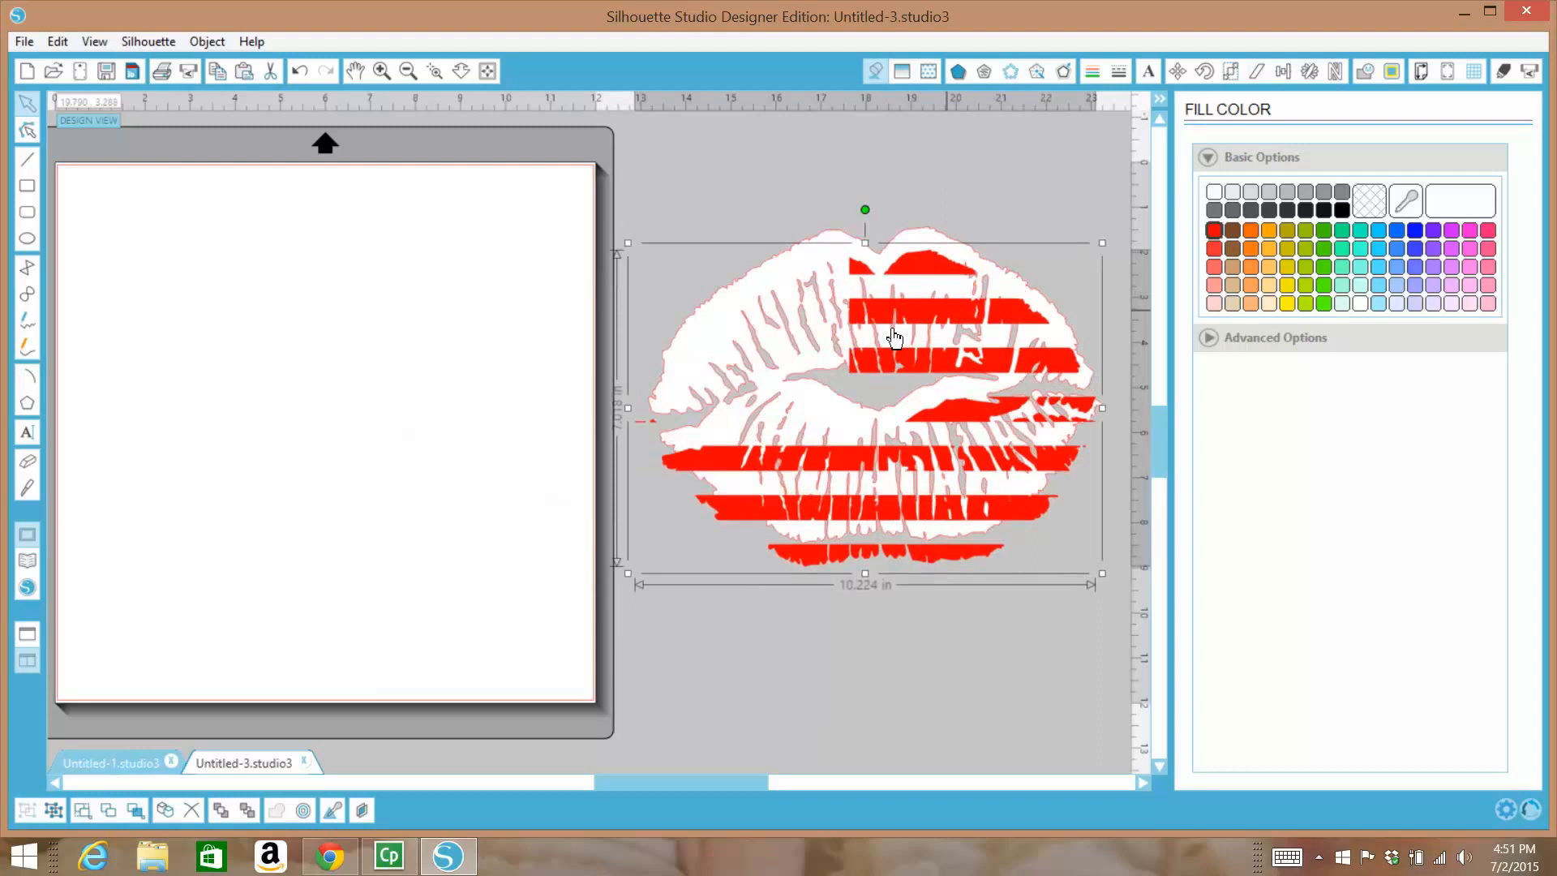
right_click(893, 336)
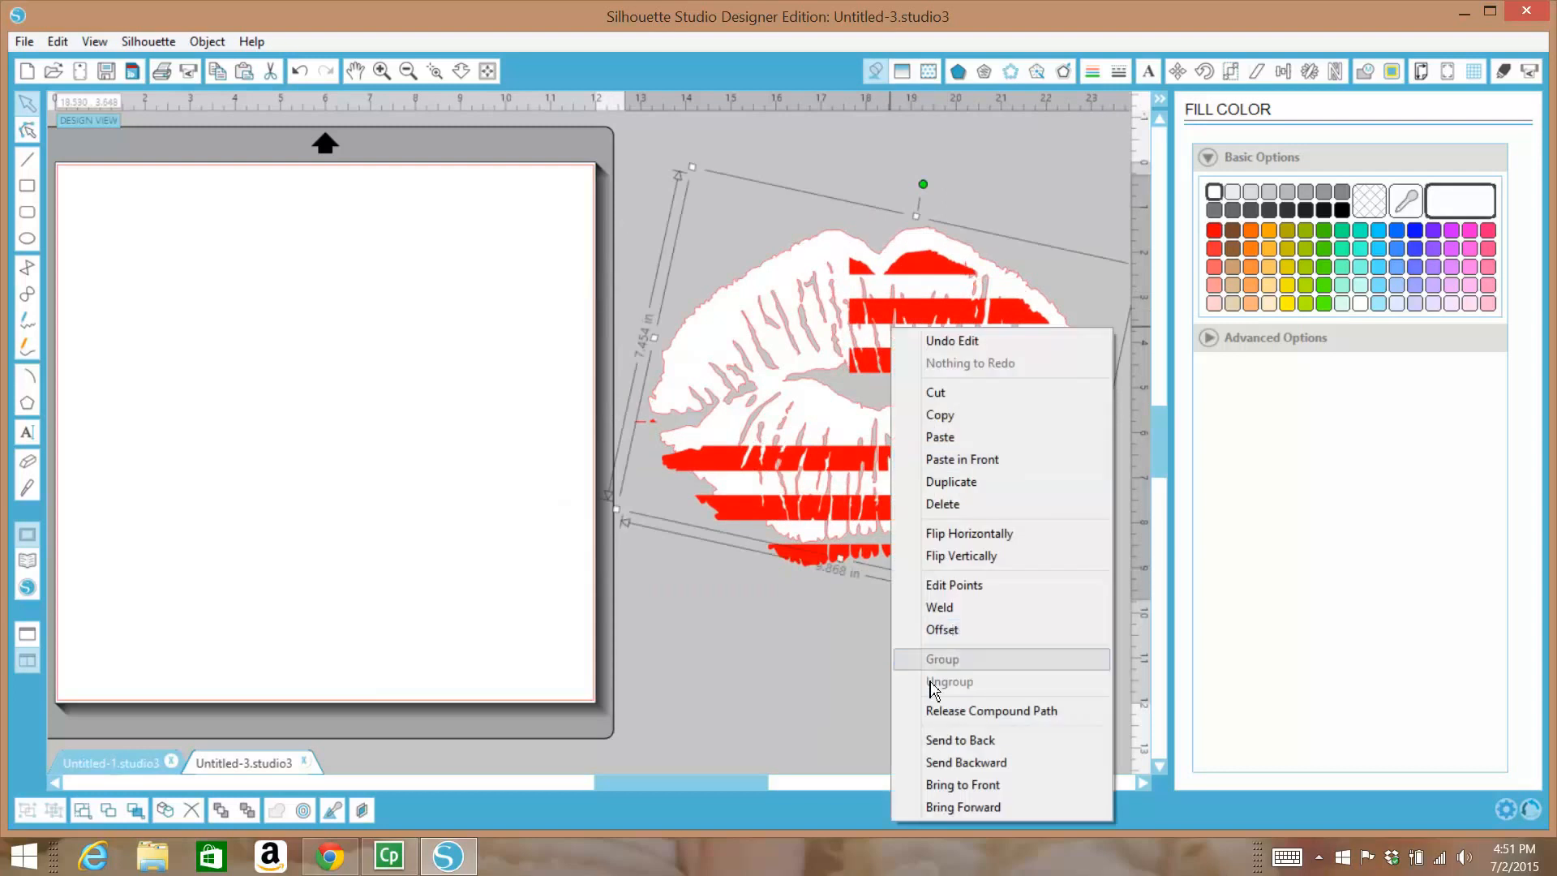
mouse_move(814, 675)
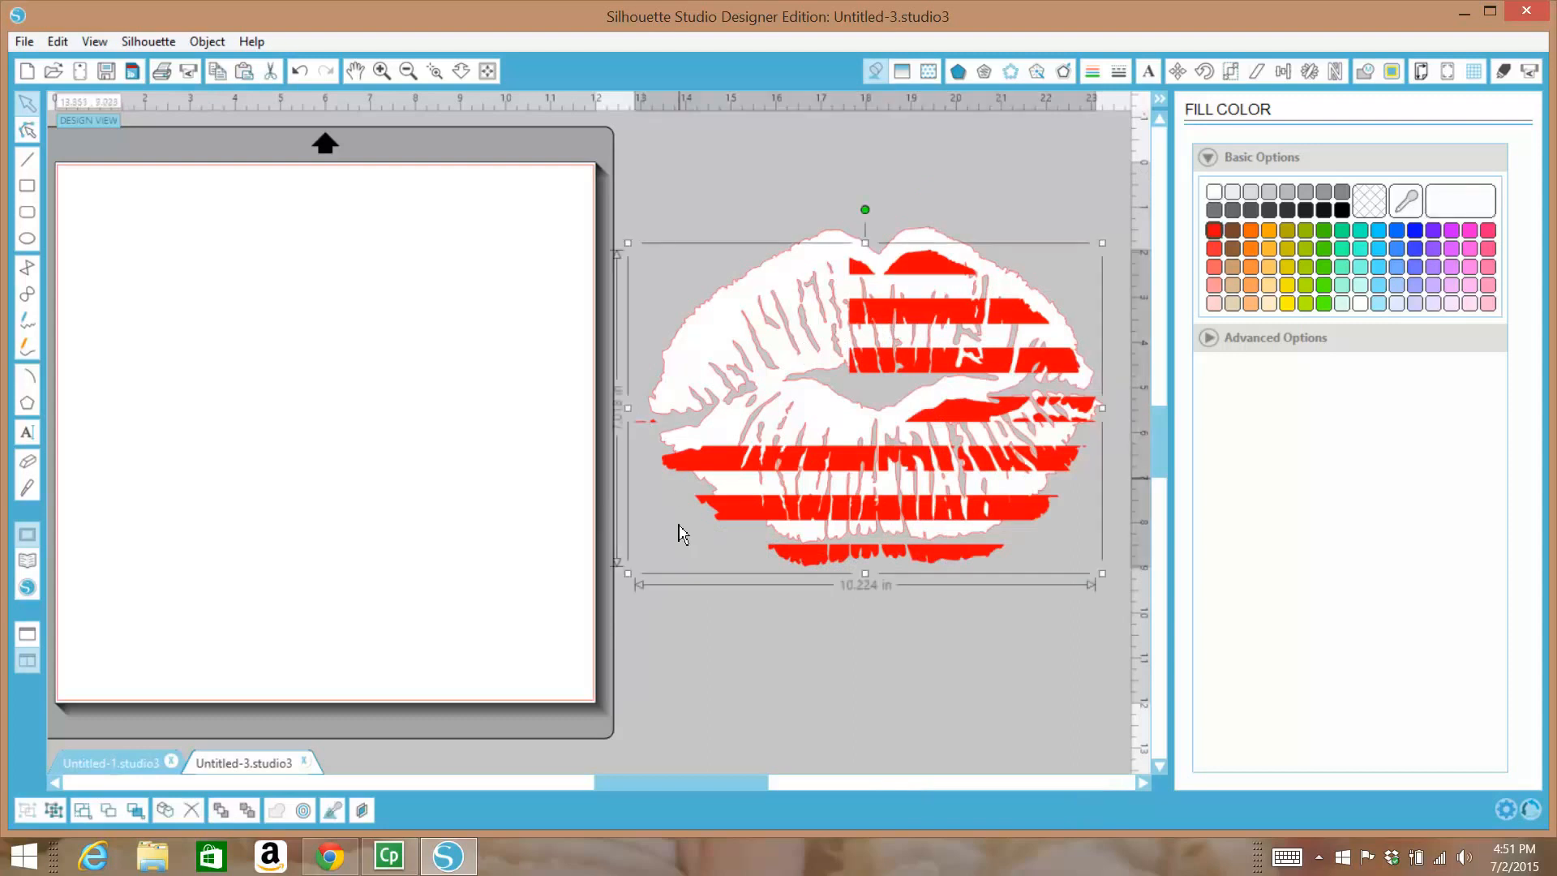
right_click(864, 397)
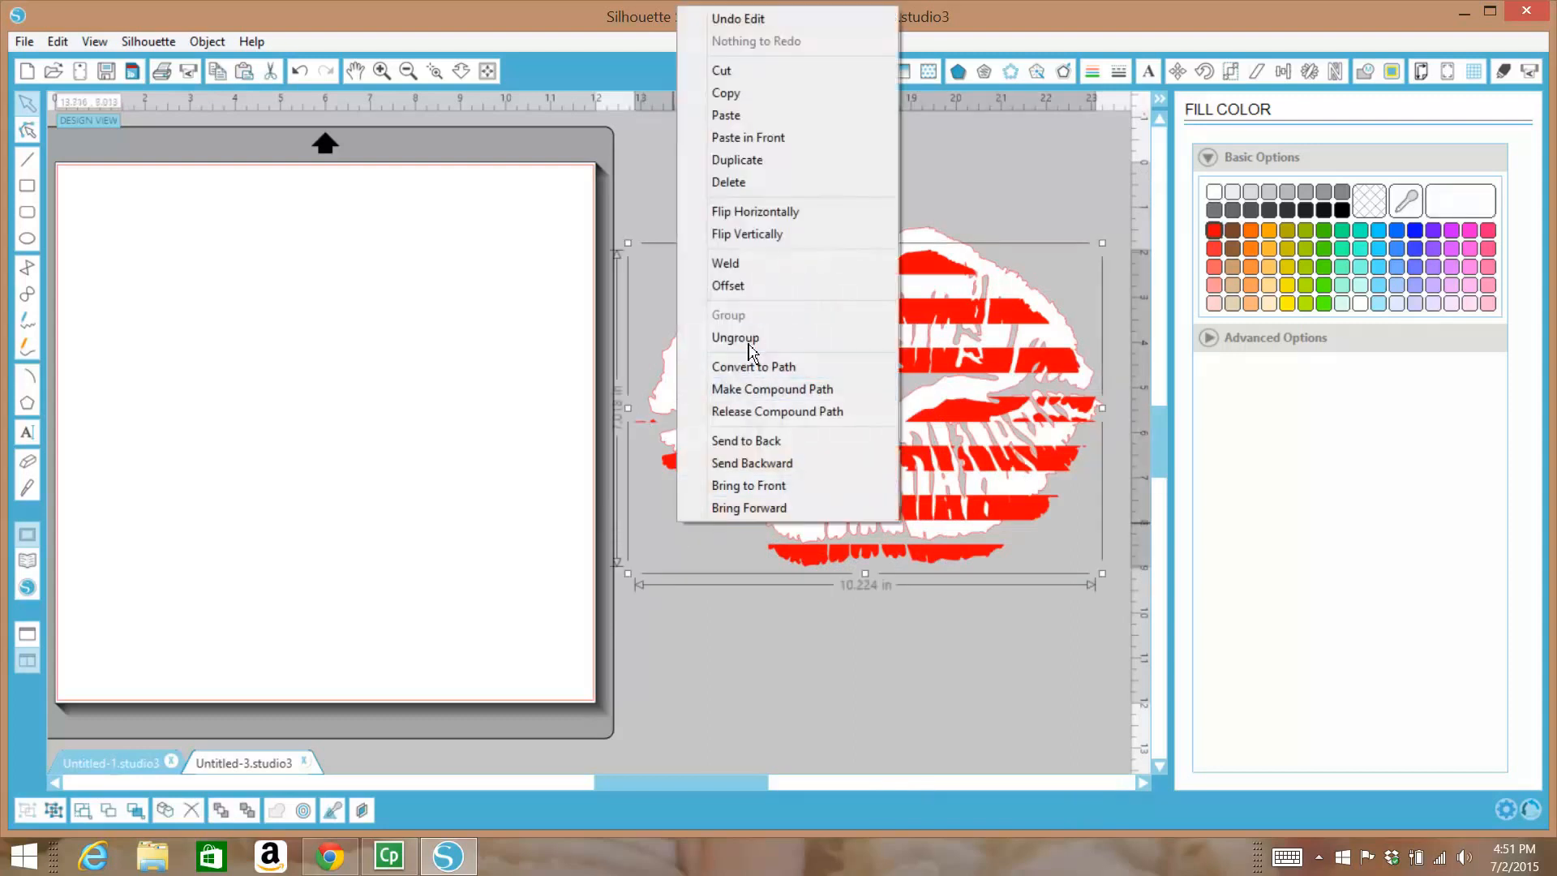
click(734, 337)
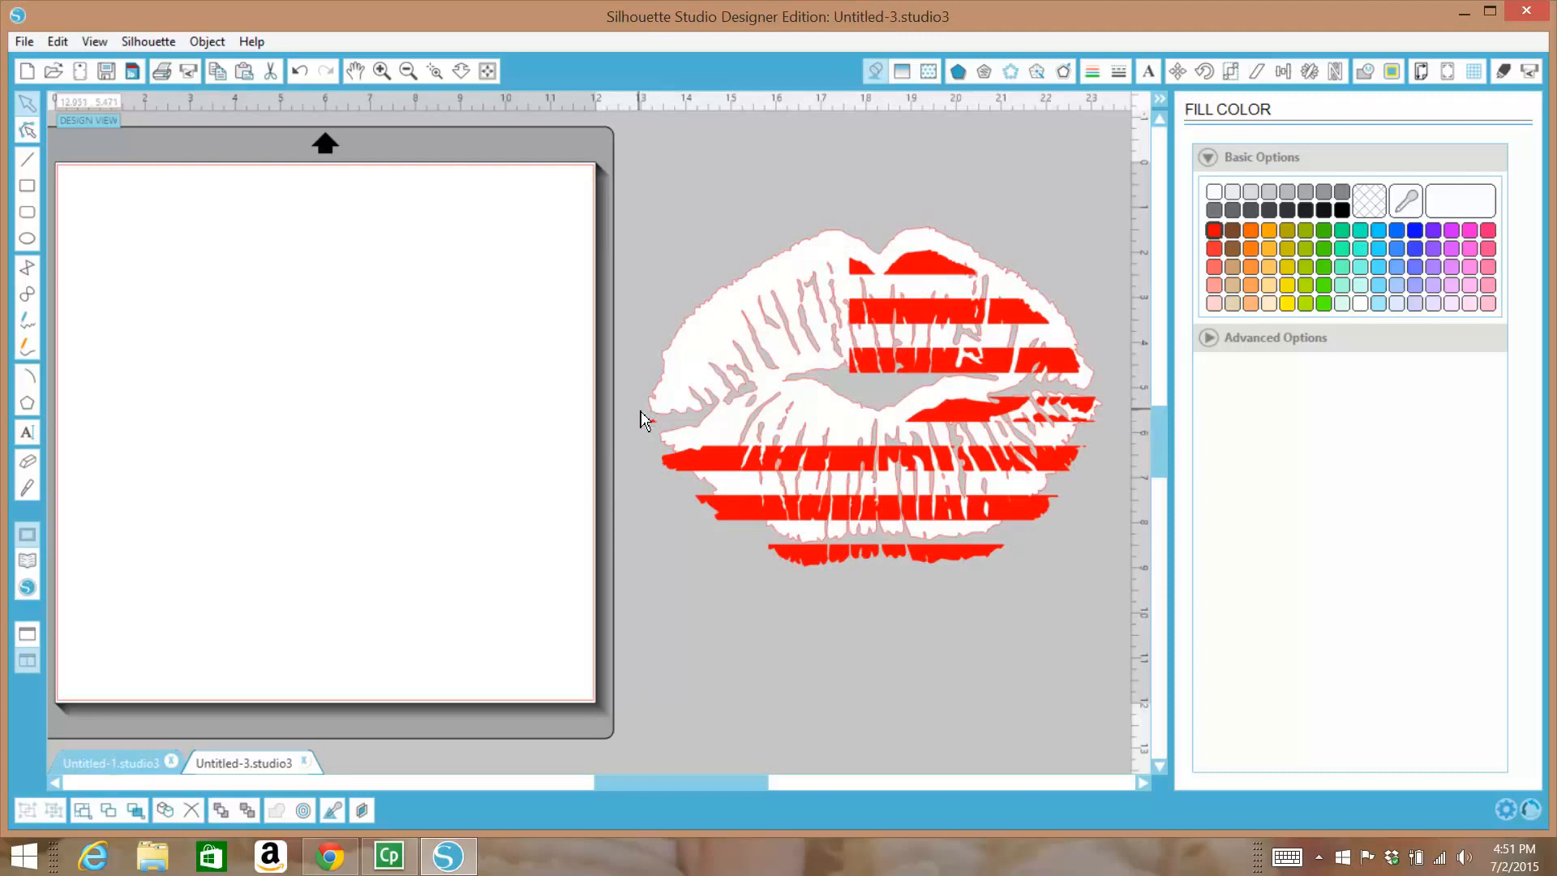
mouse_move(663, 429)
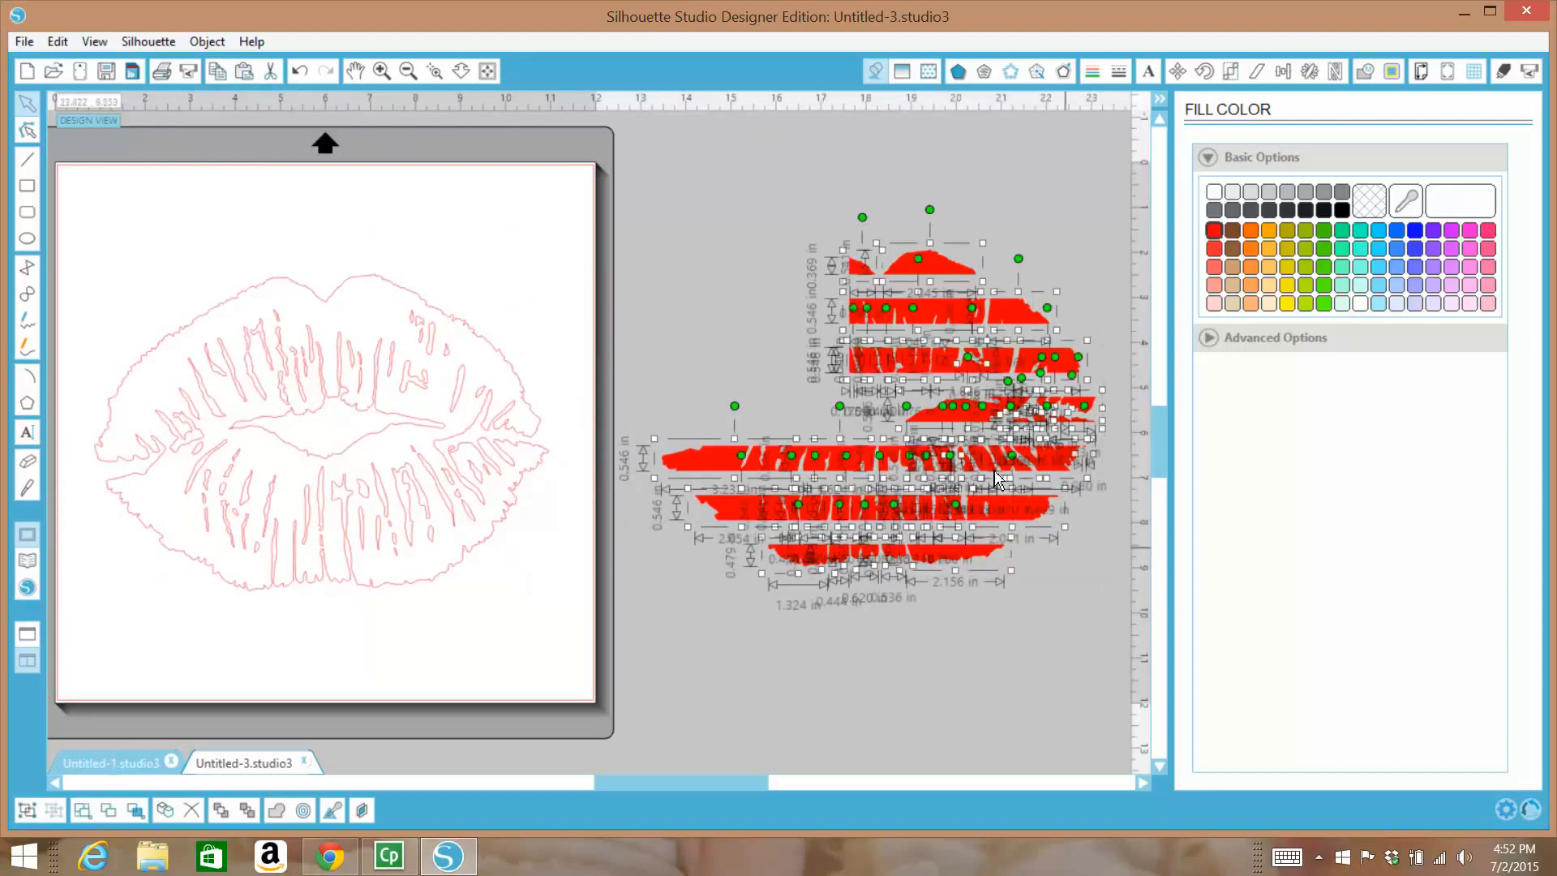
Weld the separate red stripe pieces into a single shape
right_click(996, 479)
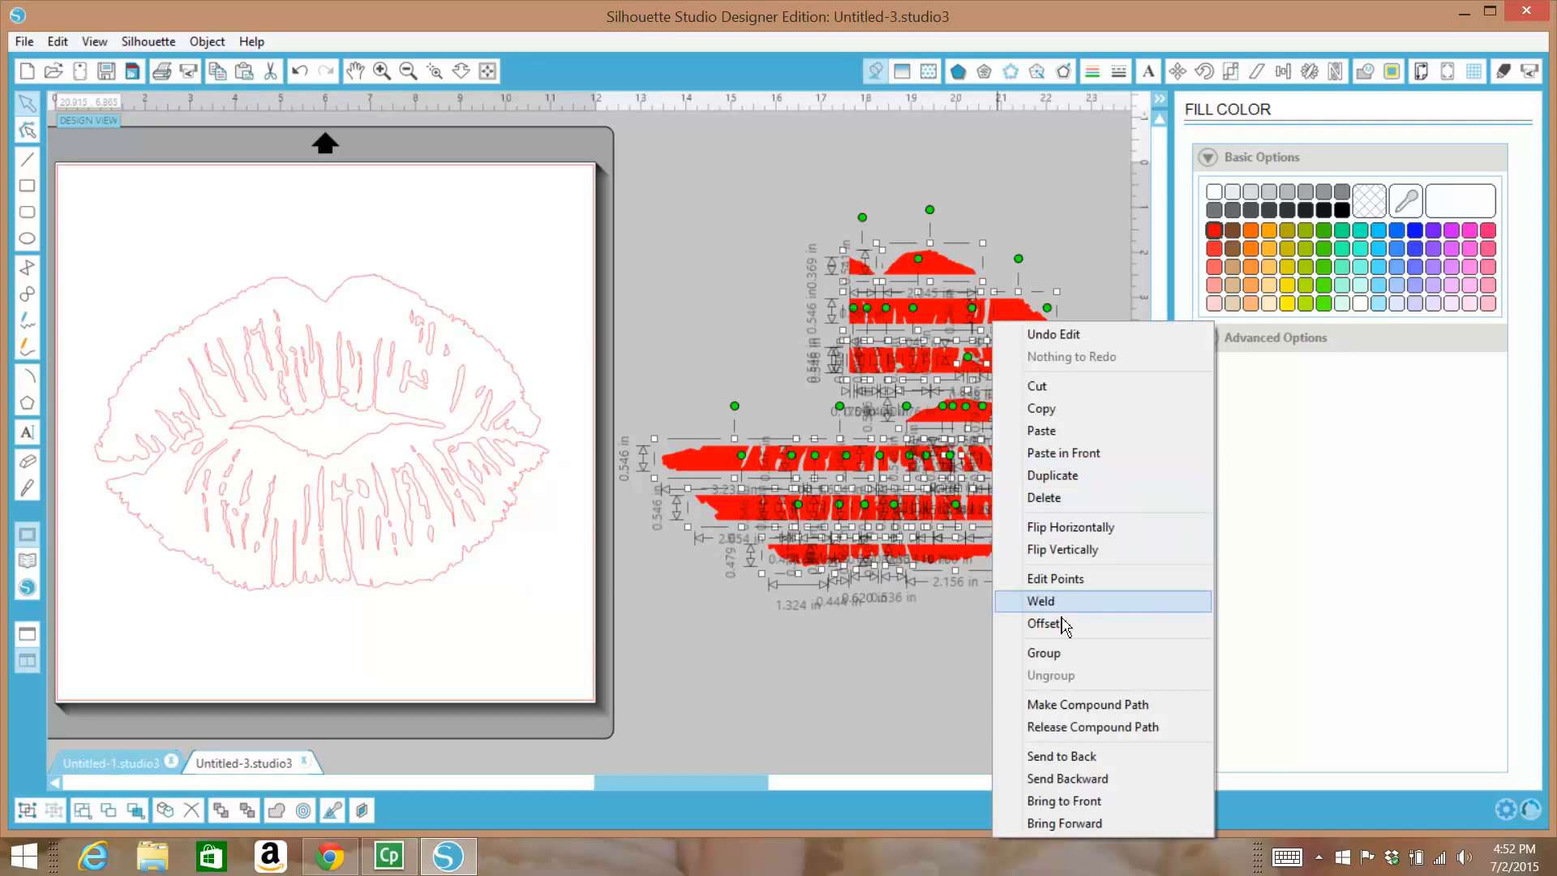
click(1040, 601)
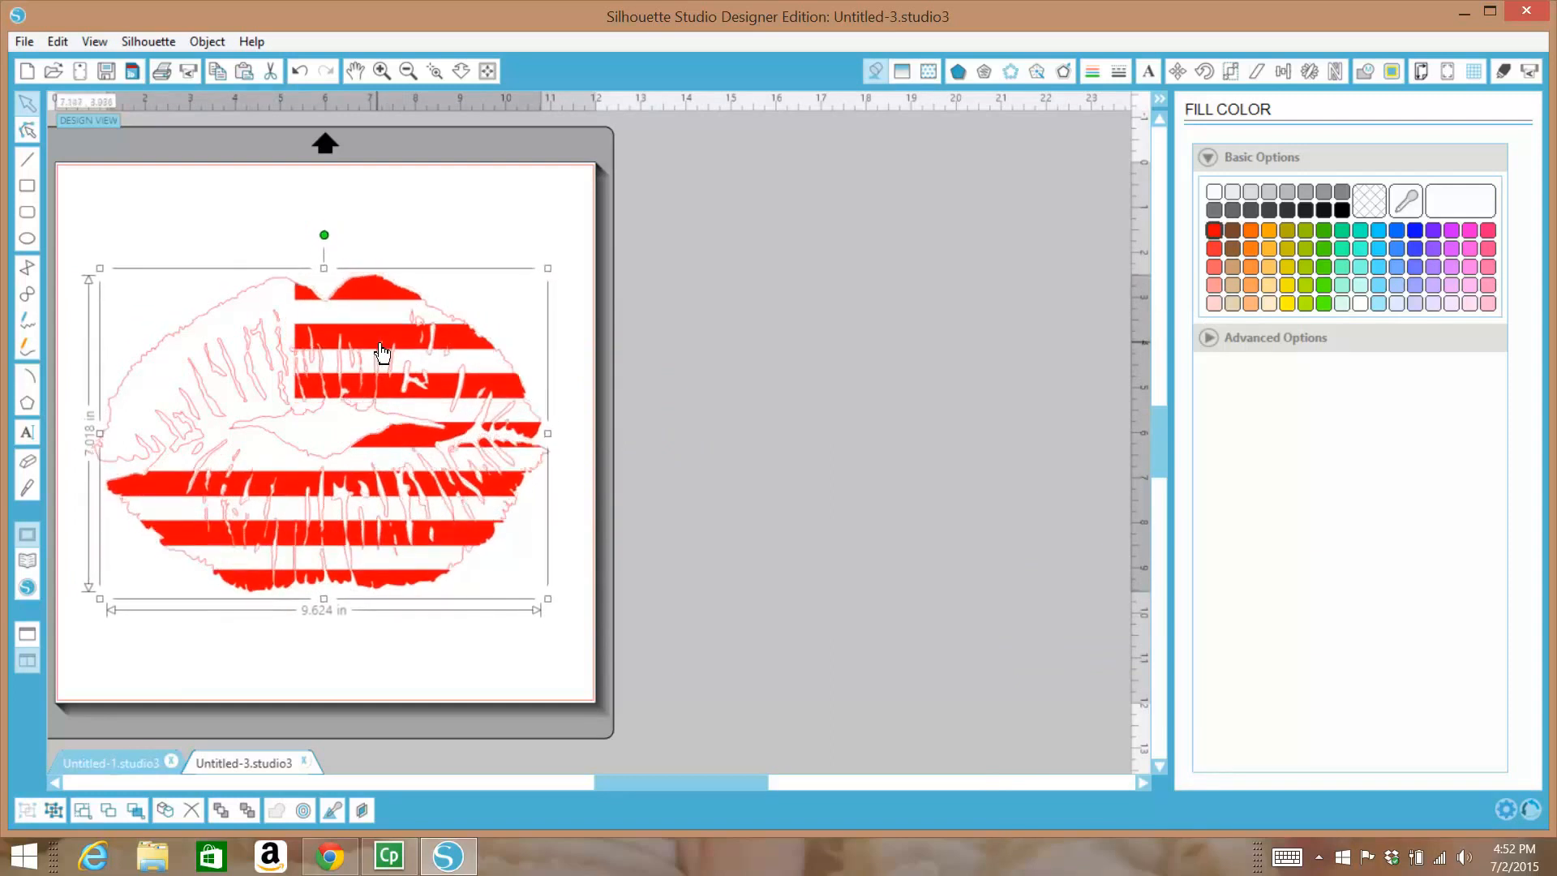
mouse_move(388, 350)
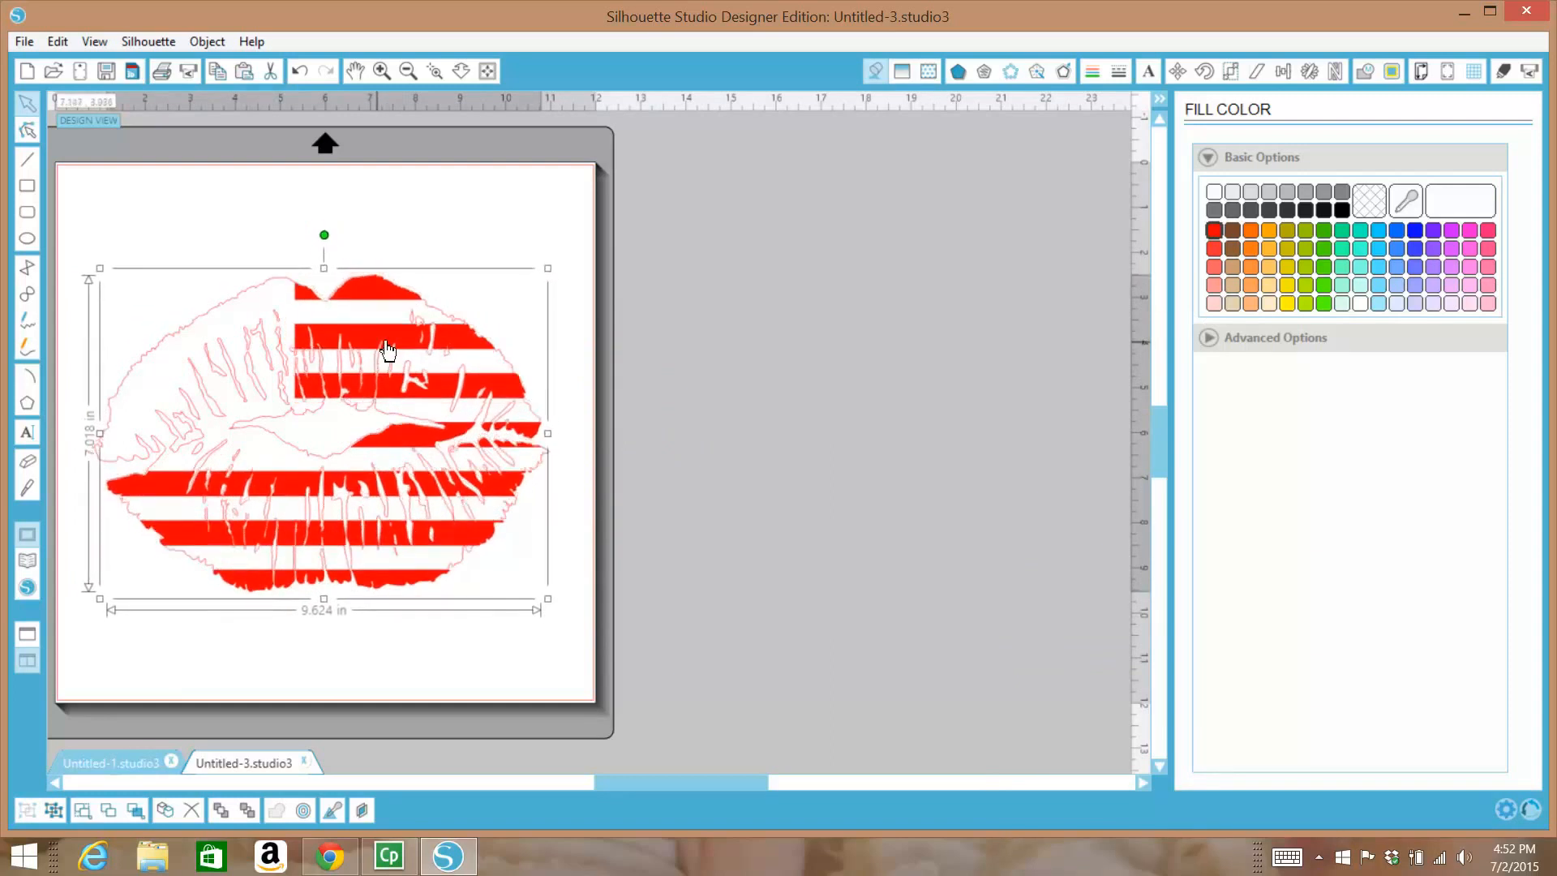